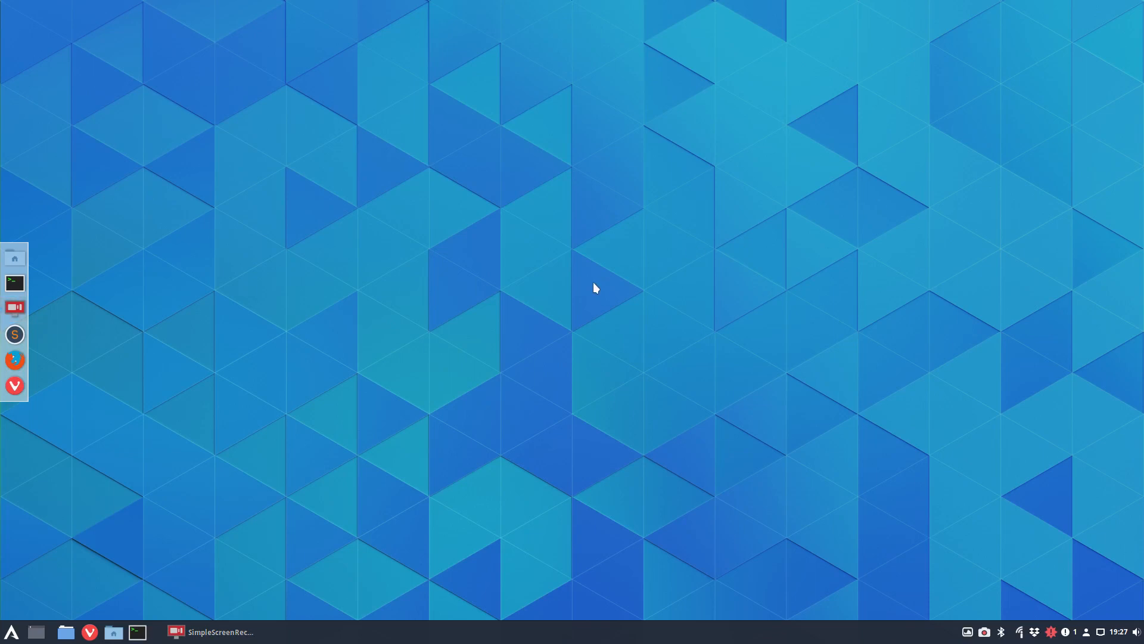
# Launch termite from the dock and highlight the kernel version in the system info.
pyautogui.click(14, 284)
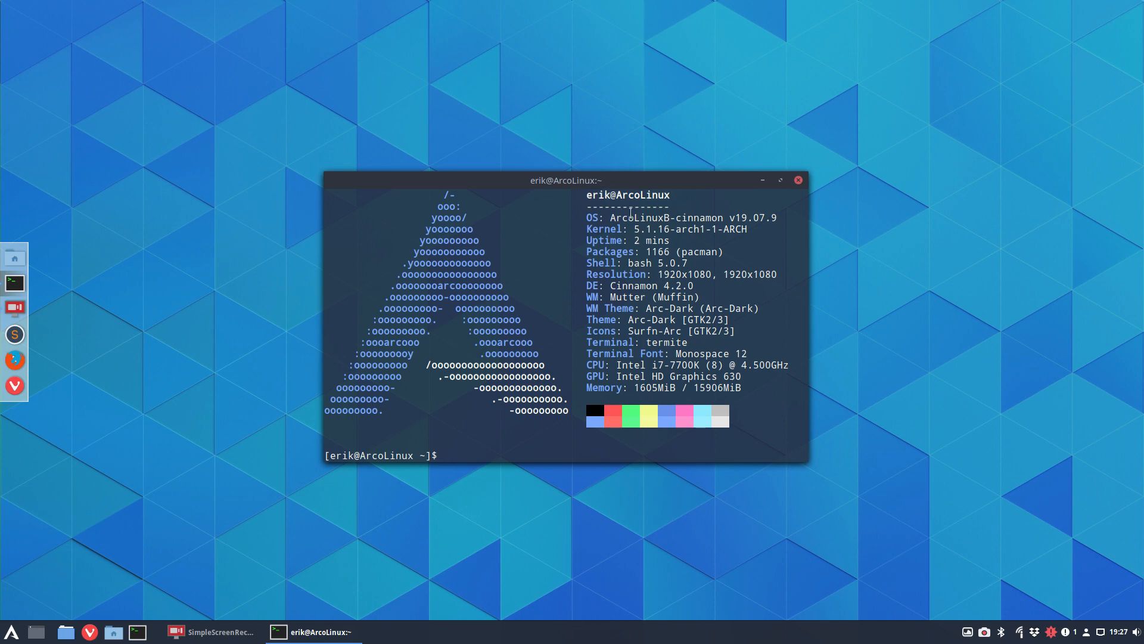
pyautogui.doubleClick(640, 217)
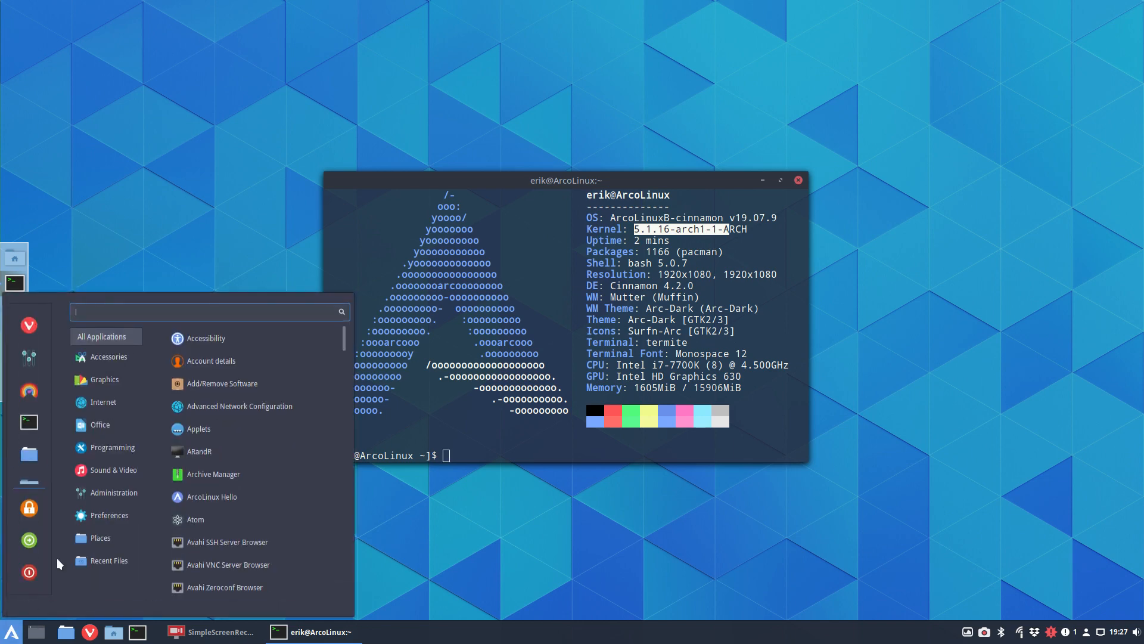
# Bring up Preferred Applications from the menu and move its window to the right.
pyautogui.click(106, 492)
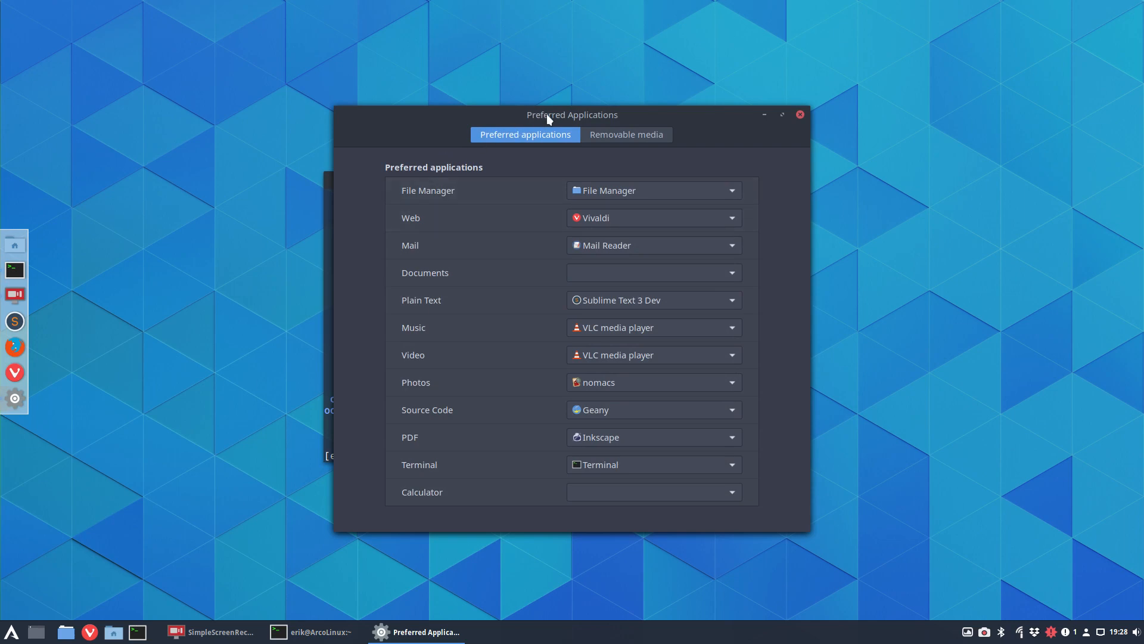
pyautogui.moveTo(572, 114); pyautogui.dragTo(850, 89)
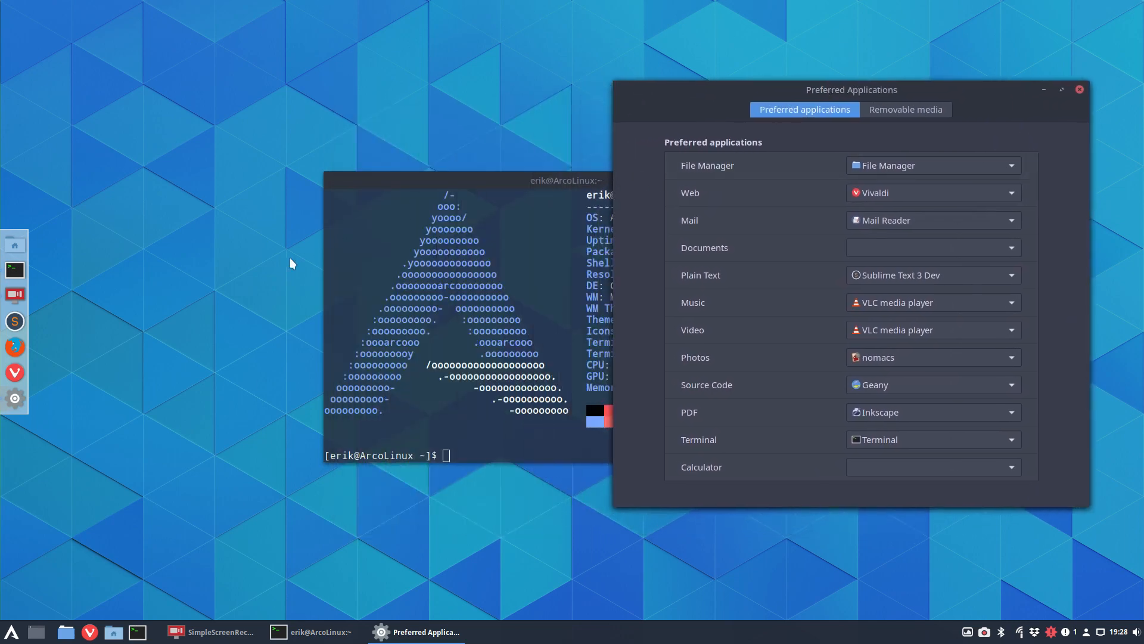
pyautogui.moveTo(184, 289)
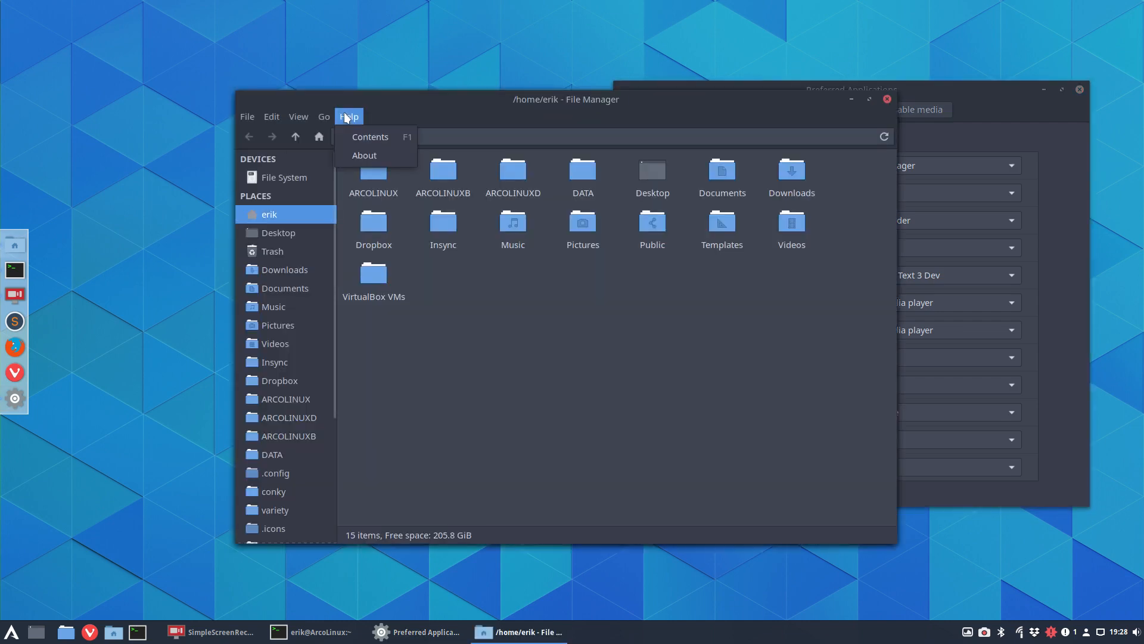
# Check Thunar's About dialog (version 1.8.7), then launch a terminal from the home folder.
pyautogui.click(365, 155)
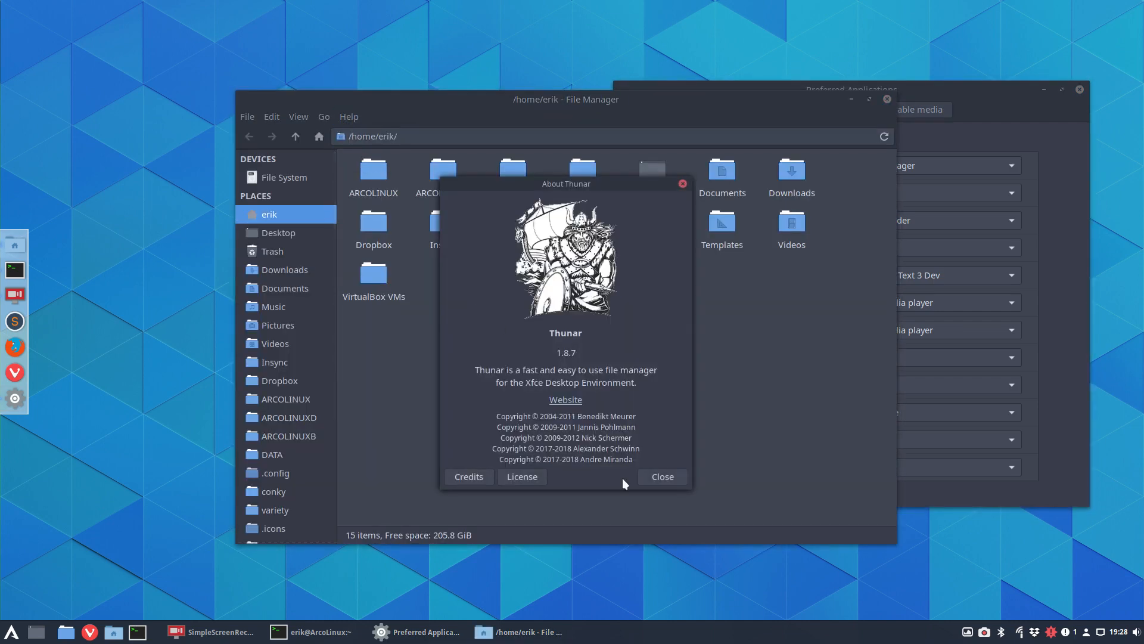
pyautogui.click(661, 477)
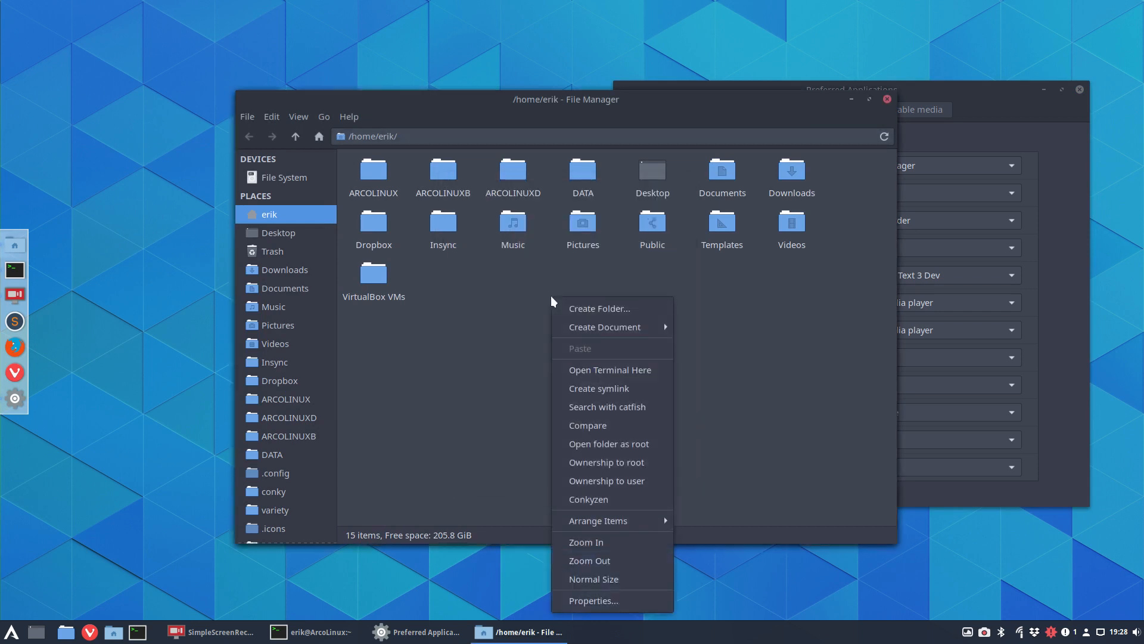
pyautogui.click(609, 370)
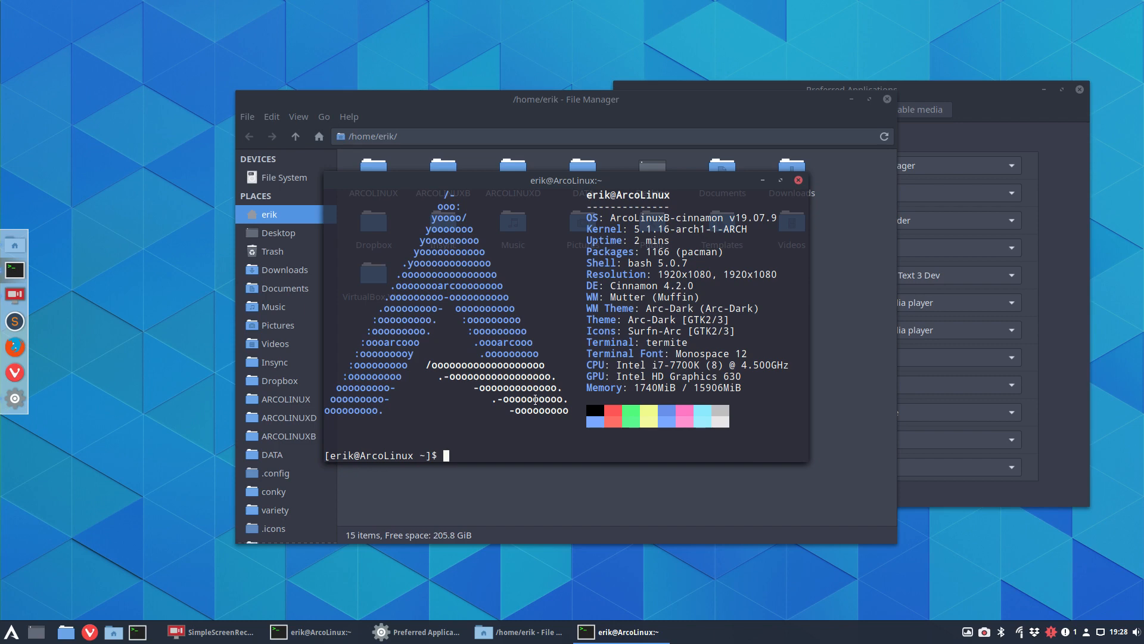
# Run exo-preferred-applications and set GNOME Terminal as the preferred terminal emulator under Utilities.
pyautogui.write('exo-')
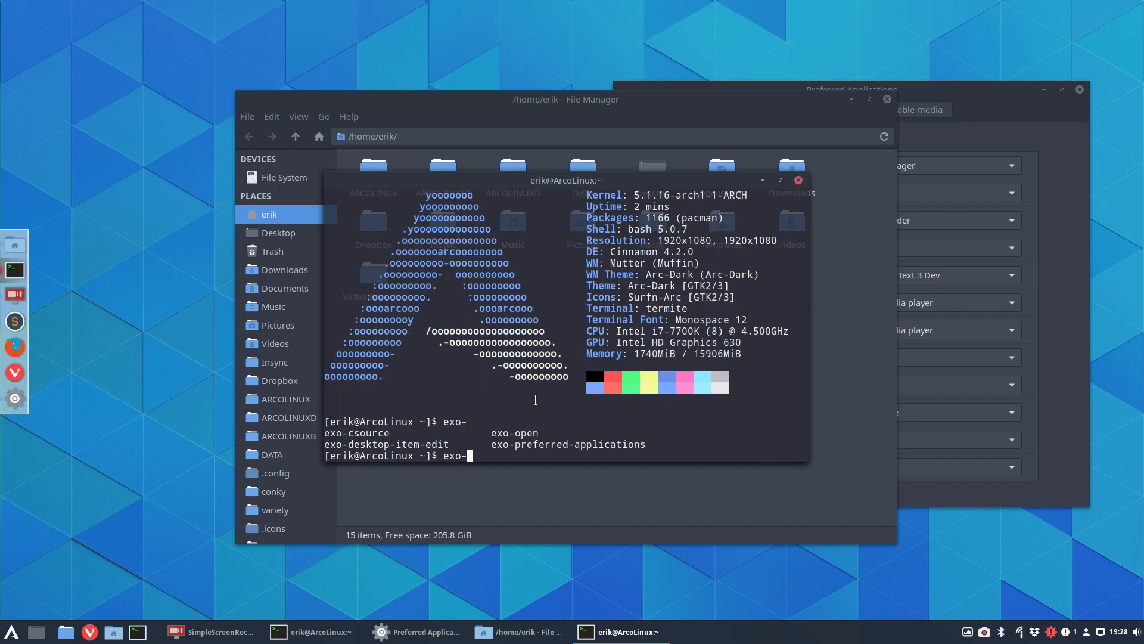
pyautogui.press('Tab')
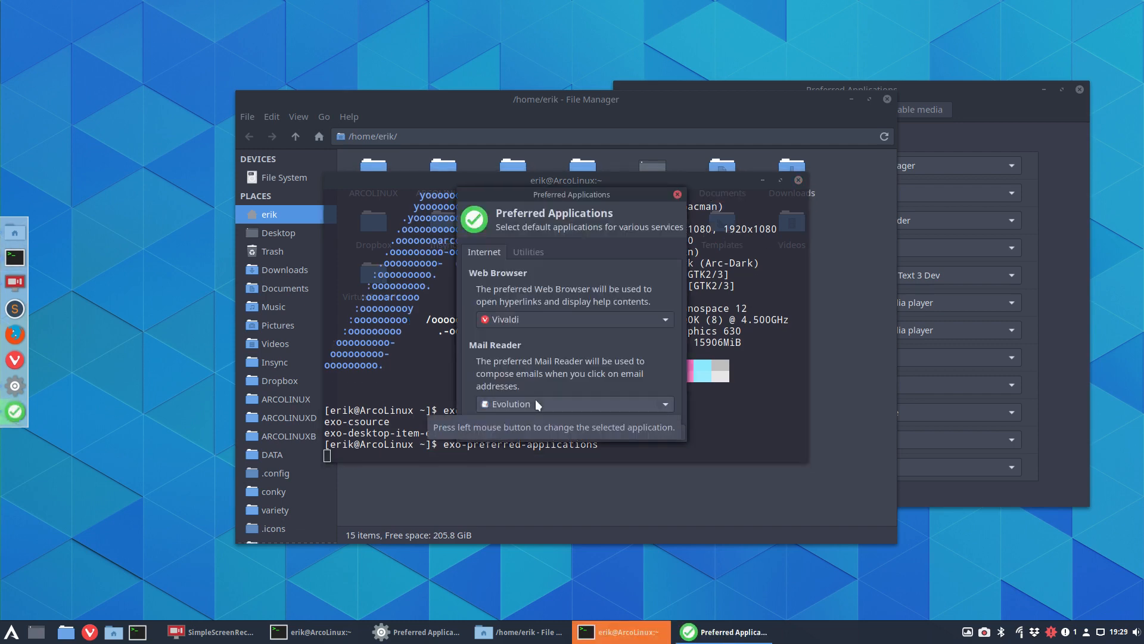
pyautogui.click(528, 251)
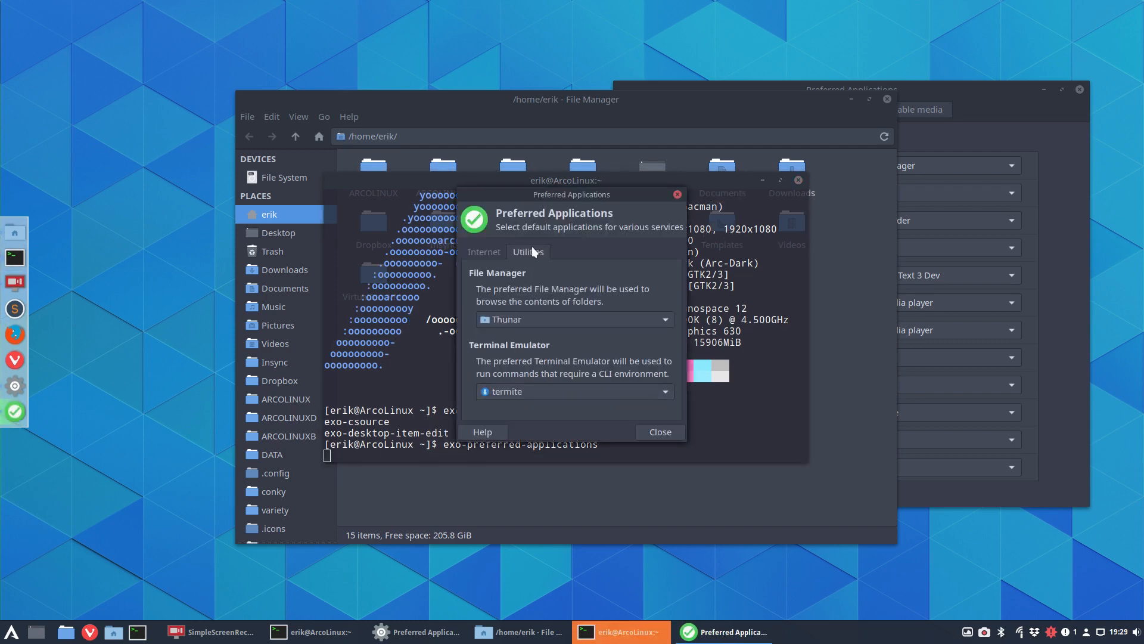
pyautogui.click(573, 391)
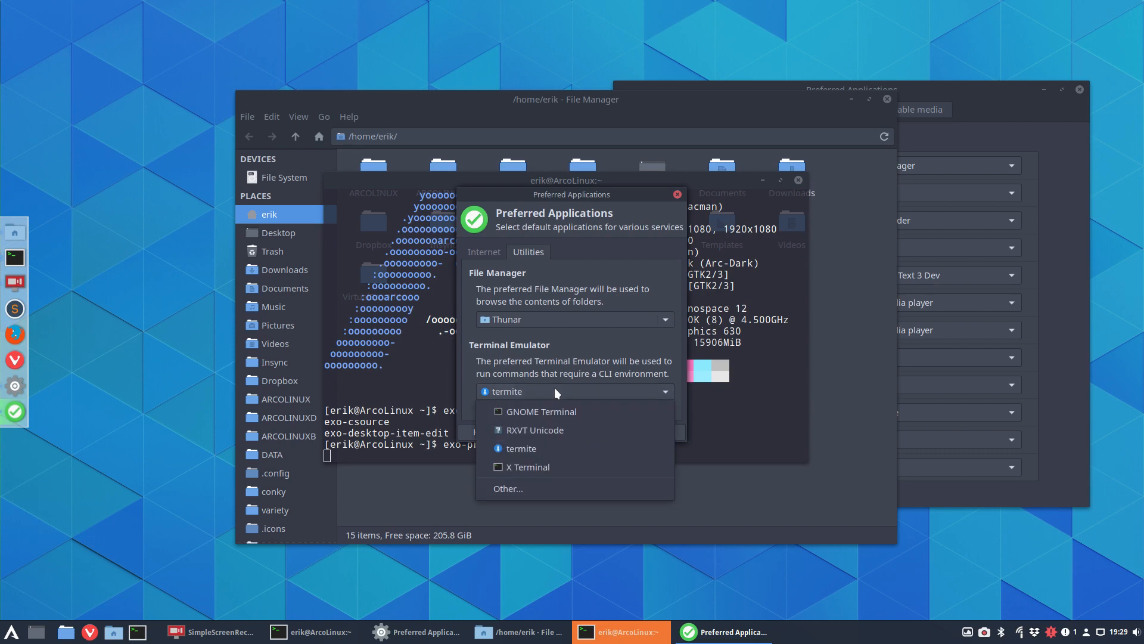
pyautogui.moveTo(552, 411)
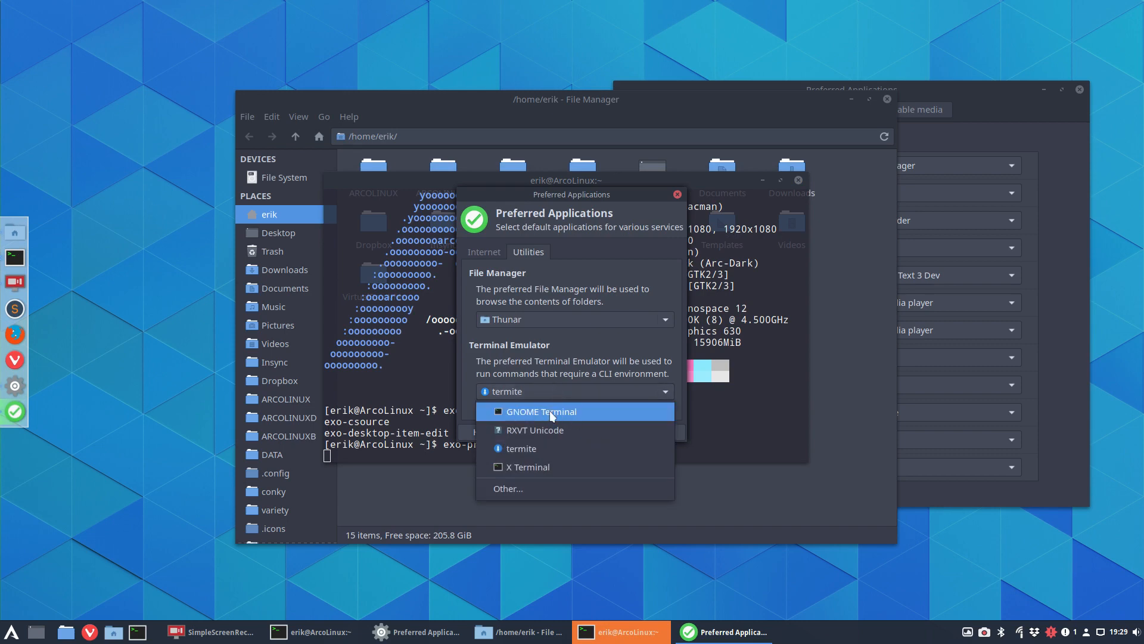
pyautogui.click(540, 412)
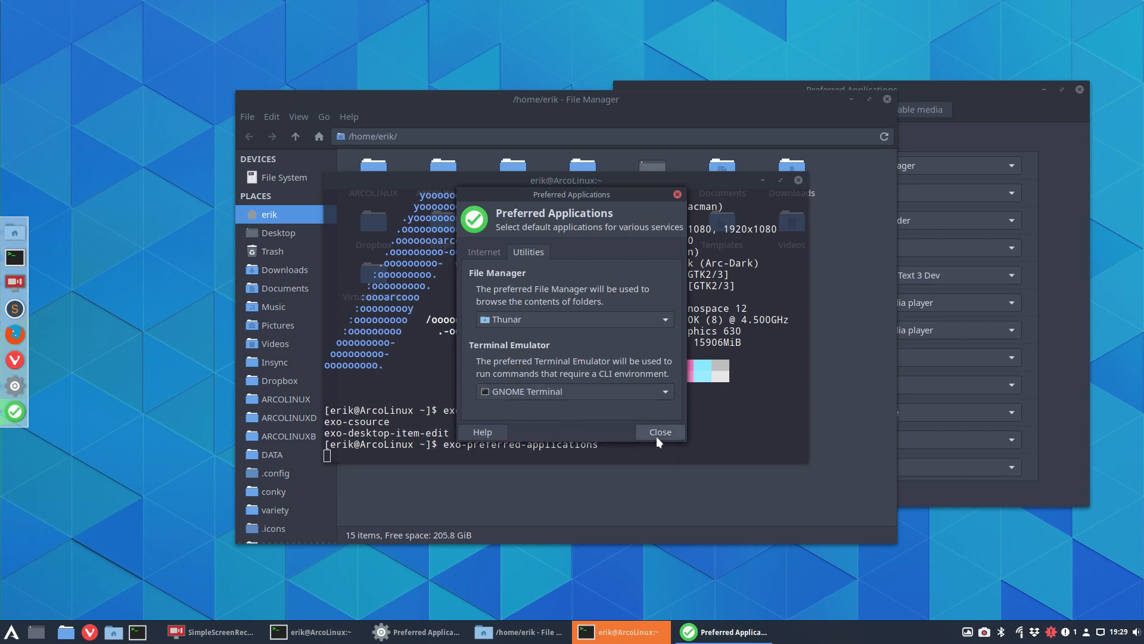
pyautogui.click(658, 432)
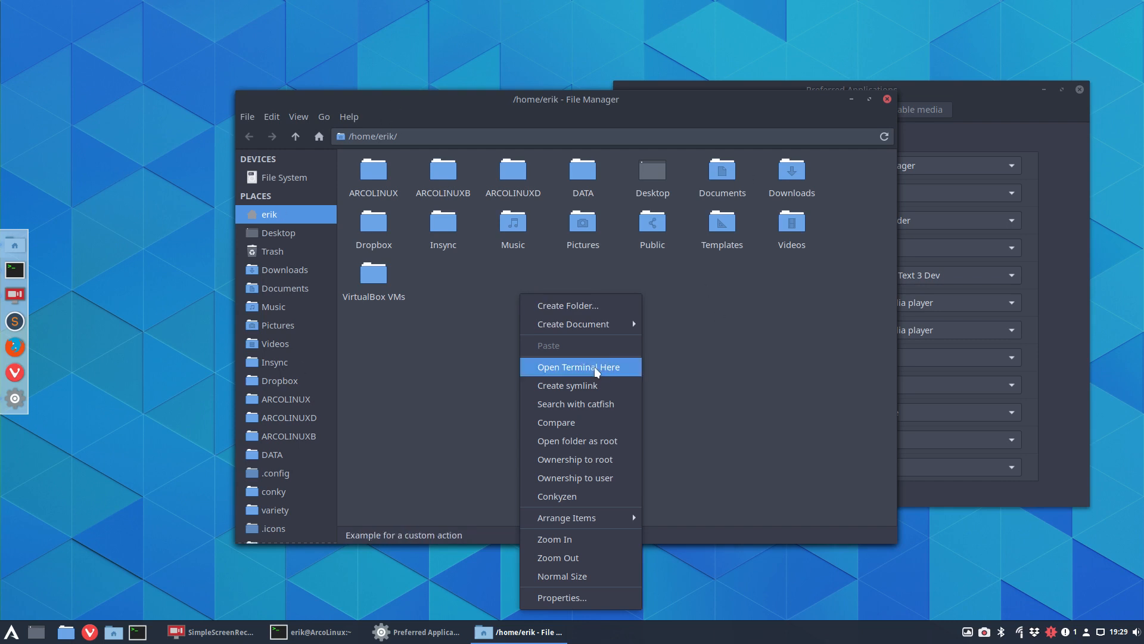
# Launch a terminal from Thunar, confirm it reports gnome-terminal, then close it and Thunar.
pyautogui.click(576, 366)
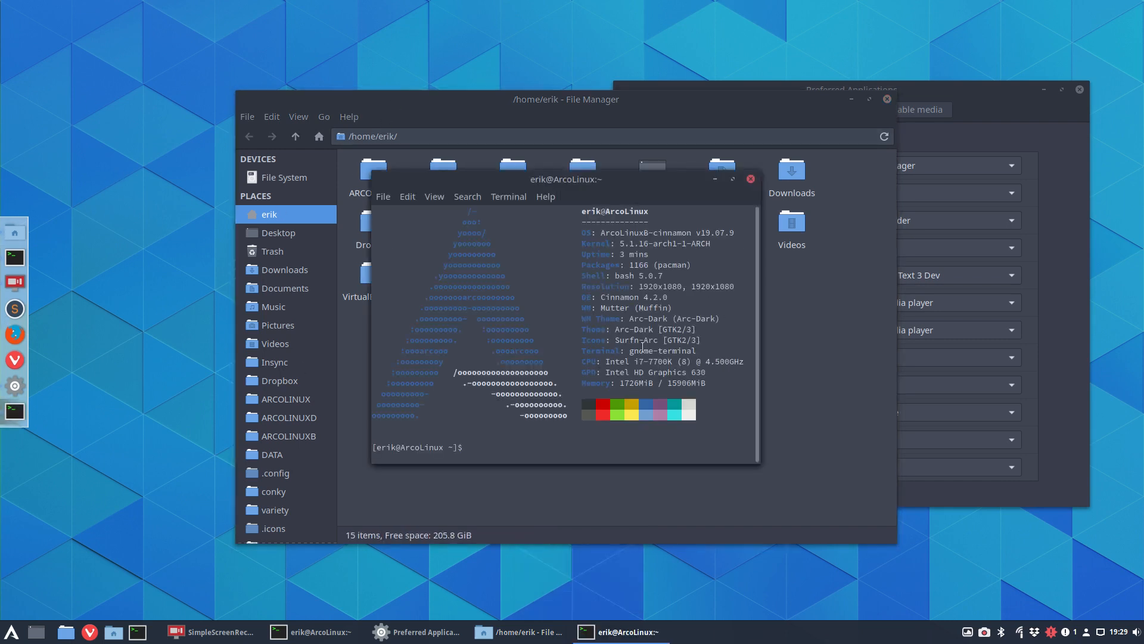
pyautogui.doubleClick(663, 350)
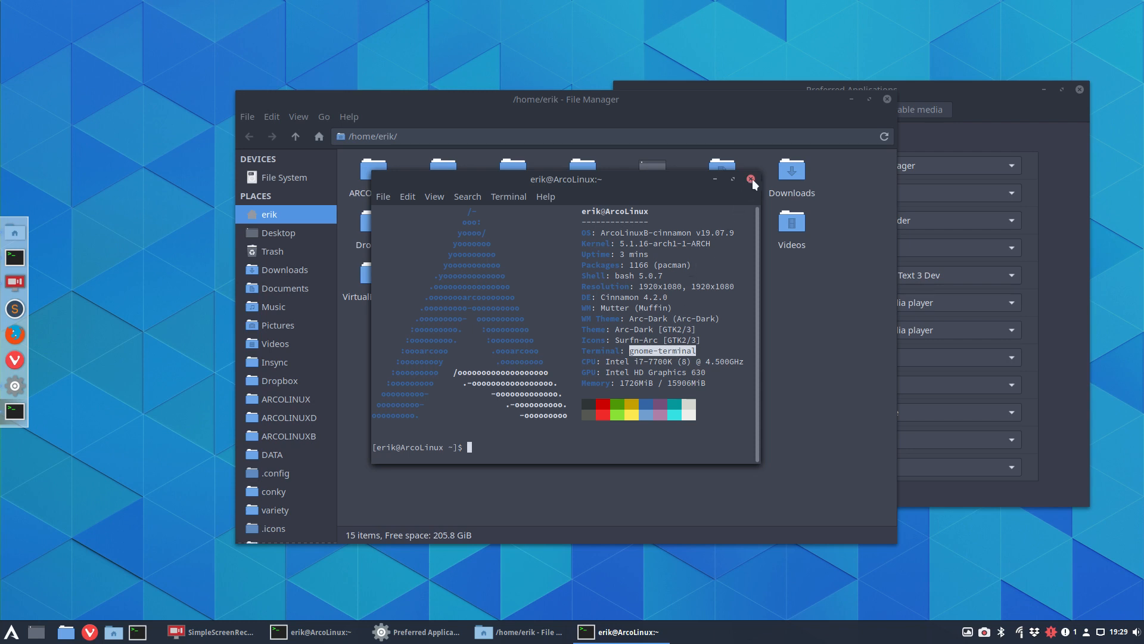
pyautogui.moveTo(752, 181)
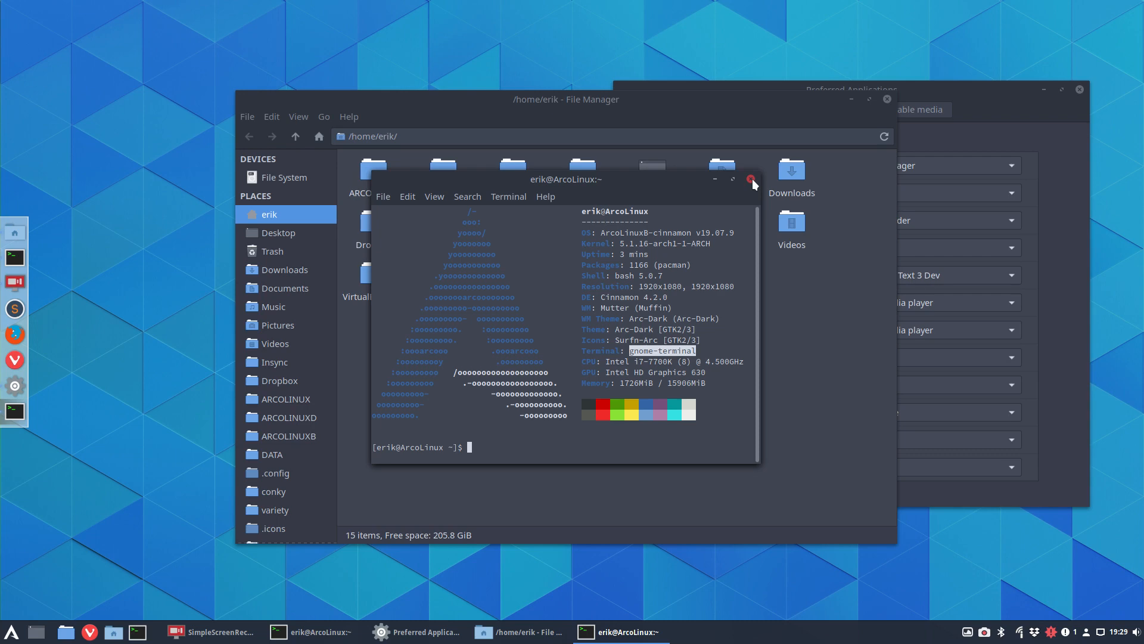
pyautogui.click(752, 180)
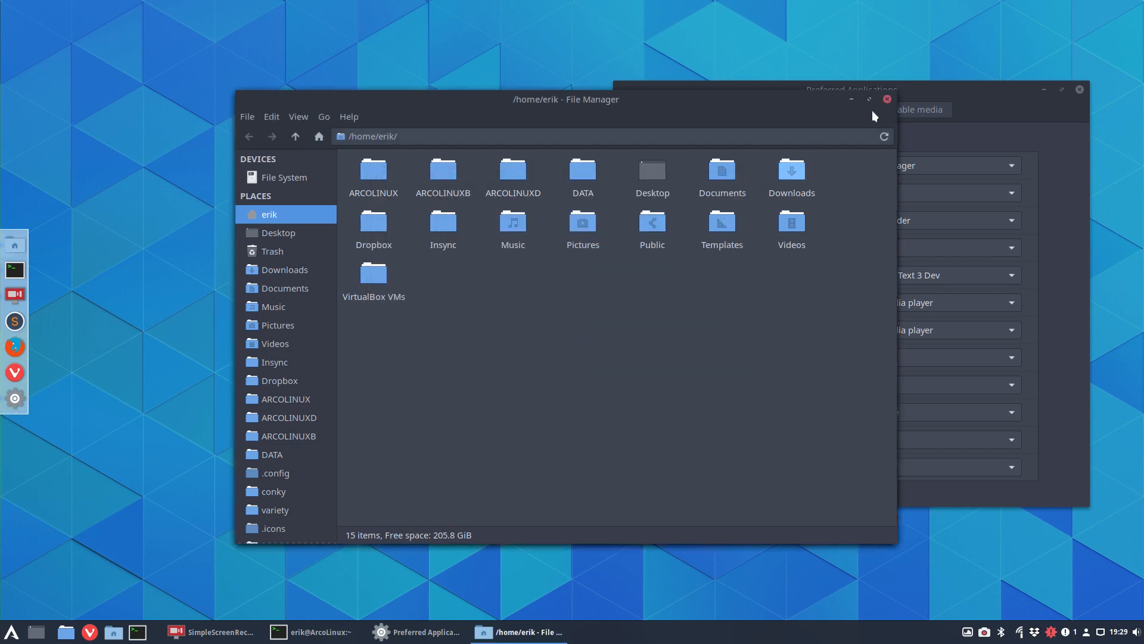
pyautogui.click(886, 99)
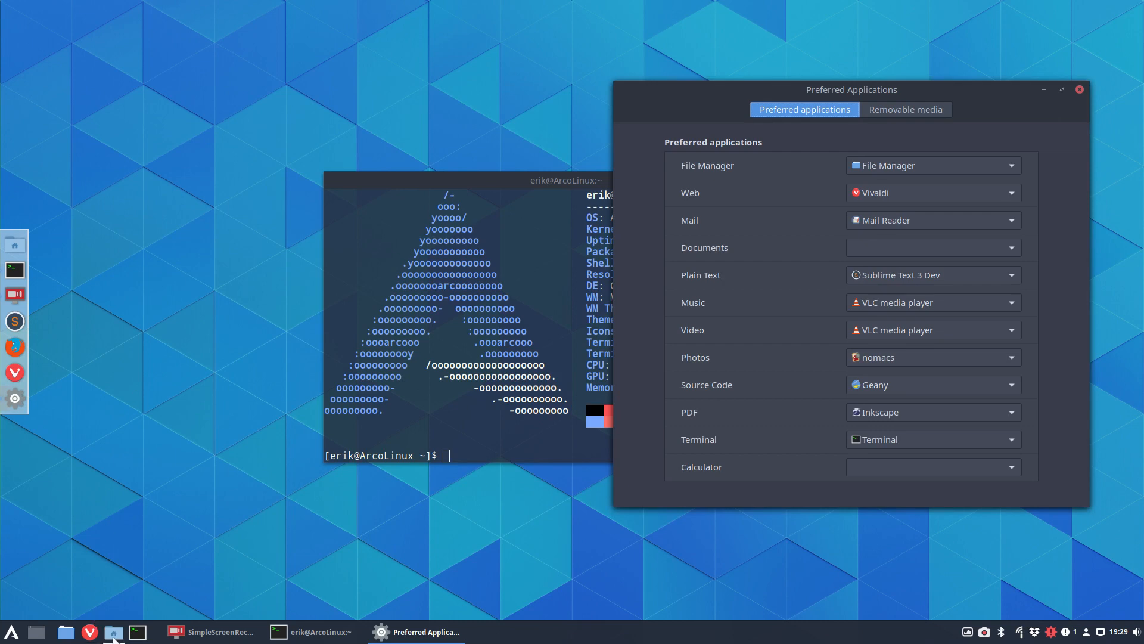
pyautogui.moveTo(69, 632)
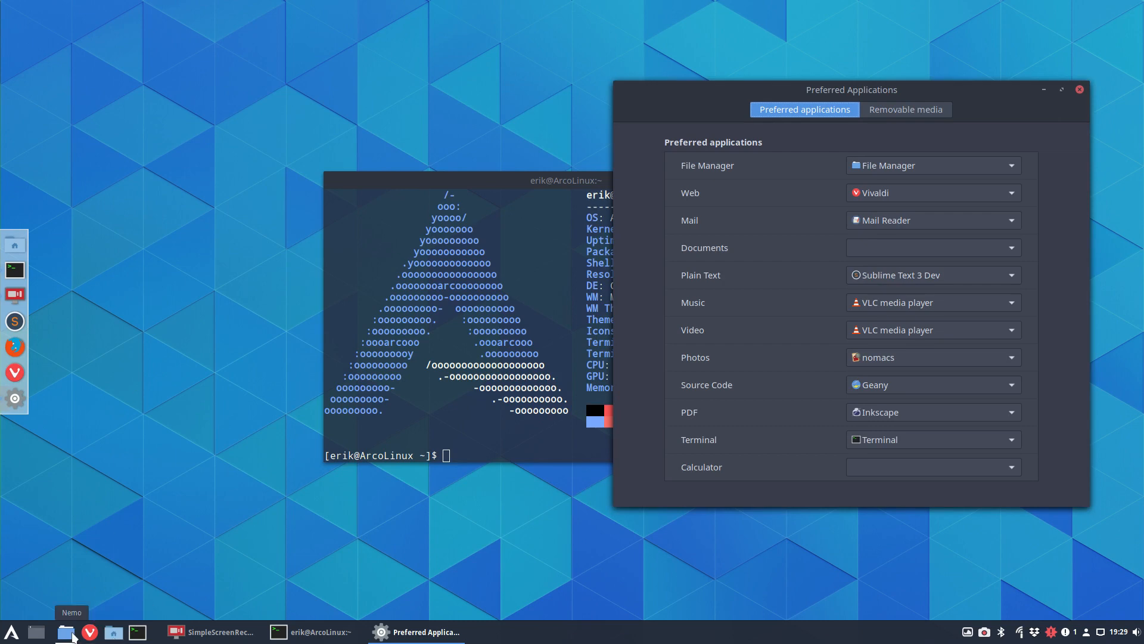
# Start Nemo, launch a terminal from the home folder and highlight the gnome-terminal name.
pyautogui.click(69, 632)
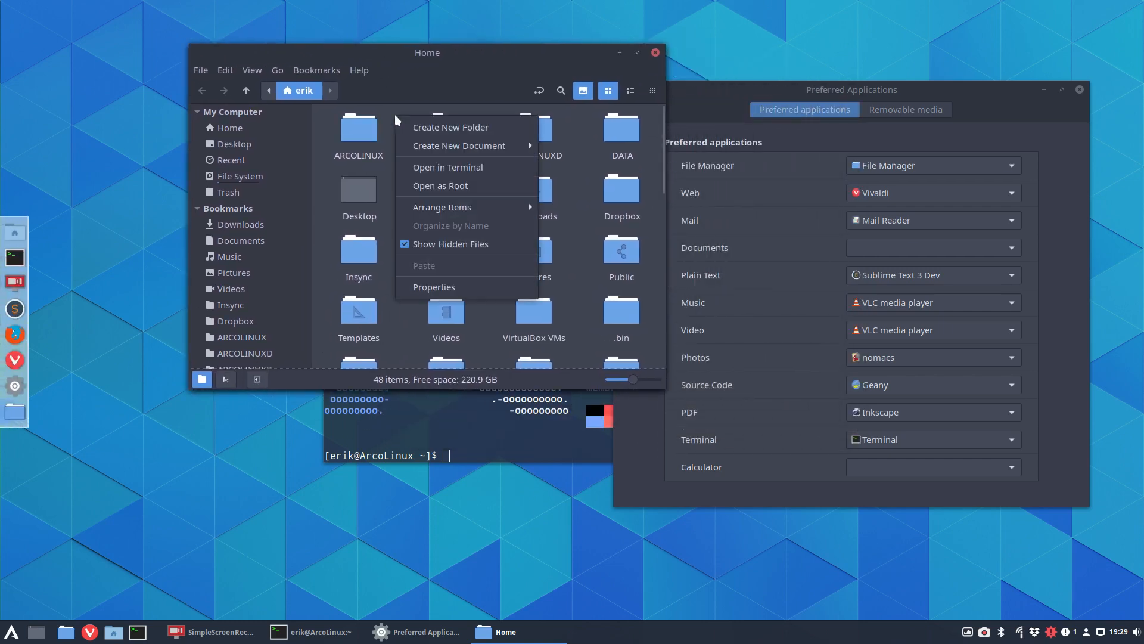
pyautogui.click(447, 166)
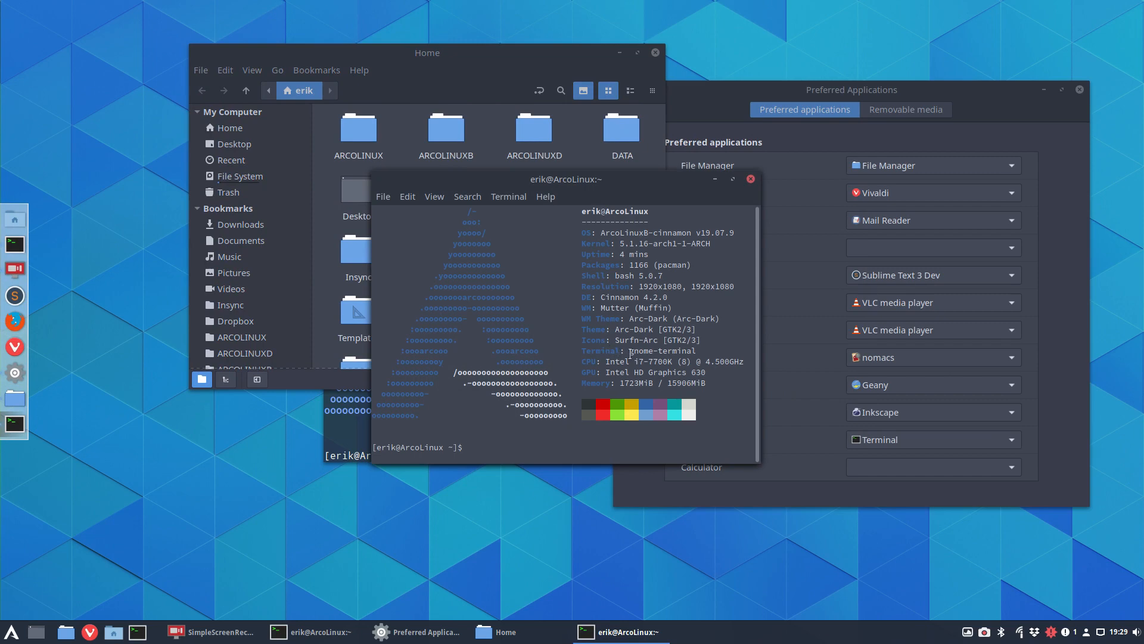
pyautogui.doubleClick(658, 350)
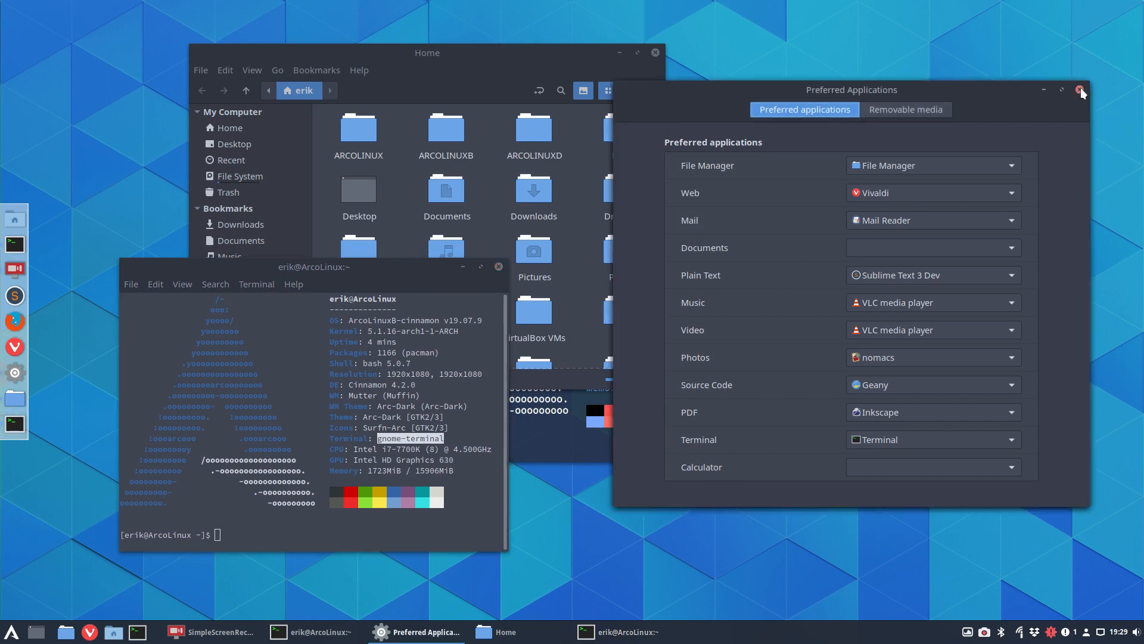
# Show the terminal choices list, then close the Home folder and Preferred Applications windows.
pyautogui.click(932, 438)
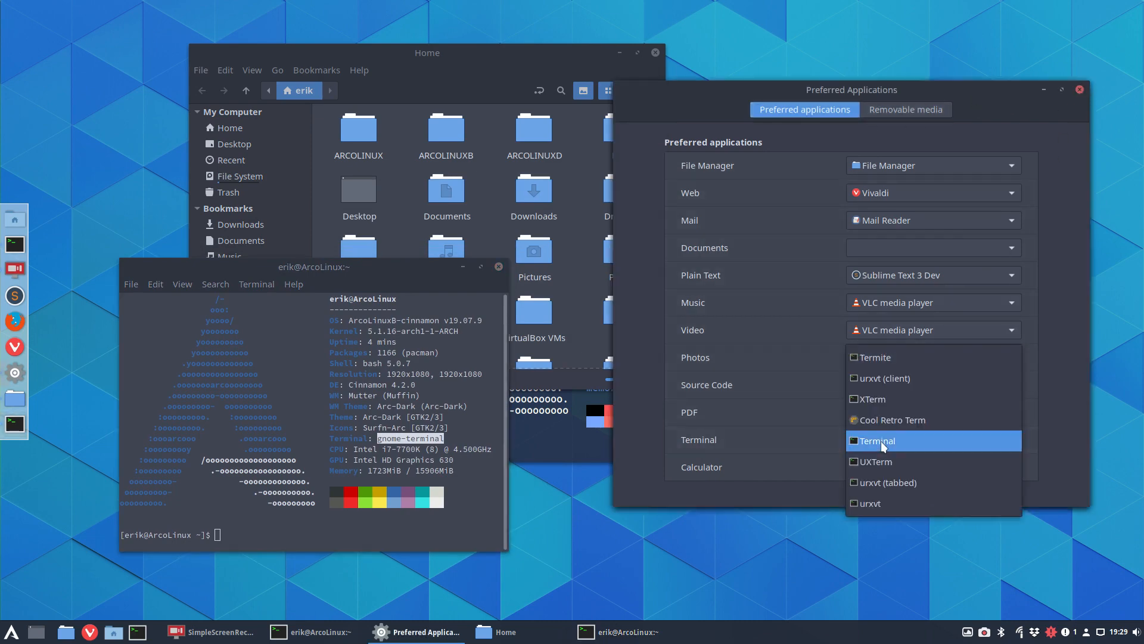
pyautogui.moveTo(889, 420)
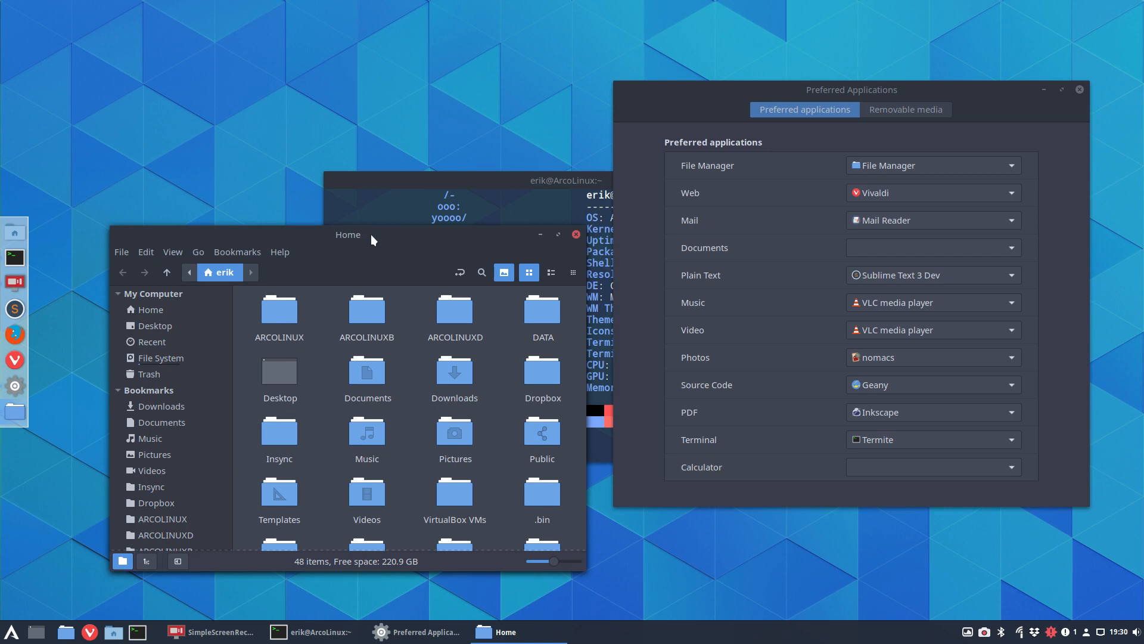
pyautogui.click(576, 235)
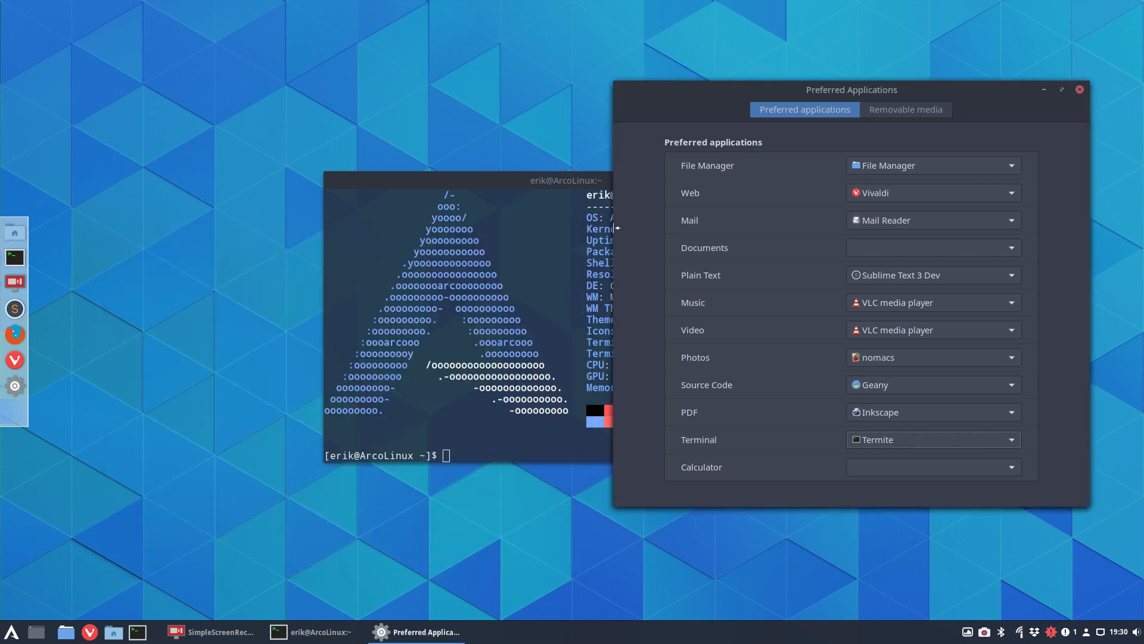
pyautogui.click(1079, 89)
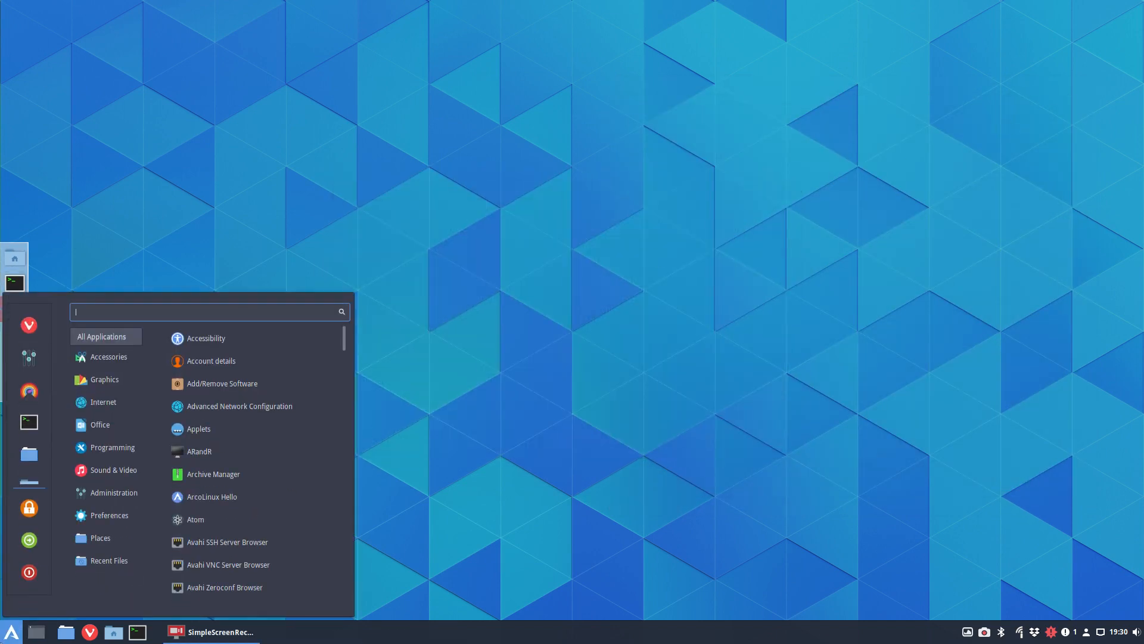
pyautogui.moveTo(28, 358)
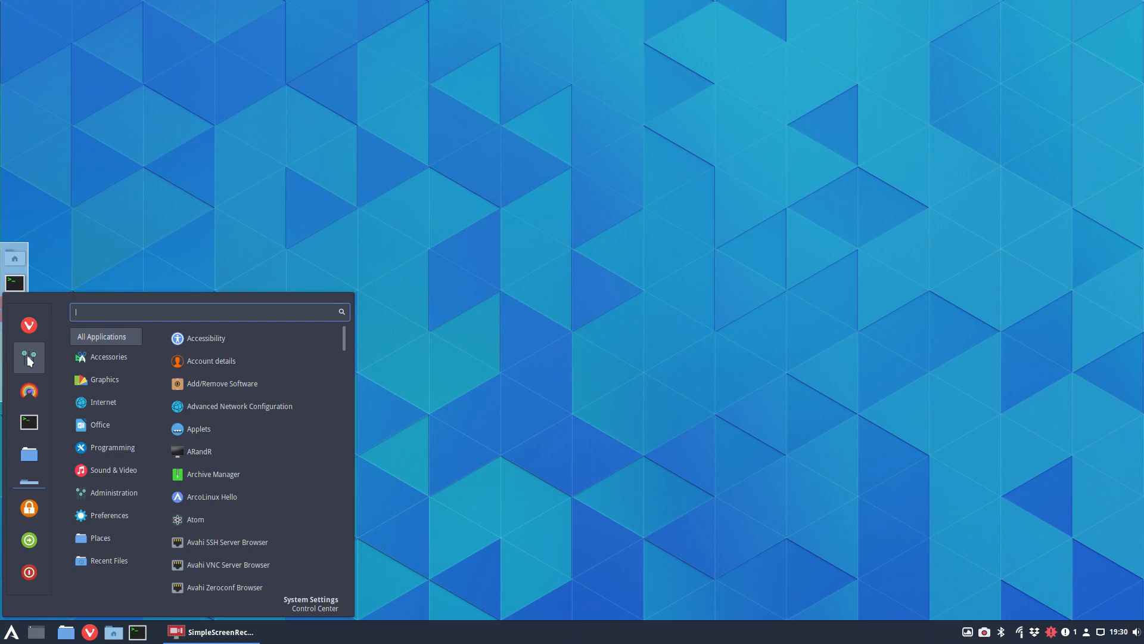
# Maximize System Settings, search for and review Preferred Applications (Termite as terminal), then close it.
pyautogui.click(310, 598)
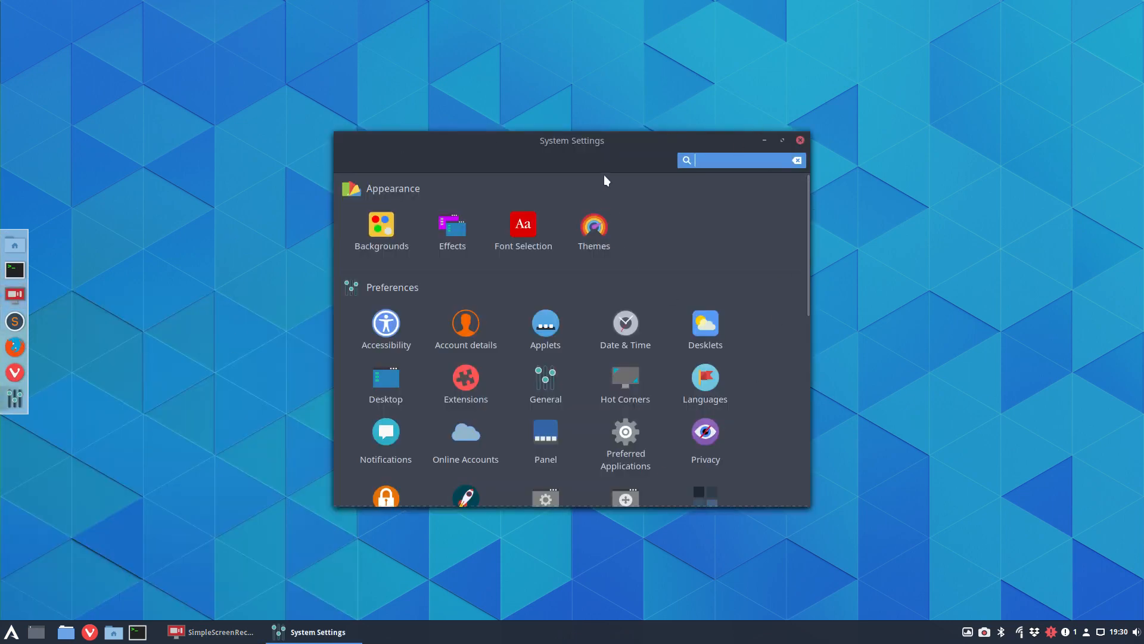
pyautogui.click(779, 140)
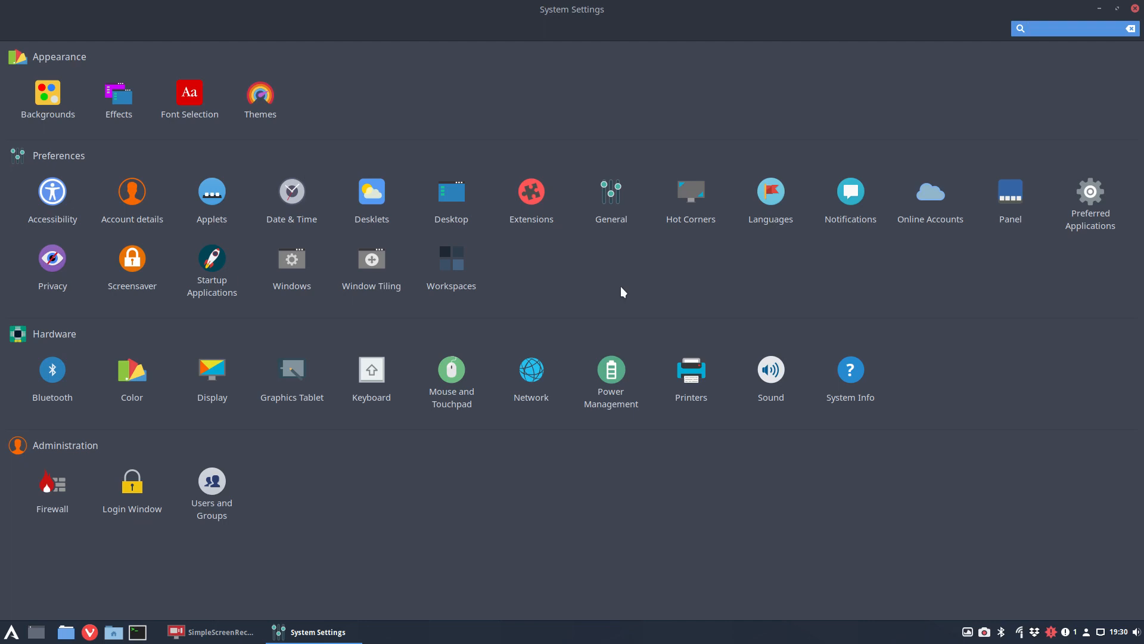
pyautogui.write('pre')
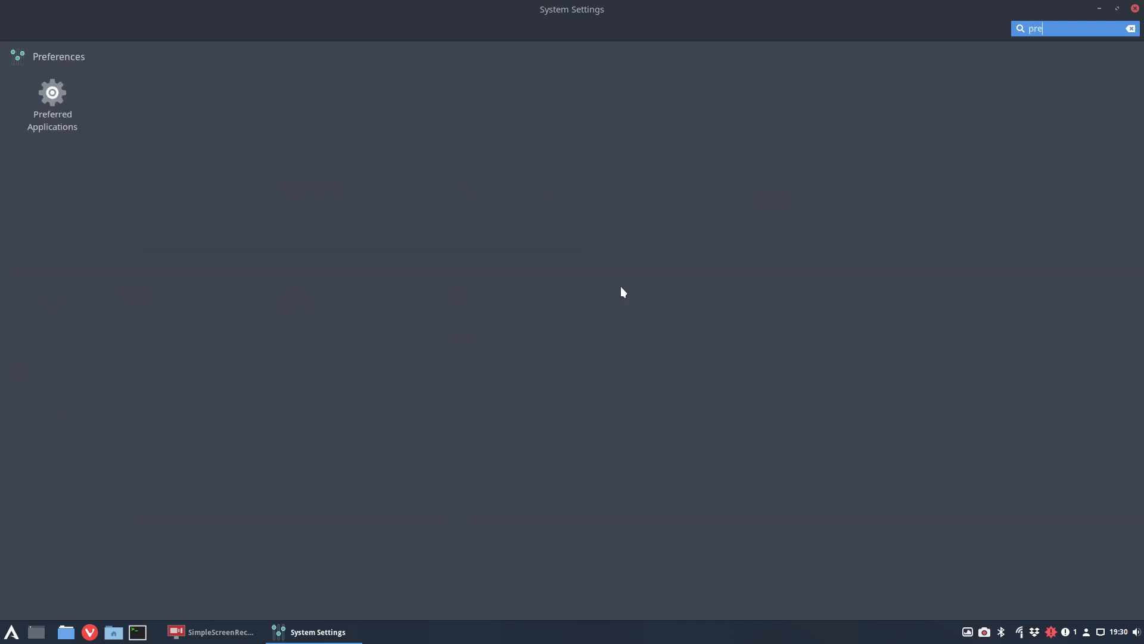
pyautogui.click(1131, 27)
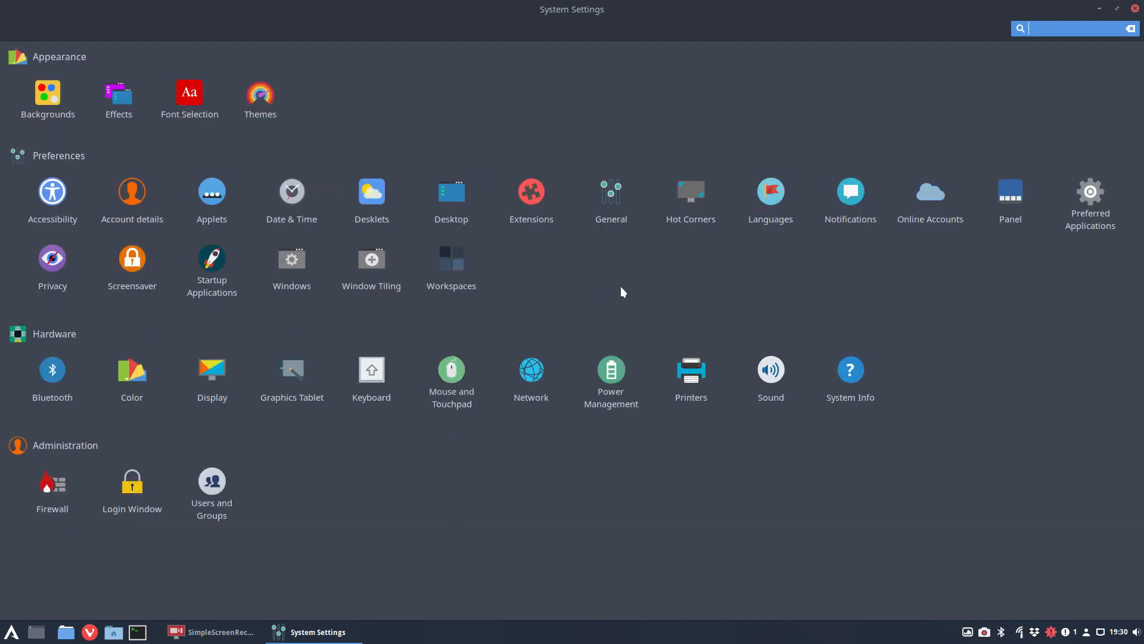
pyautogui.moveTo(815, 461)
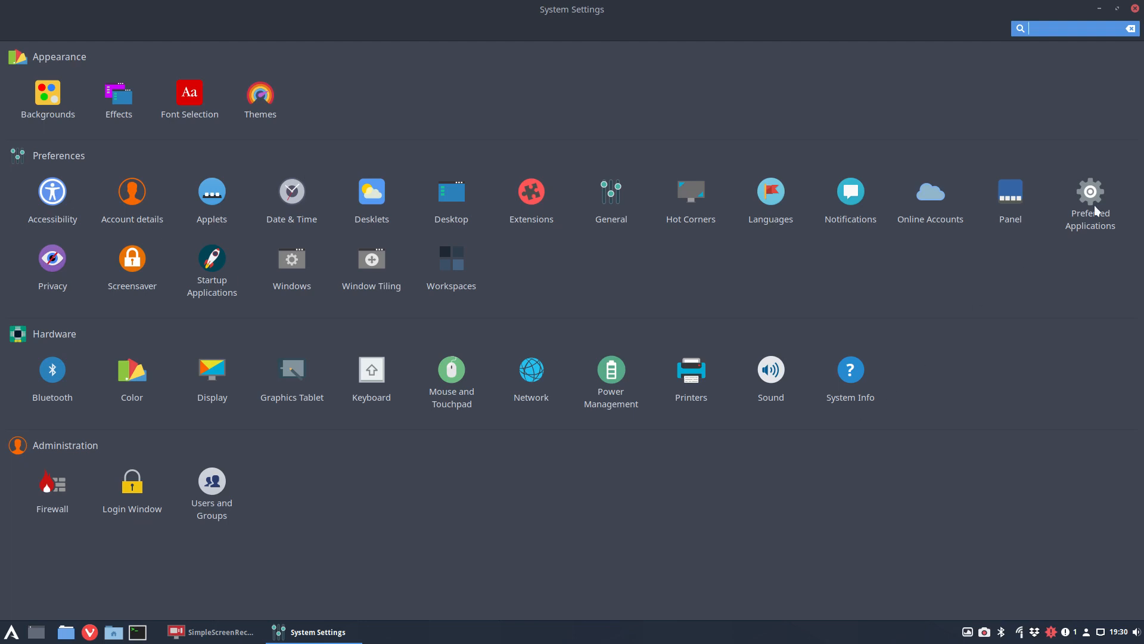
pyautogui.click(1089, 190)
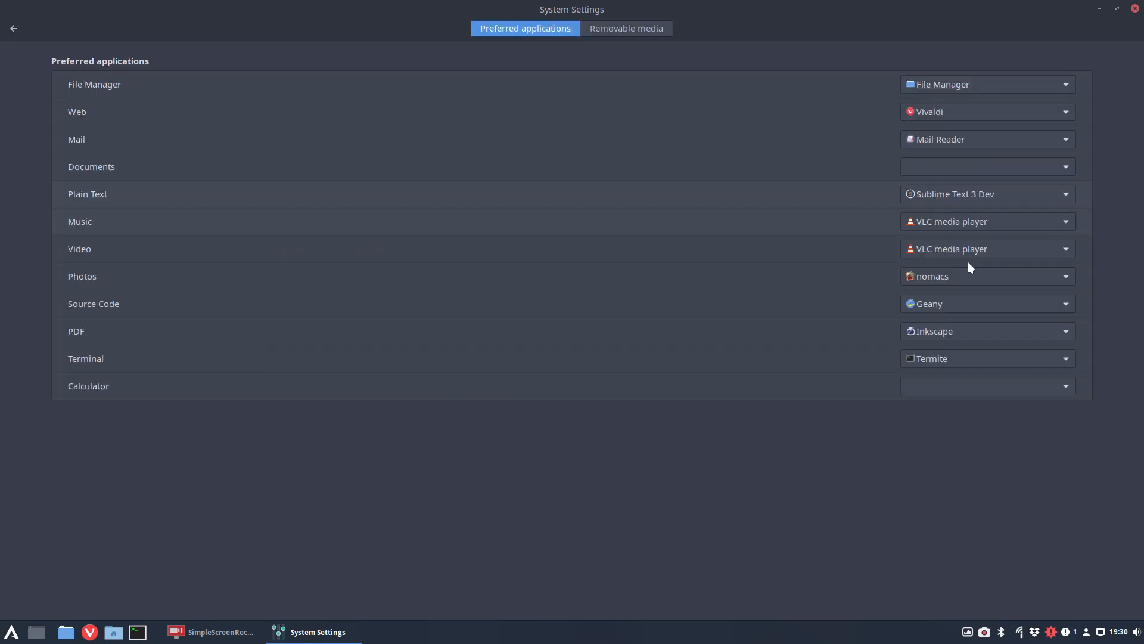
pyautogui.click(1116, 9)
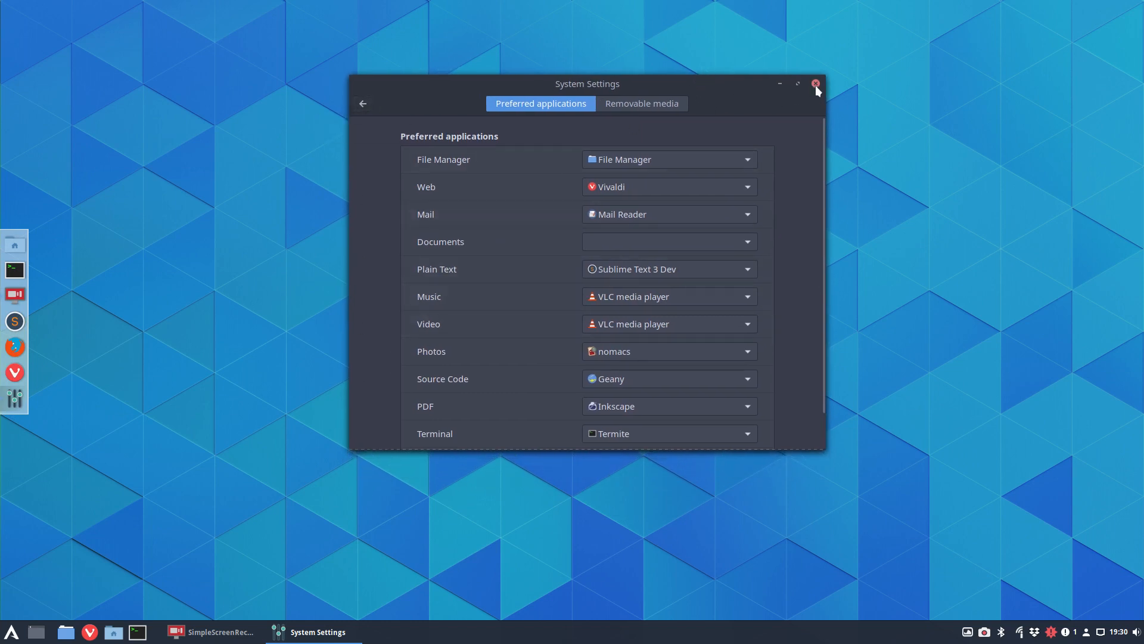
pyautogui.click(815, 84)
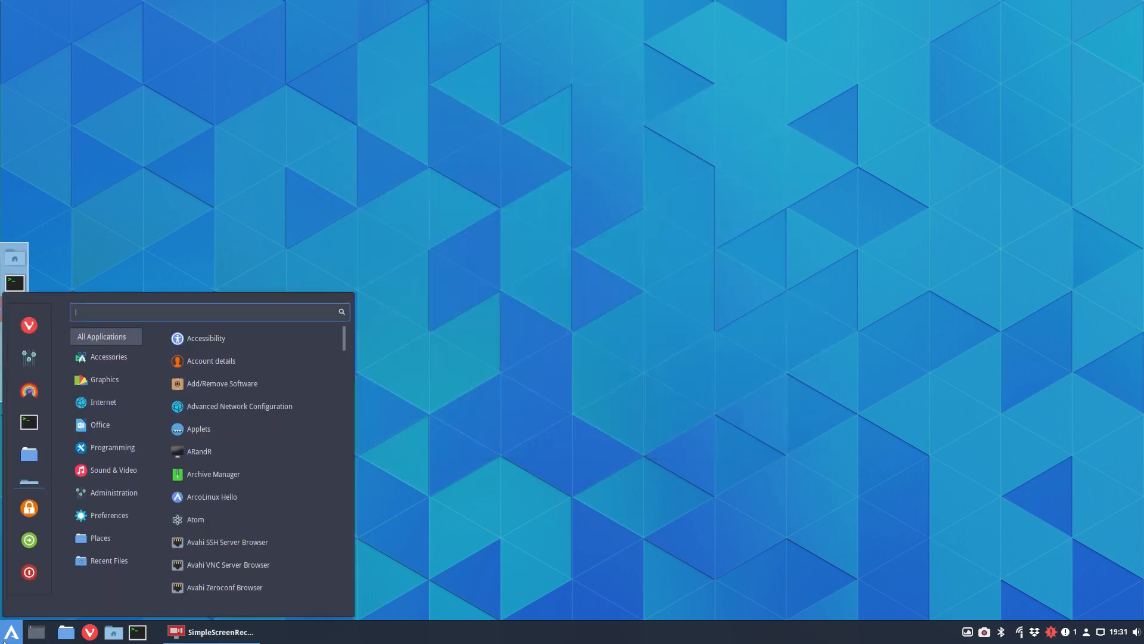
# Relaunch Preferred Applications via the menu search 'pref' and close it again.
pyautogui.write('pref')
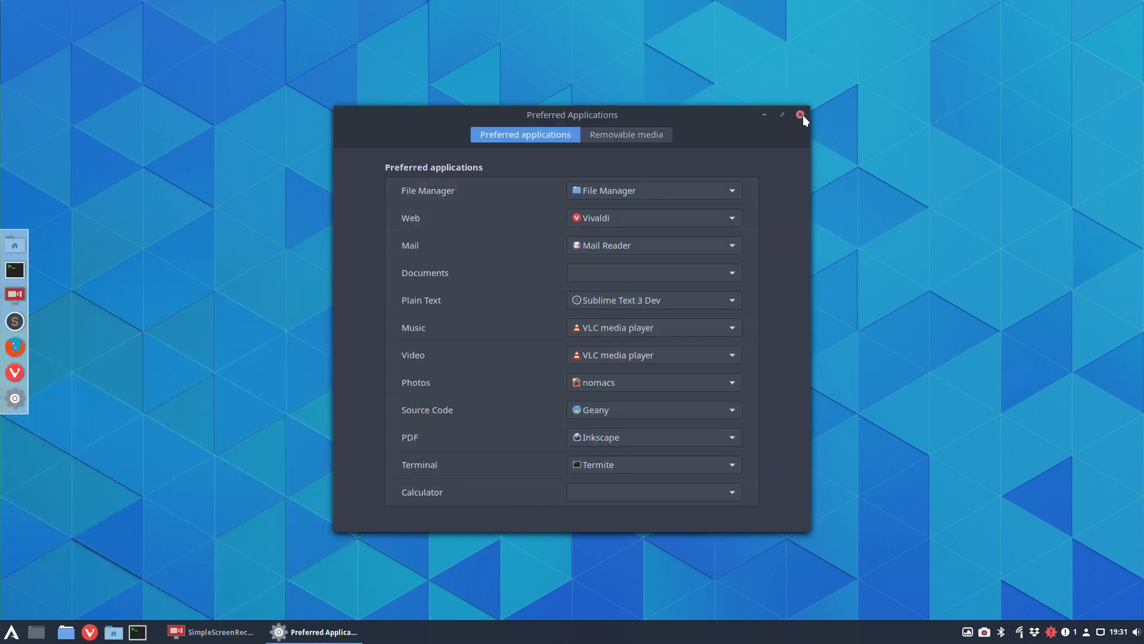
pyautogui.click(800, 116)
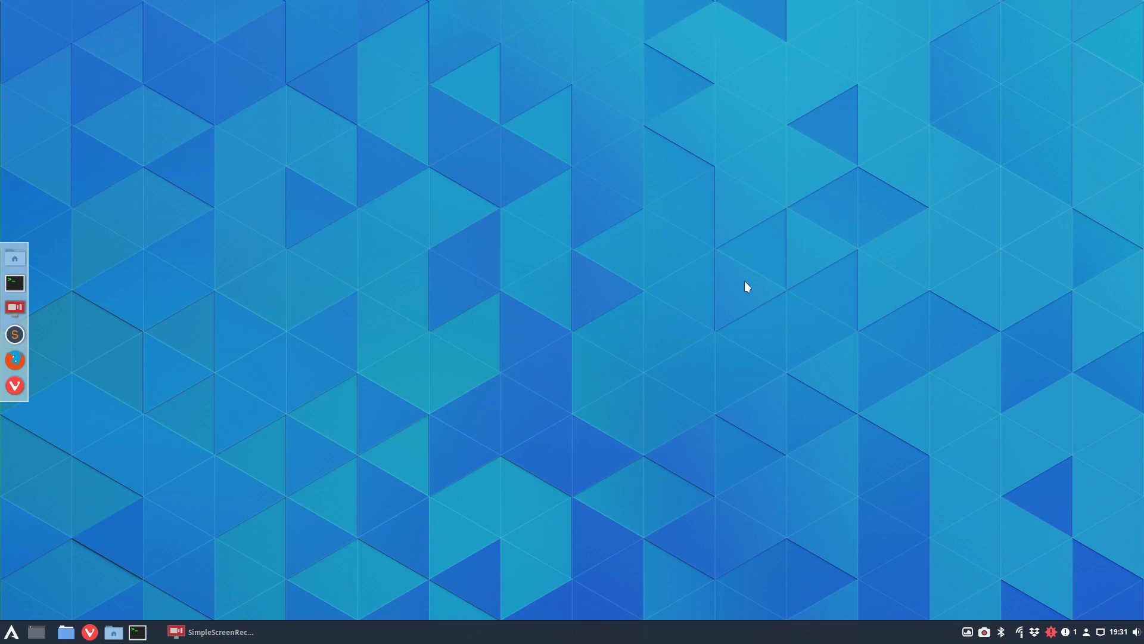
# Start a yay search for a transparent terminal package, then cancel the selection prompt.
pyautogui.click(14, 284)
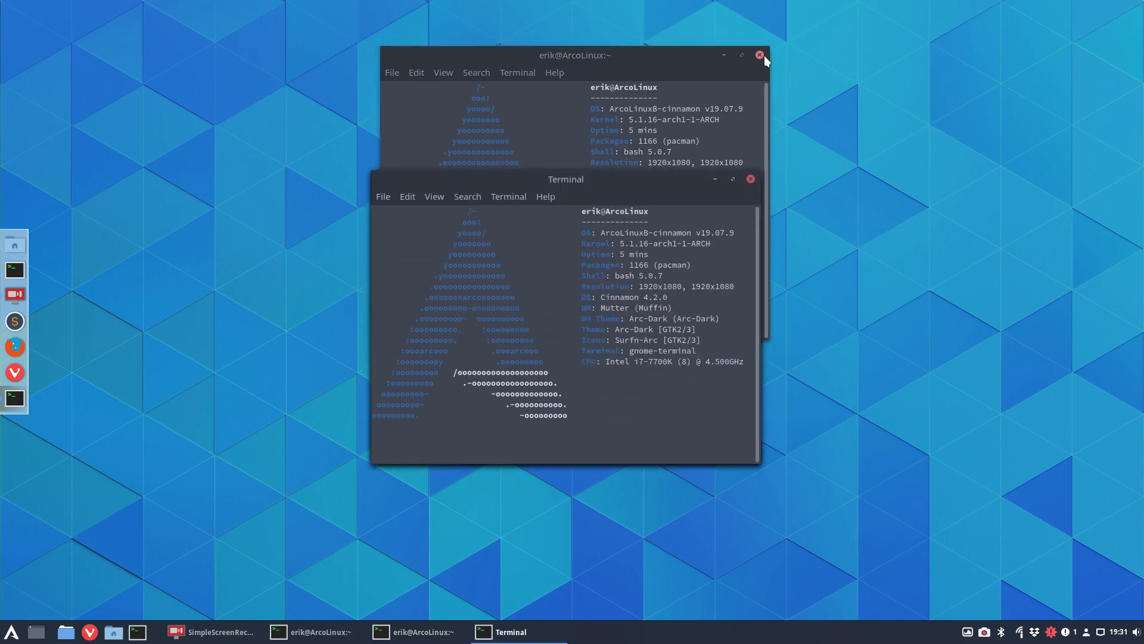
pyautogui.write('yay gnome terminal')
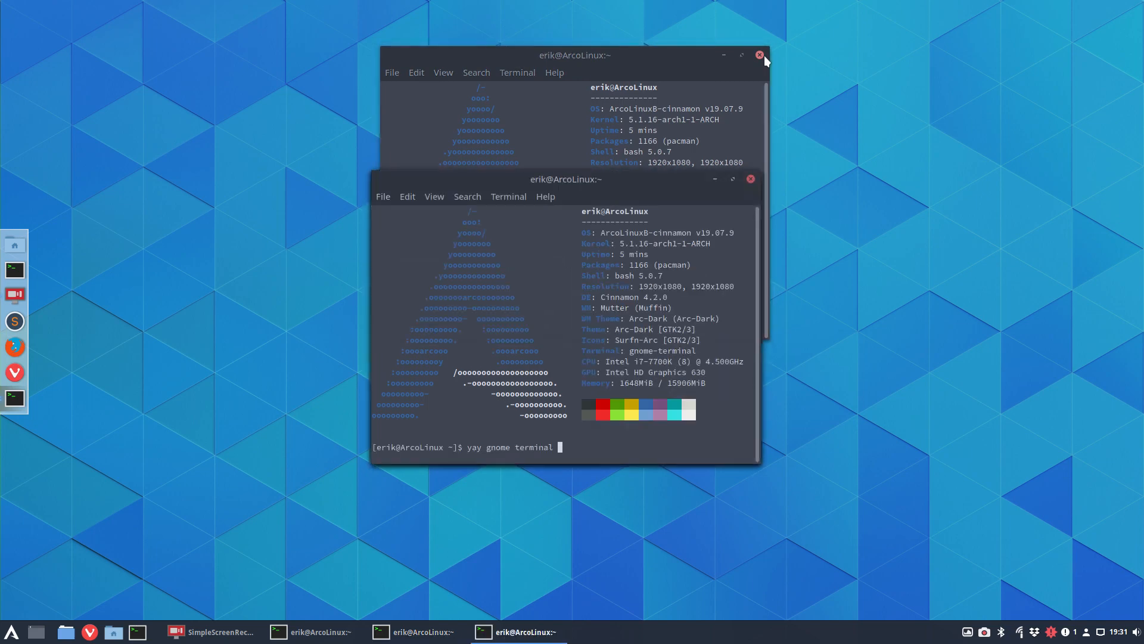
pyautogui.write('transparent')
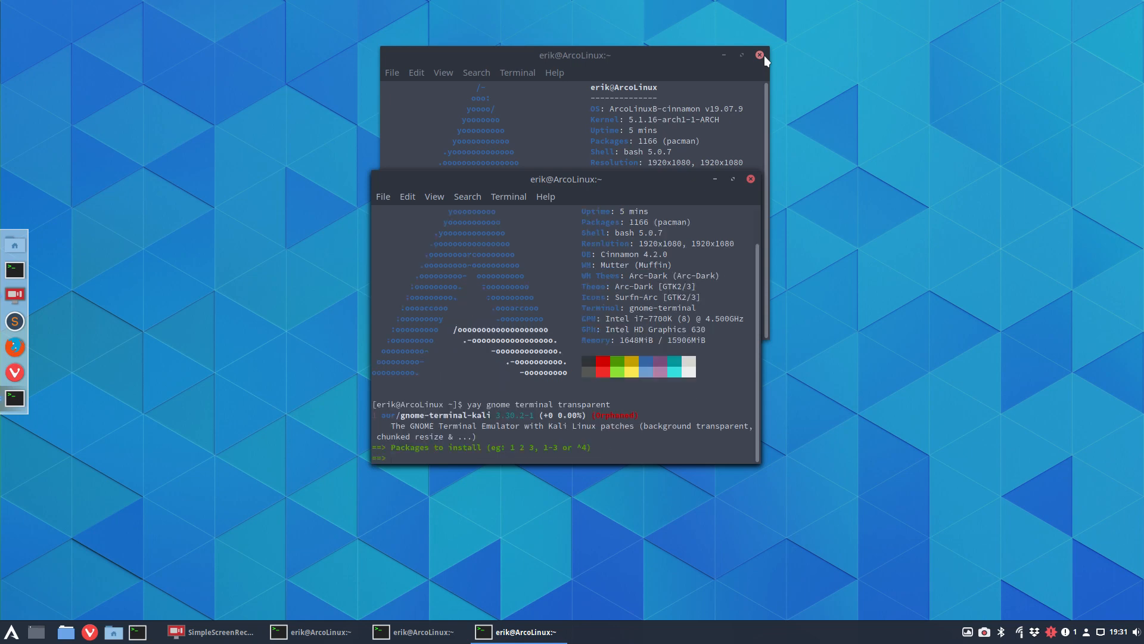
pyautogui.press('ctrl+c')
pyautogui.write('yay terminal')
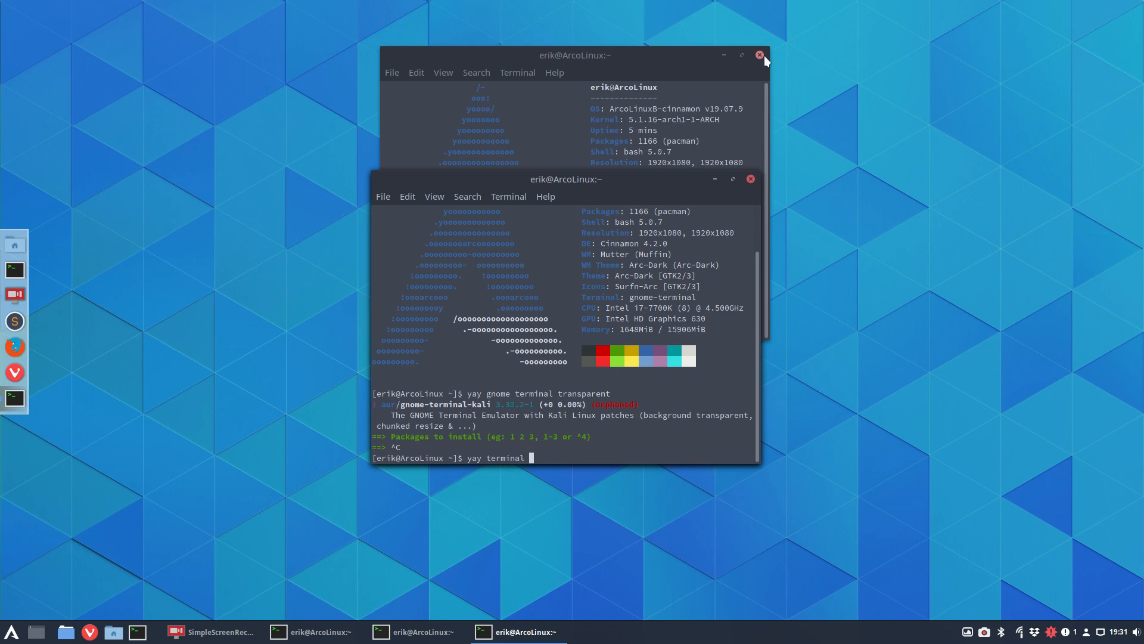
# Rerun yay terminal trans, choose option 2 gnome-terminal-transparency and confirm with y; download fails with 404.
pyautogui.write('trans')
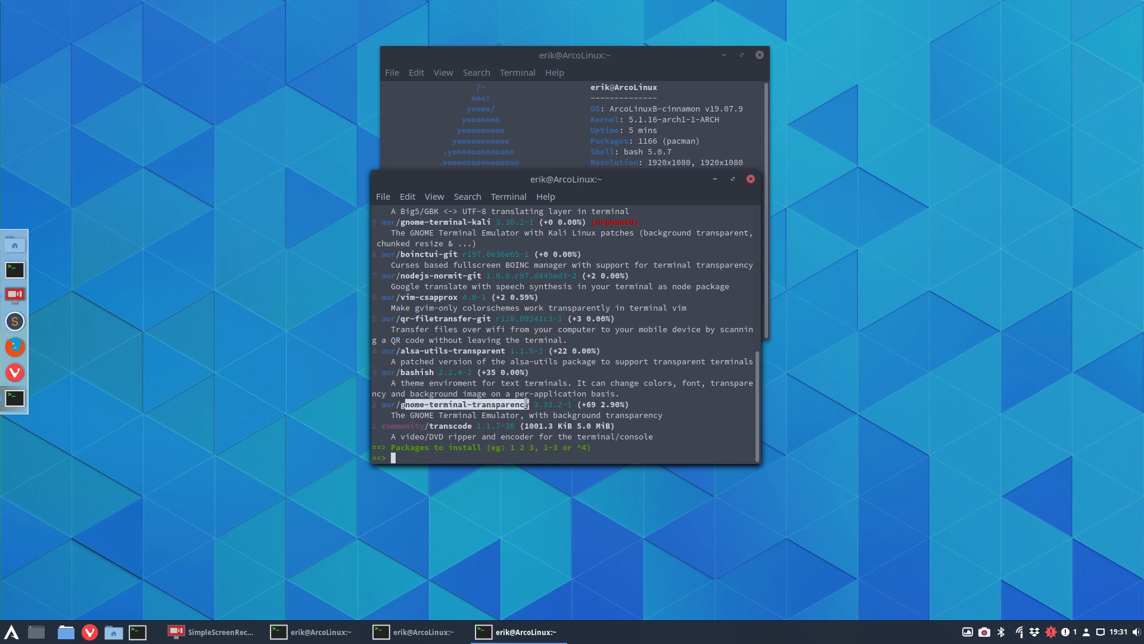
pyautogui.write('2')
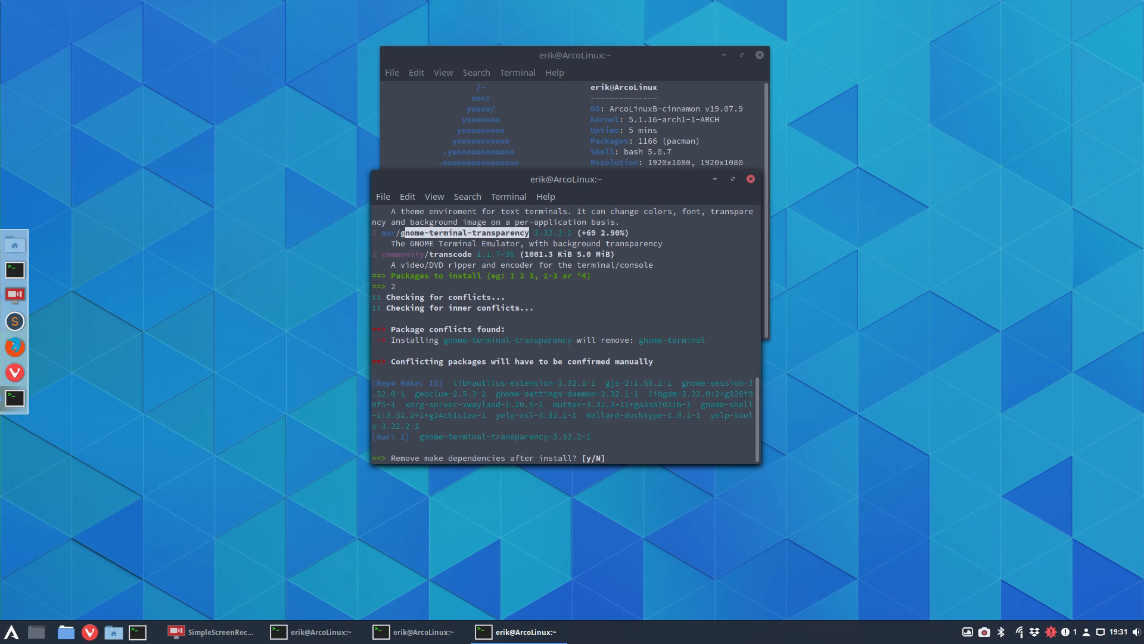
pyautogui.write('y')
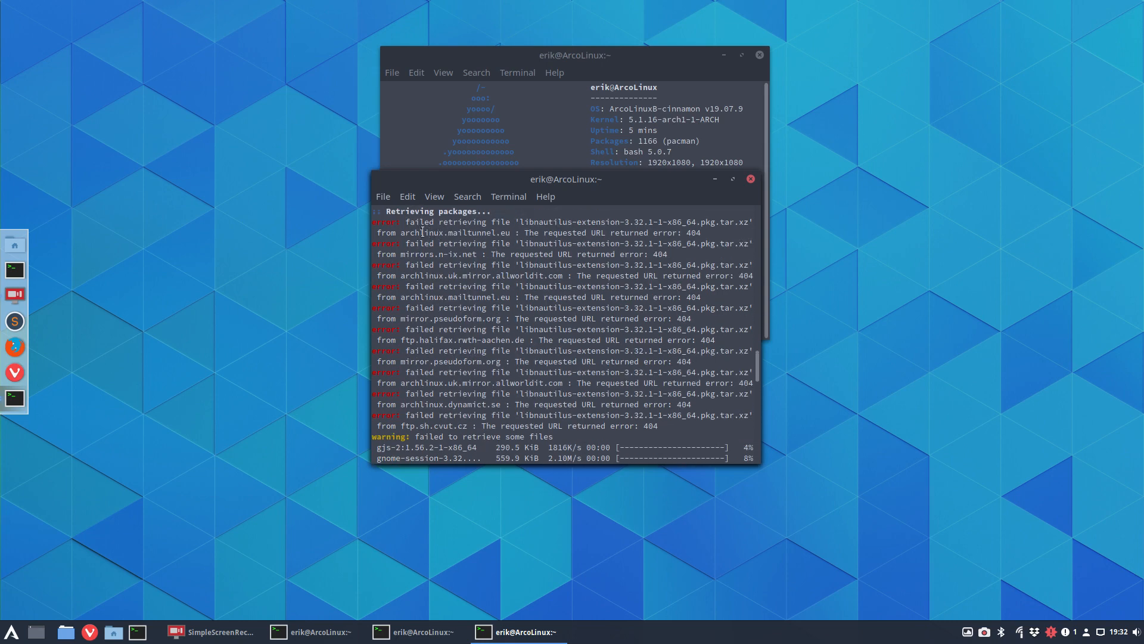
pyautogui.doubleClick(454, 232)
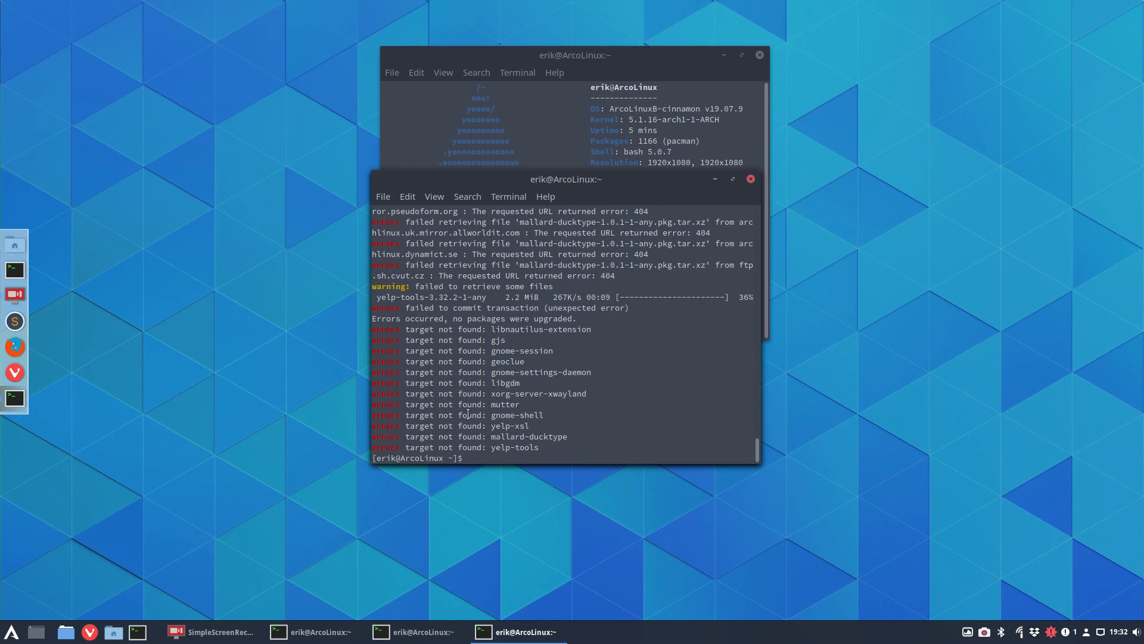
# Run the mirror alias to re-rank mirrors, then retry yay terminal trans choosing option 2.
pyautogui.write('mirror')
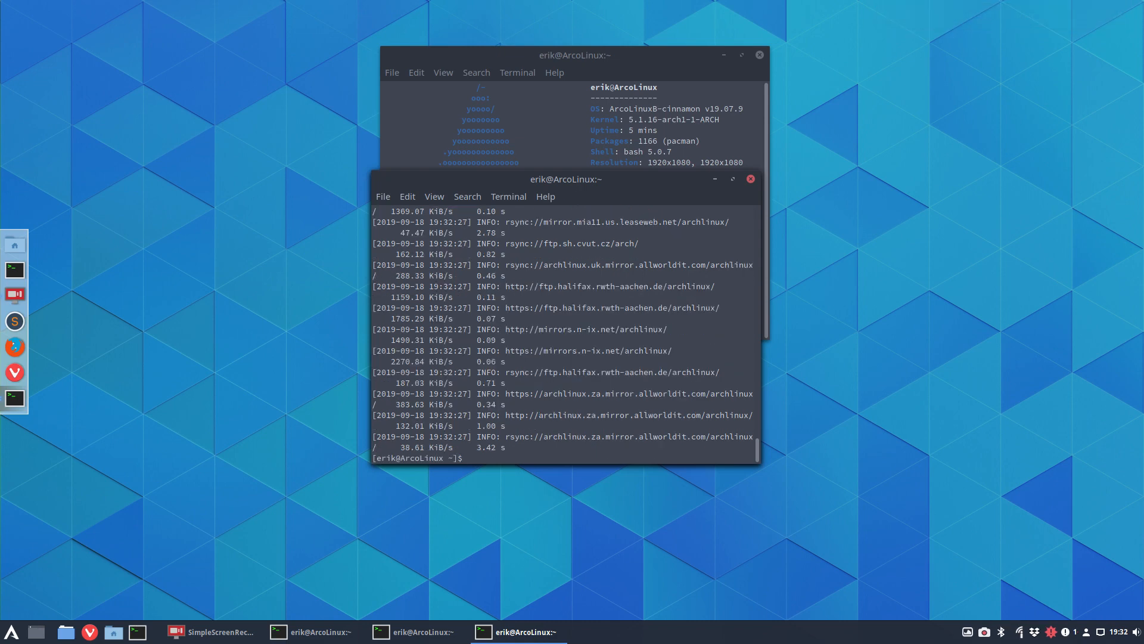
pyautogui.write('yay terminal trans')
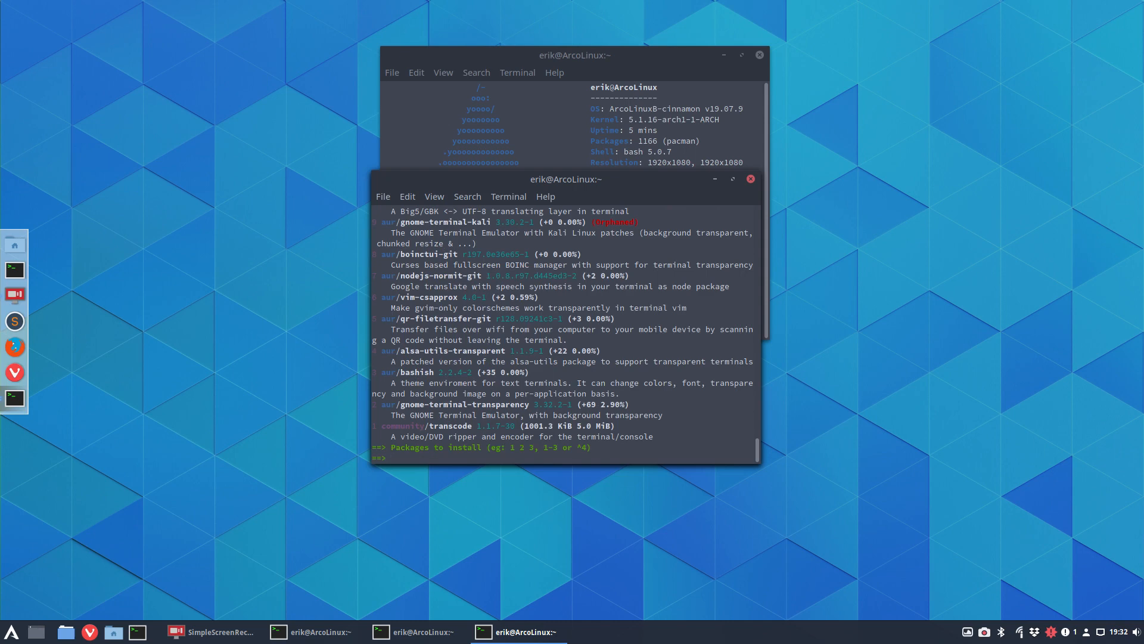
pyautogui.write('2')
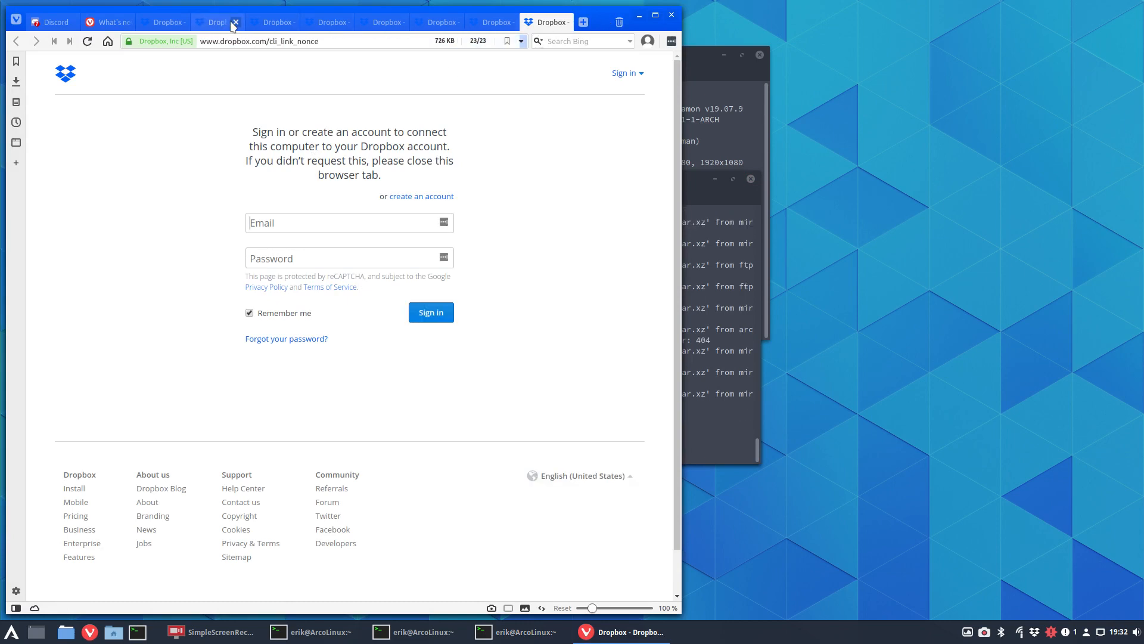
# Close the duplicate Dropbox tab, visit Google, then close the Vivaldi window.
pyautogui.click(47, 22)
pyautogui.write('g')
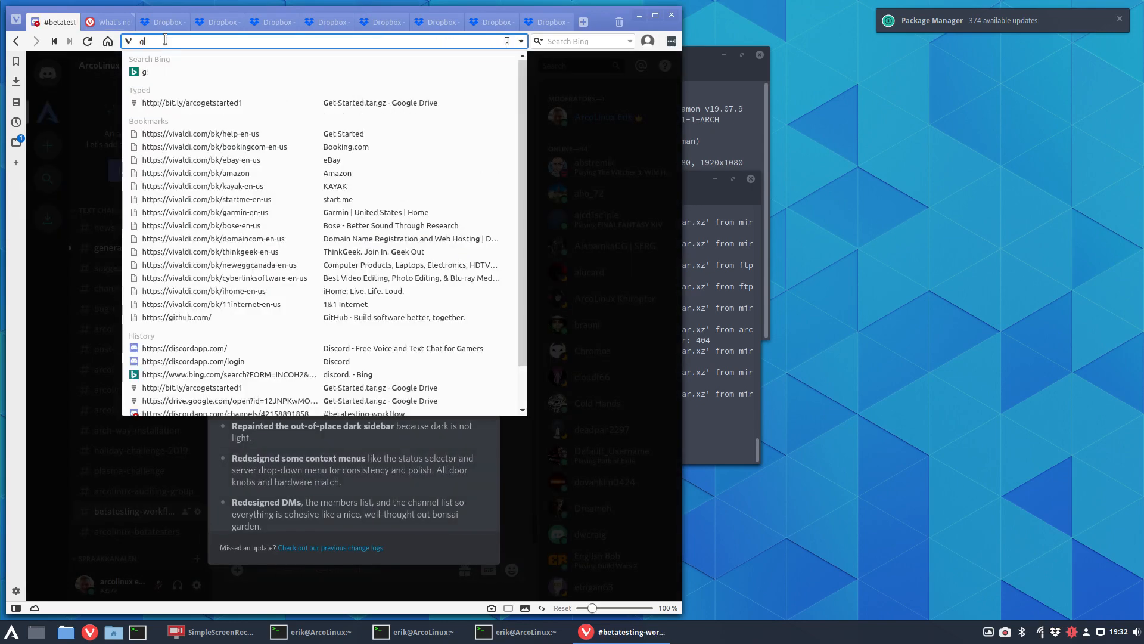
pyautogui.write('oogle.be')
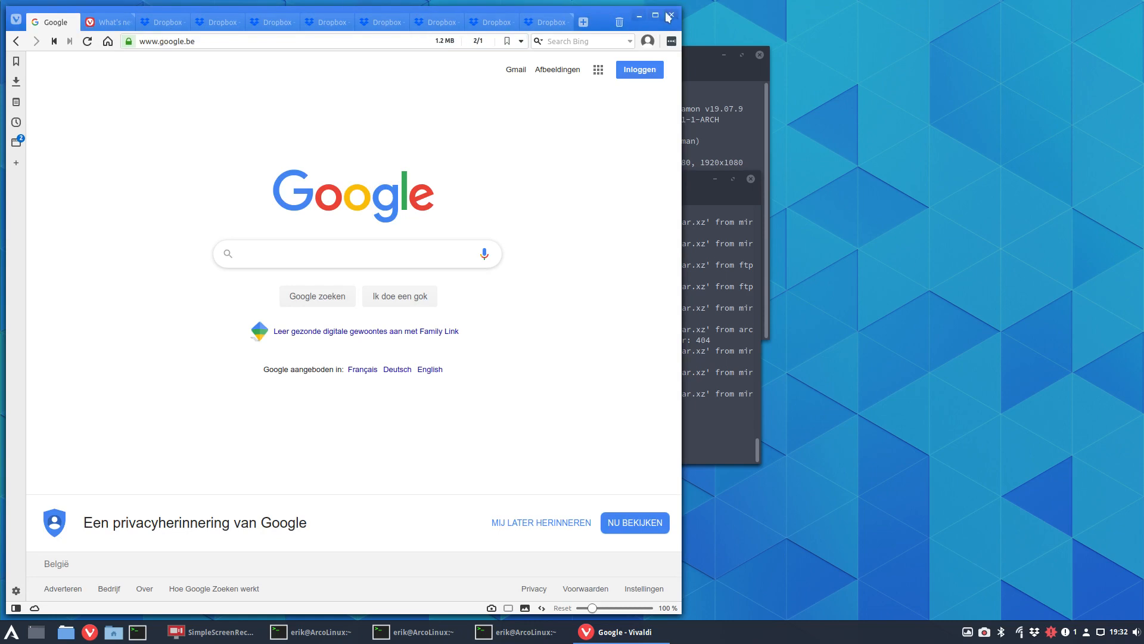
pyautogui.click(666, 17)
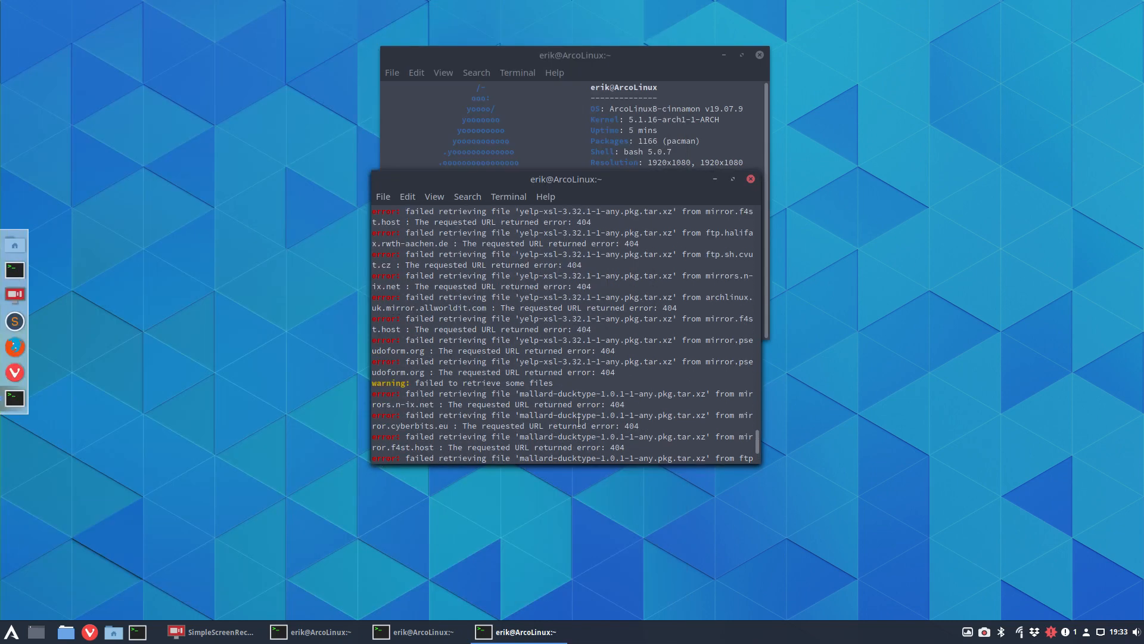
# Run 'yay terminal trans', pick option 2 gnome-terminal-transparency (fails with 404s), then start 'update'.
pyautogui.scroll(-3)
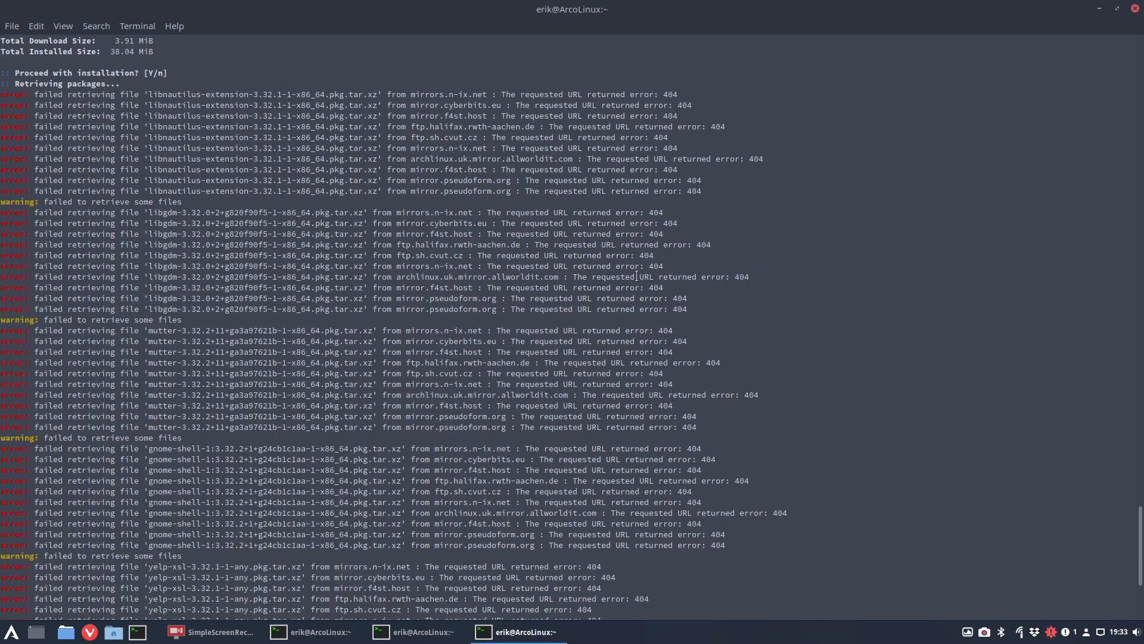
pyautogui.moveTo(645, 410)
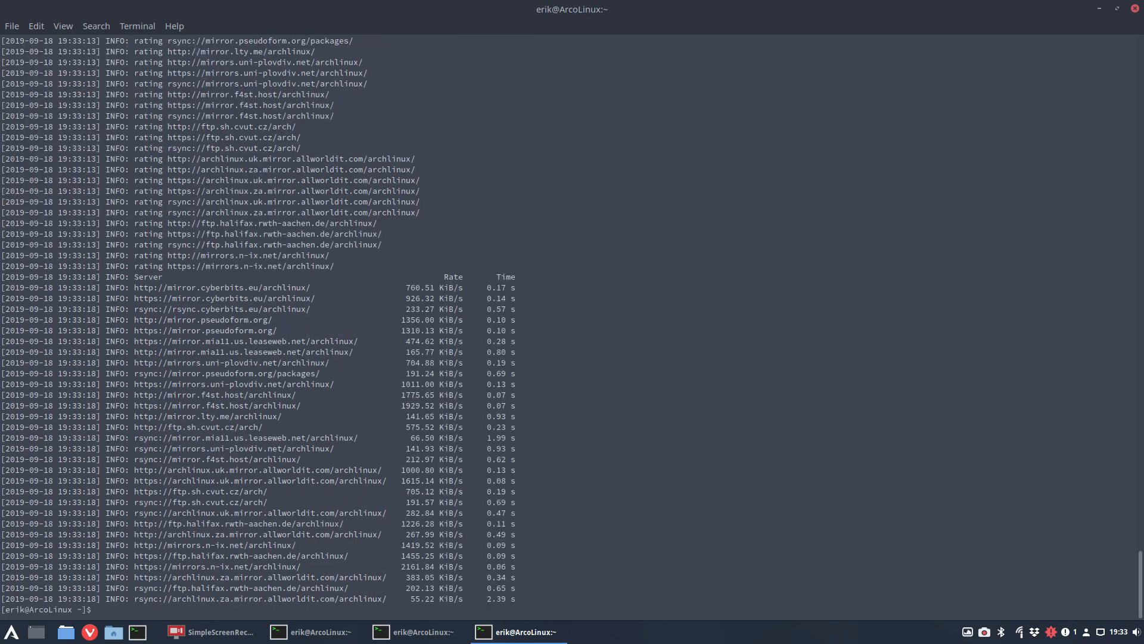
pyautogui.write('yay terminal trans')
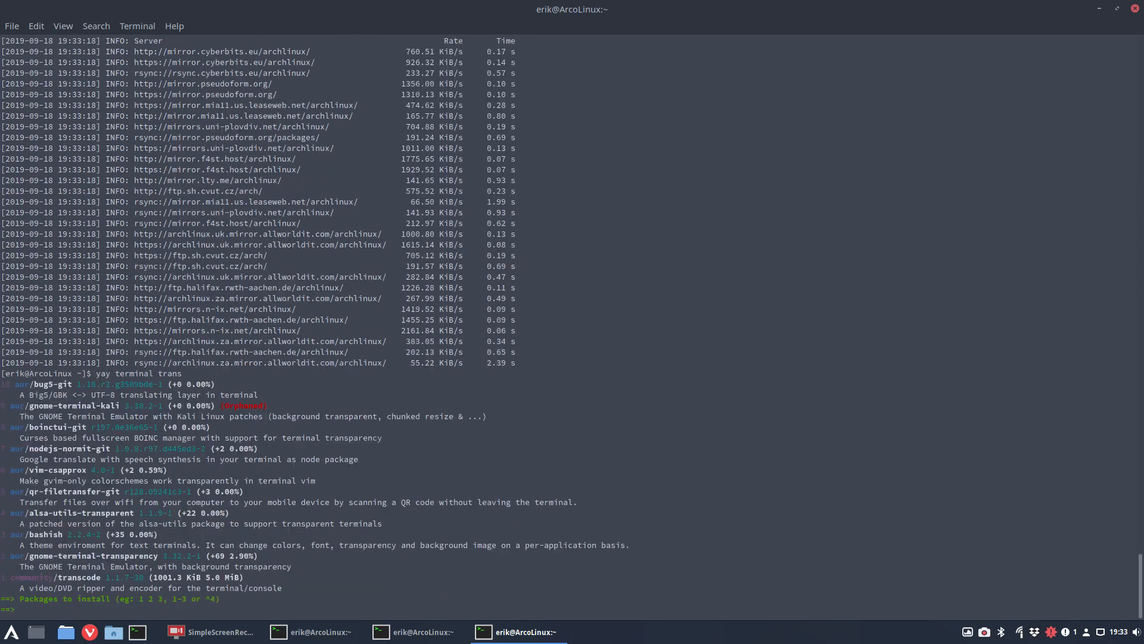
pyautogui.write('2')
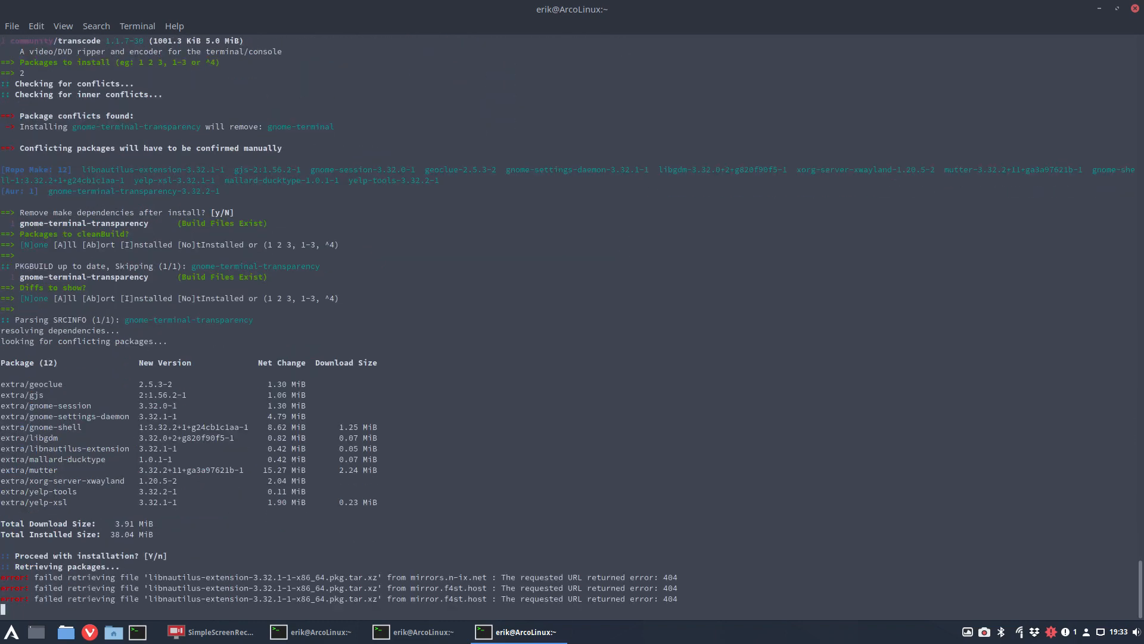
pyautogui.scroll(-3)
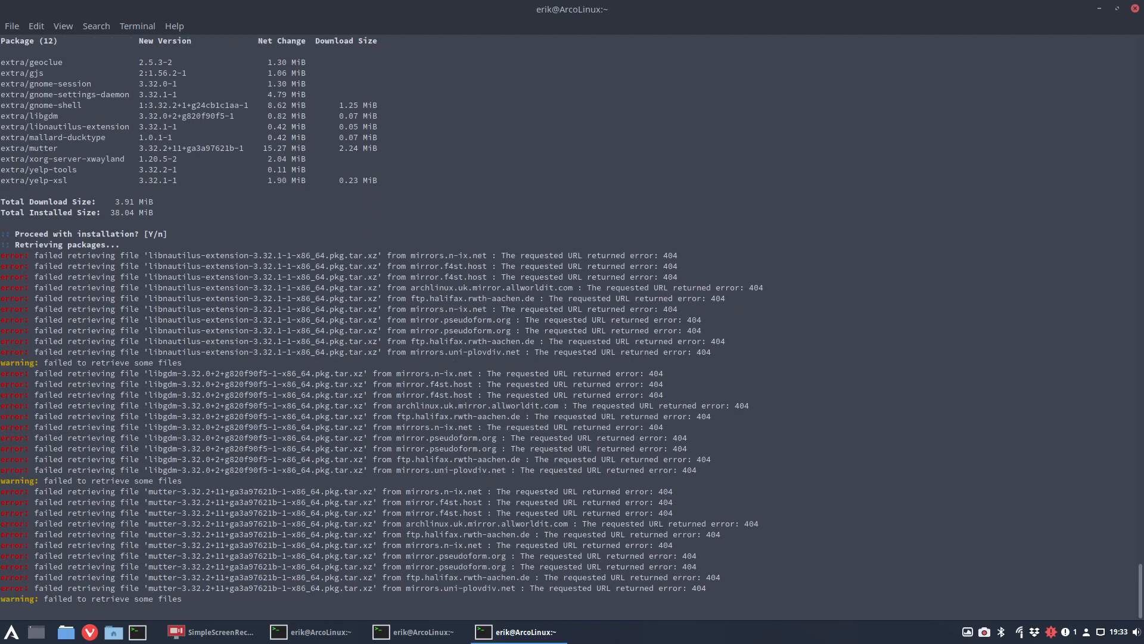
pyautogui.scroll(-3)
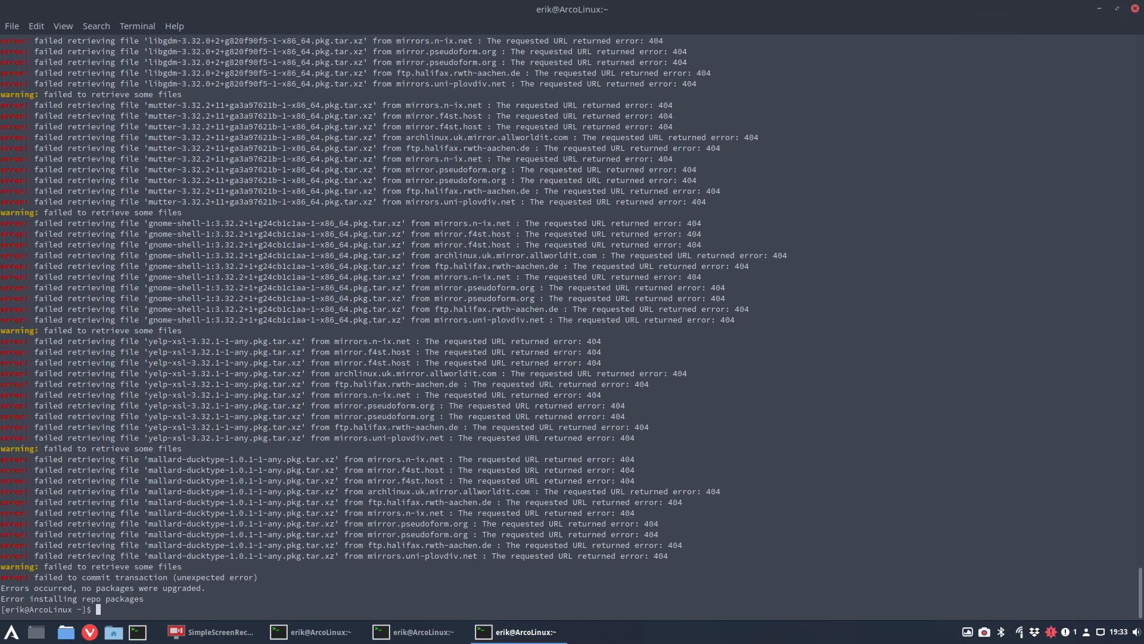
pyautogui.write('update')
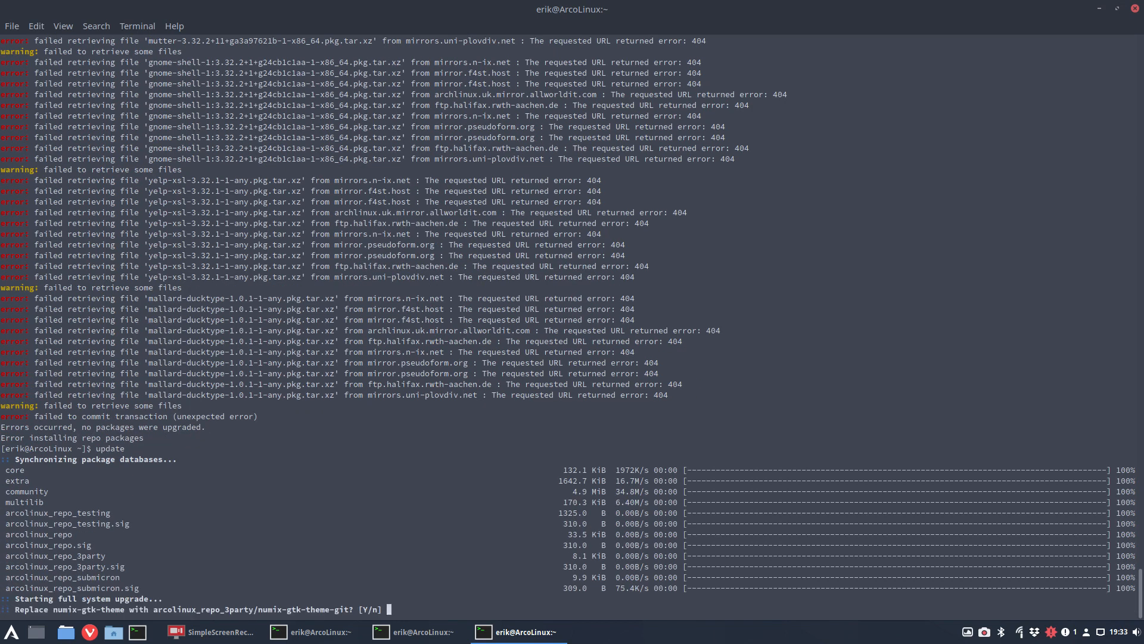
# Abort the upgrade with Ctrl+C, list logins with 'last', and rerun 'yay terminal trans'.
pyautogui.press('ctrl+c')
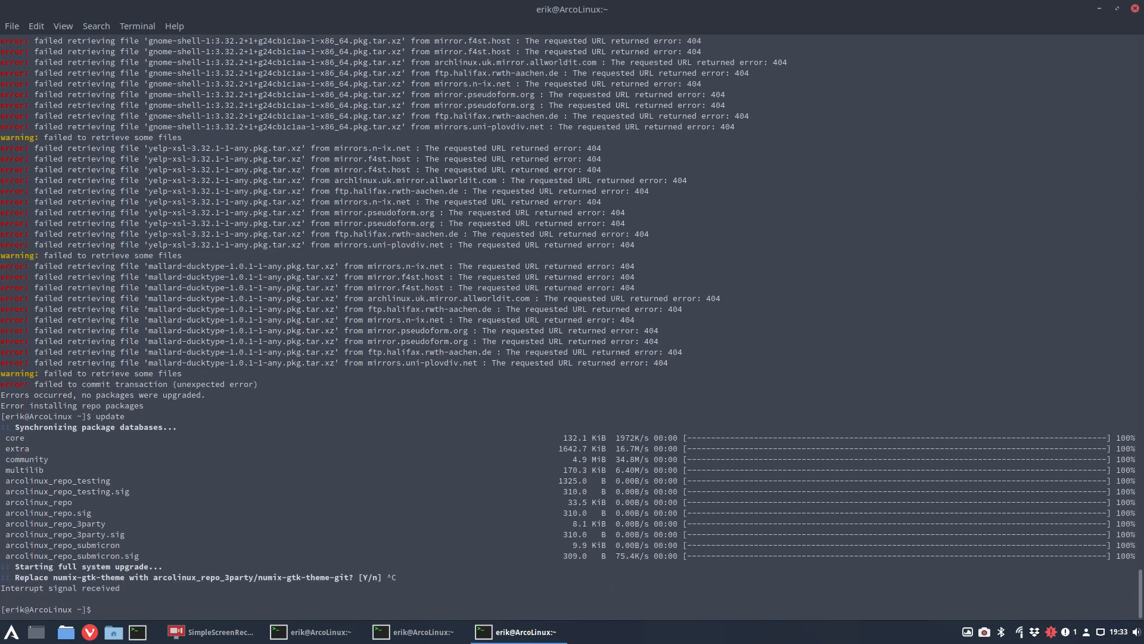
pyautogui.write('last')
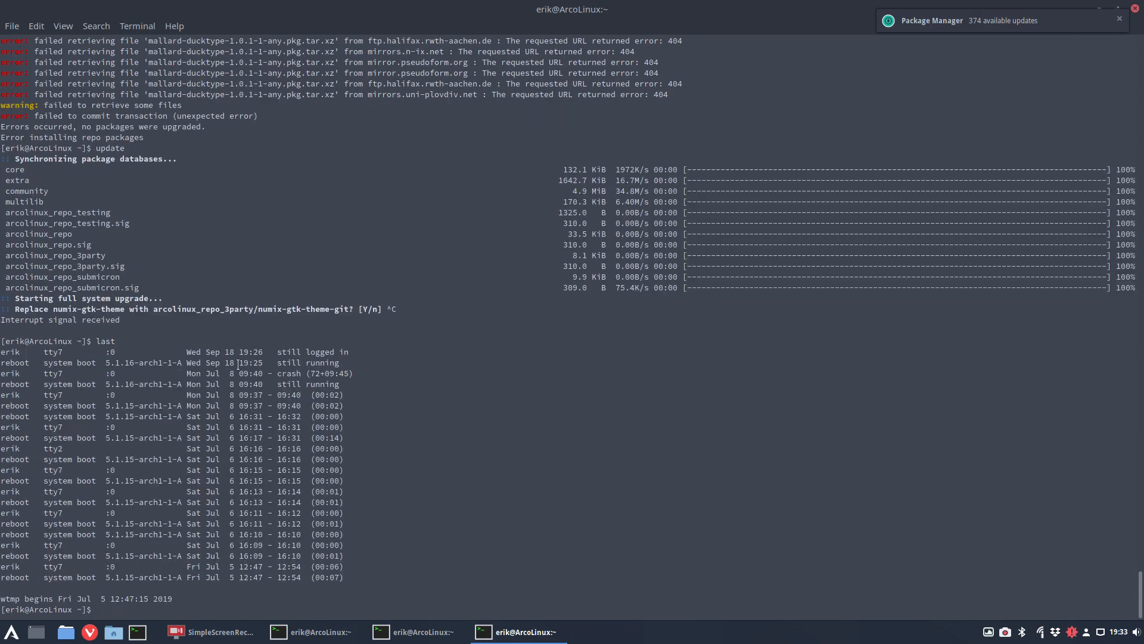
pyautogui.doubleClick(203, 373)
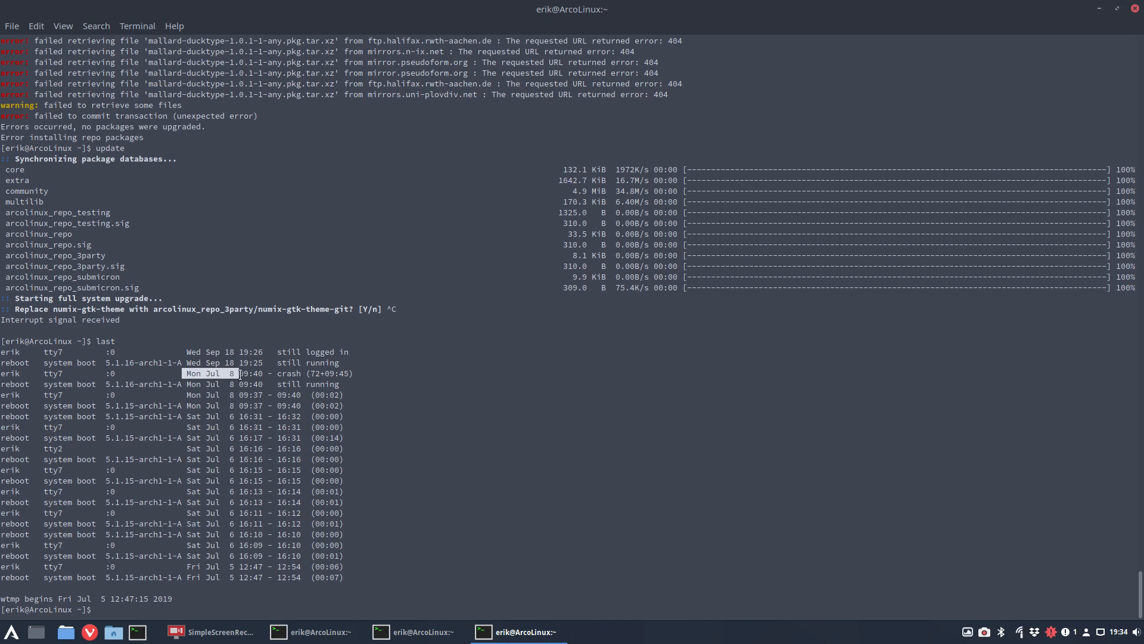
pyautogui.moveTo(235, 373)
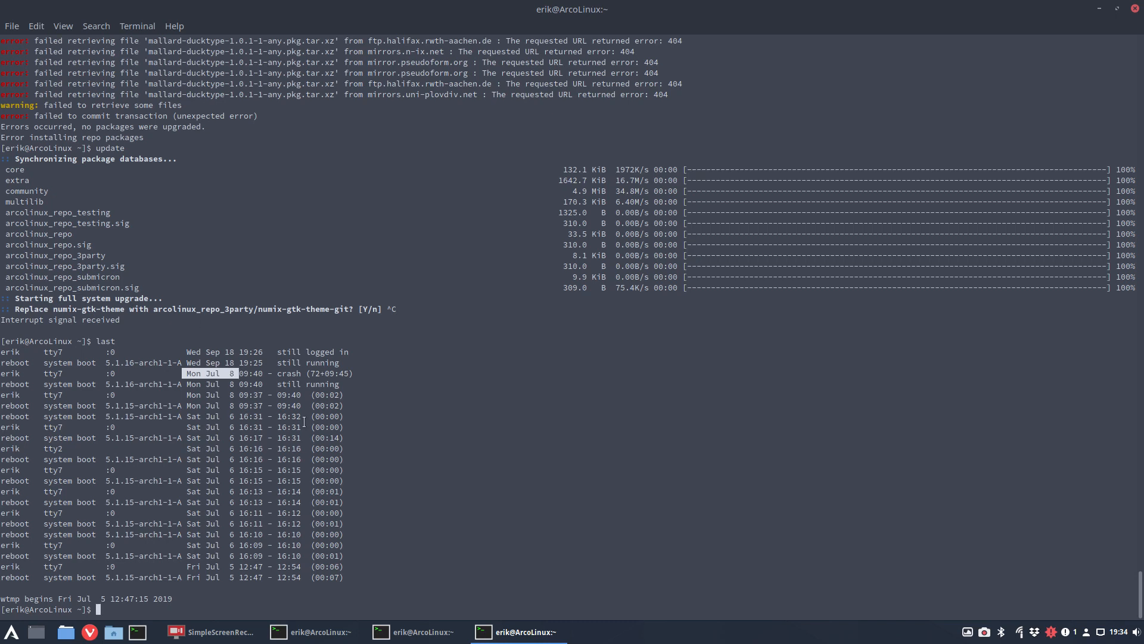
pyautogui.write('yay terminal trans')
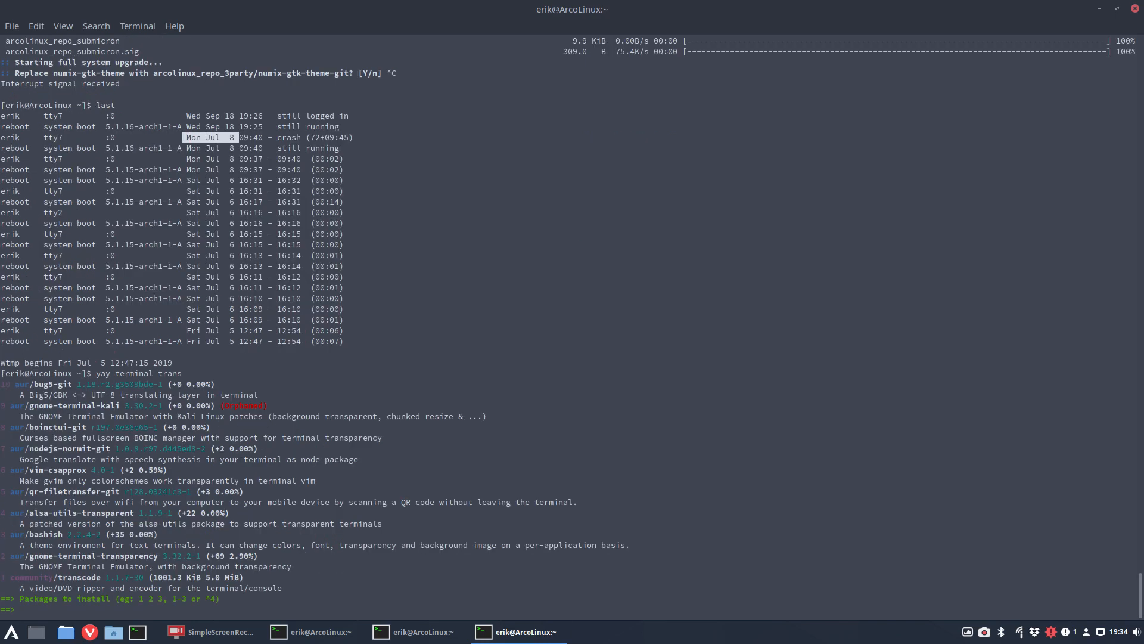
# Select option 2 to build gnome-terminal-transparency 3.32.2-1 and answer y to replace gnome-terminal.
pyautogui.write('2')
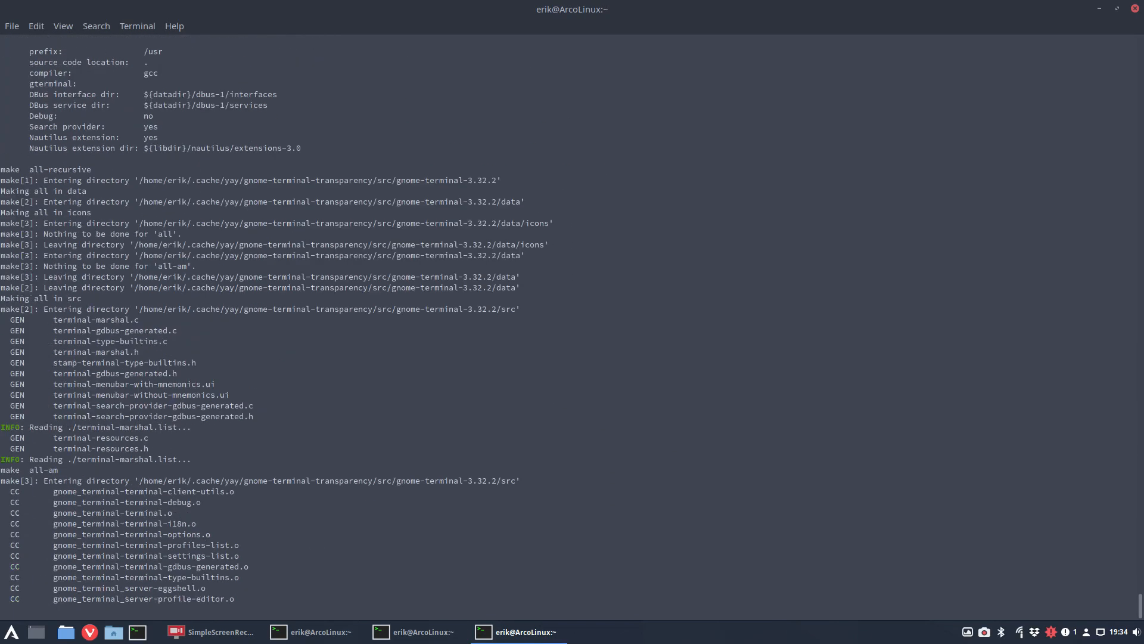
pyautogui.scroll(-3)
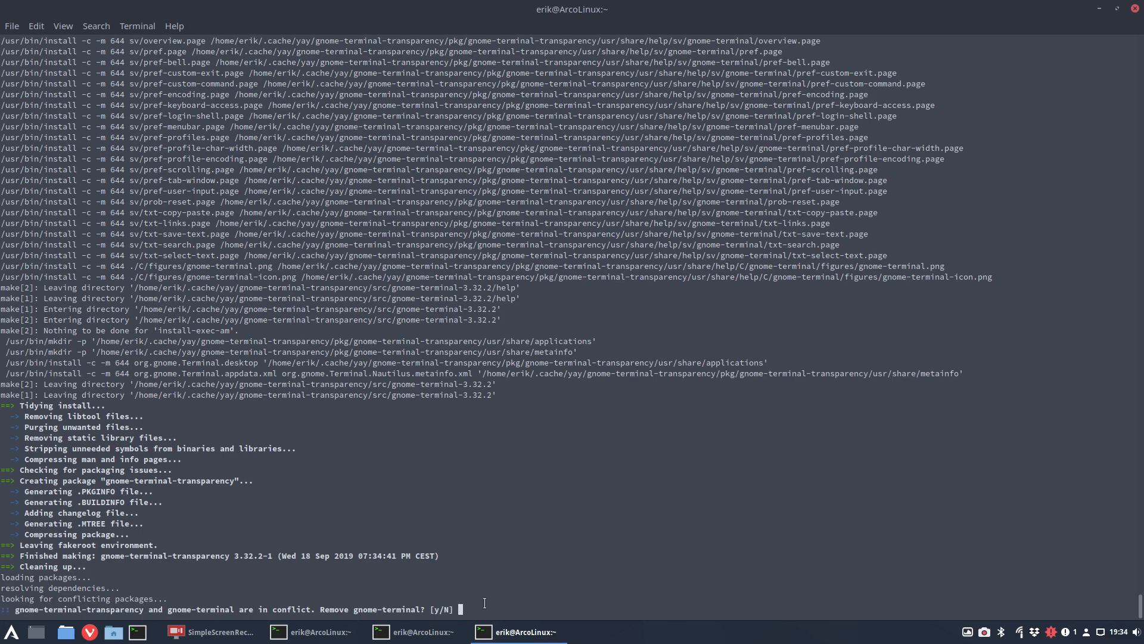
pyautogui.write('y')
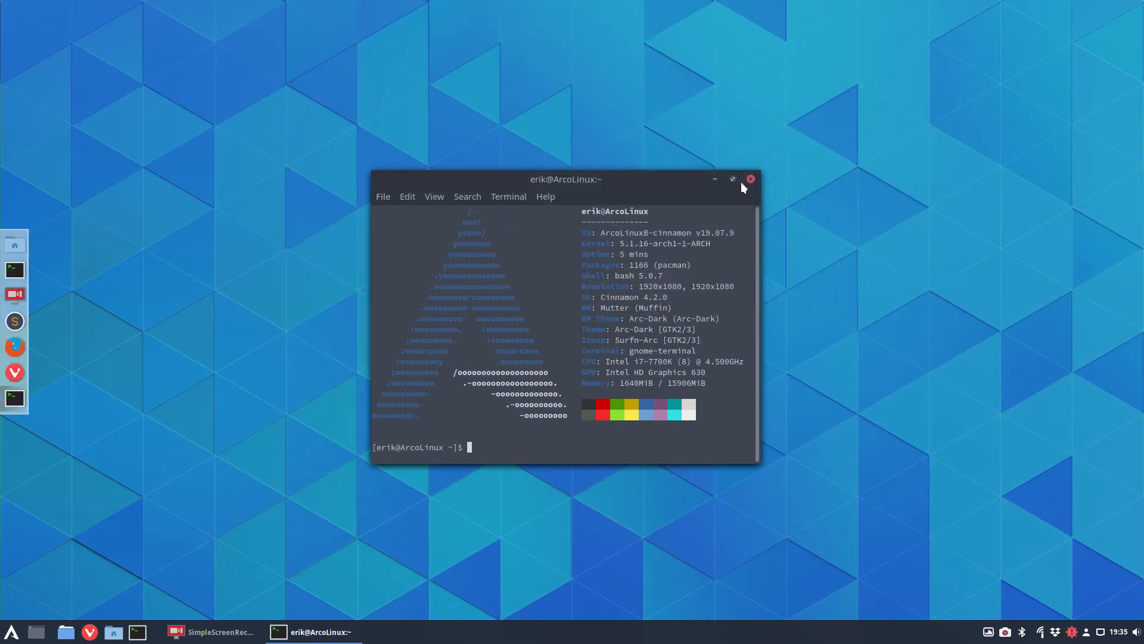
# Close the terminal, relaunch it from the panel, and bring up Edit > Preferences.
pyautogui.click(749, 179)
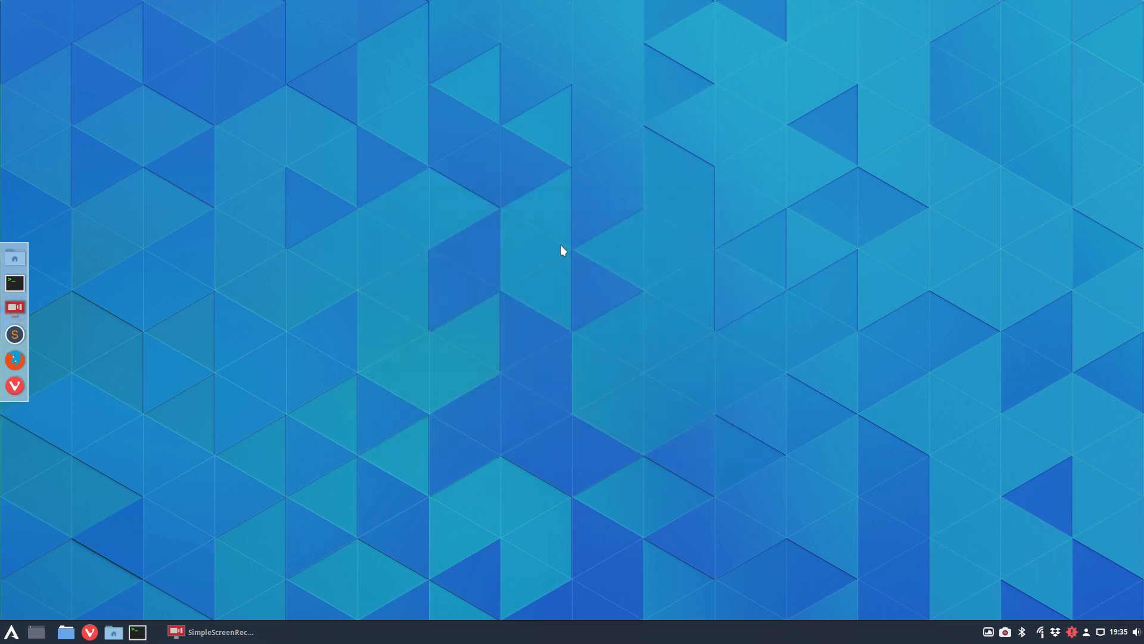
pyautogui.click(13, 271)
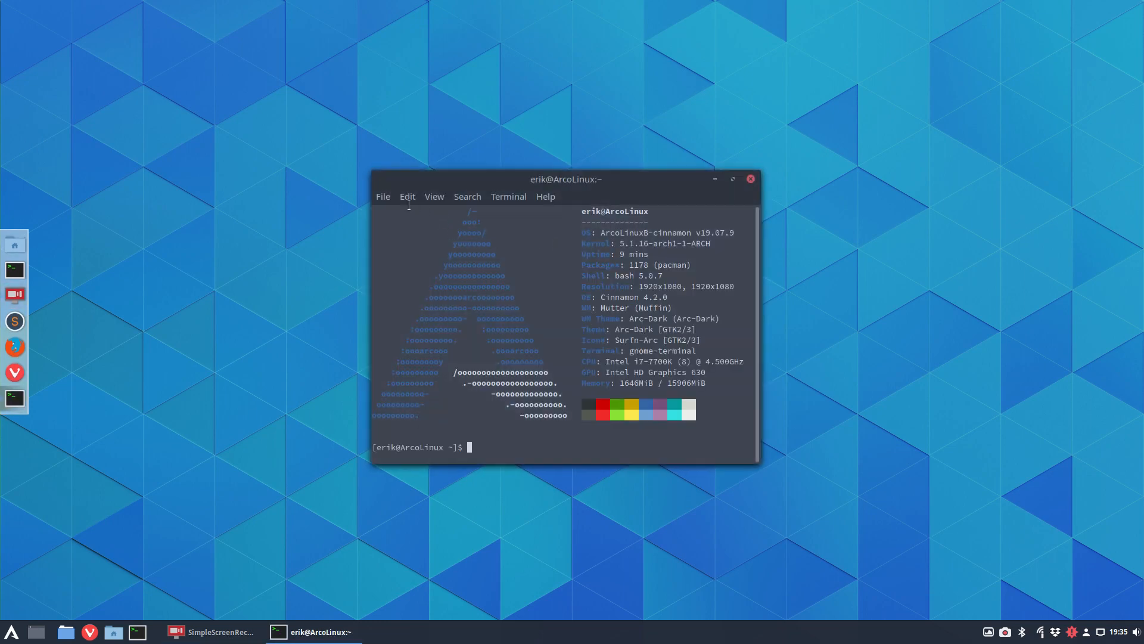
pyautogui.click(434, 196)
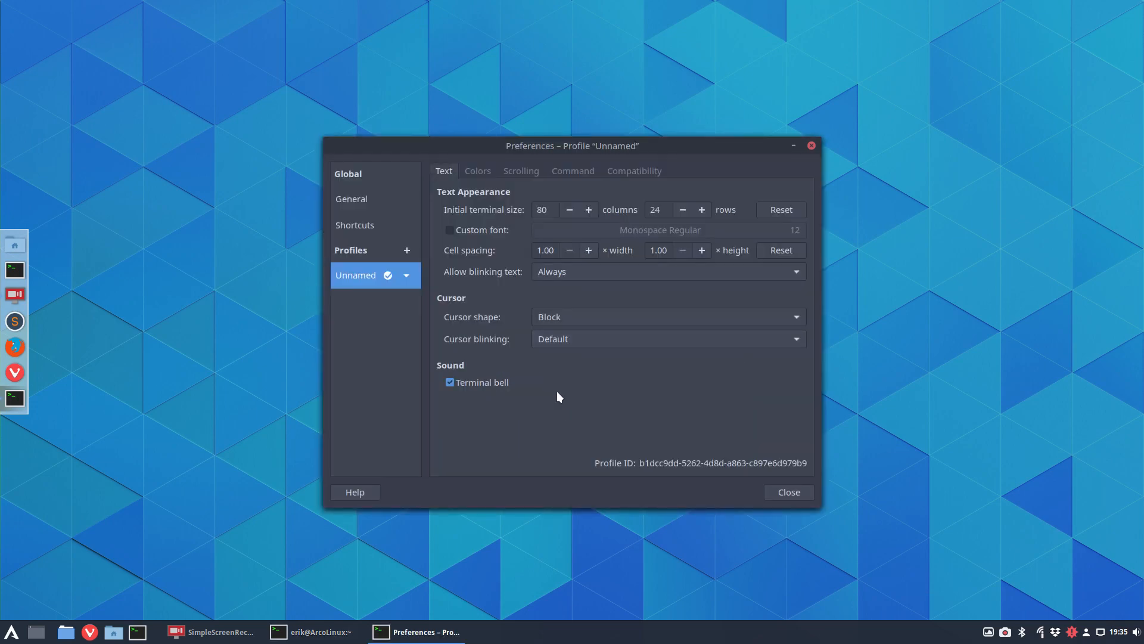
# Set initial terminal size to 90 columns by 30 rows and tick Custom font.
pyautogui.click(588, 210)
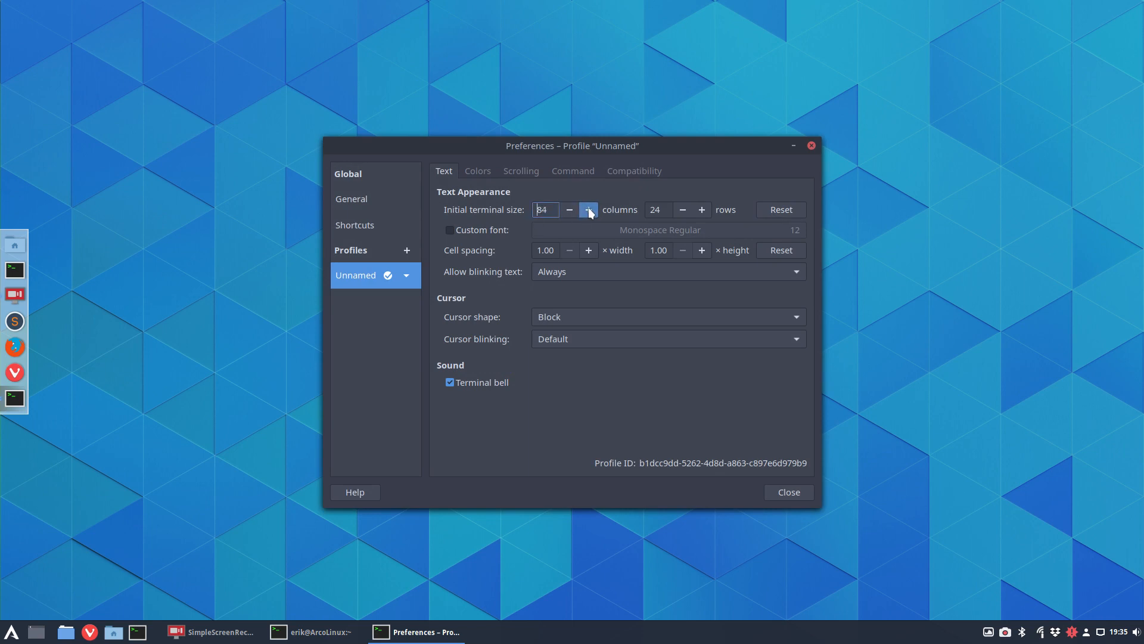
pyautogui.click(587, 210)
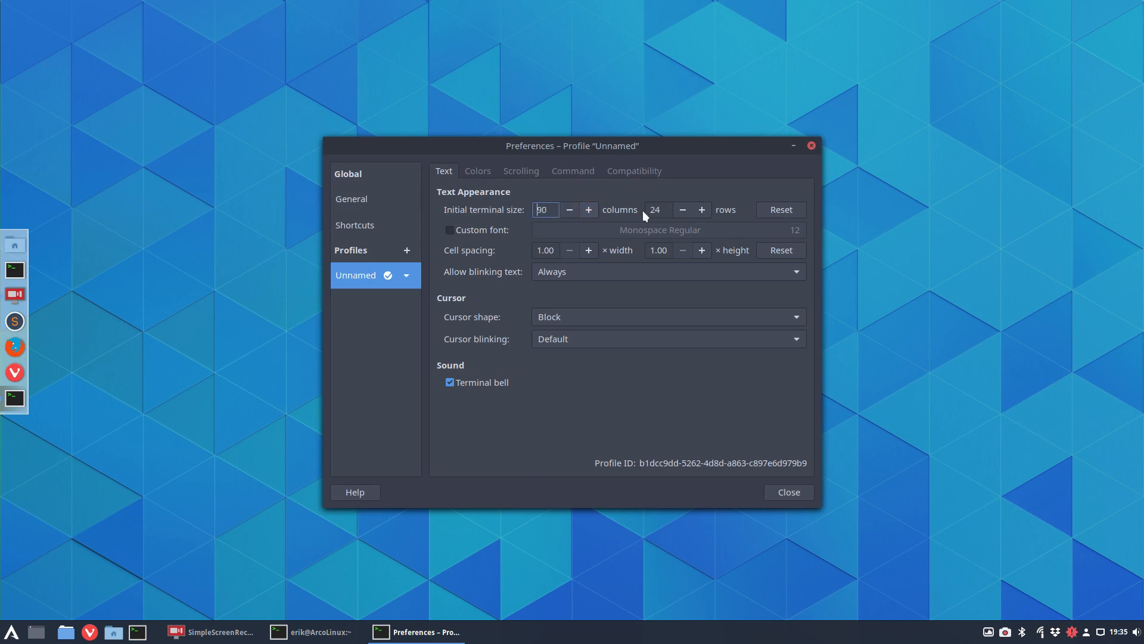
pyautogui.click(700, 210)
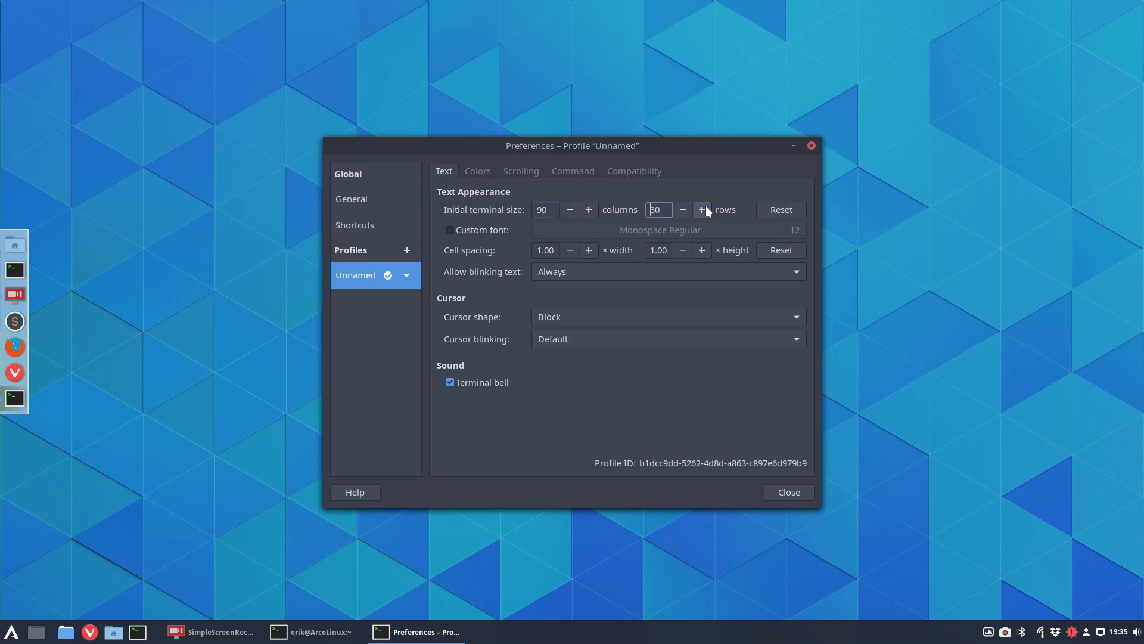
pyautogui.click(449, 230)
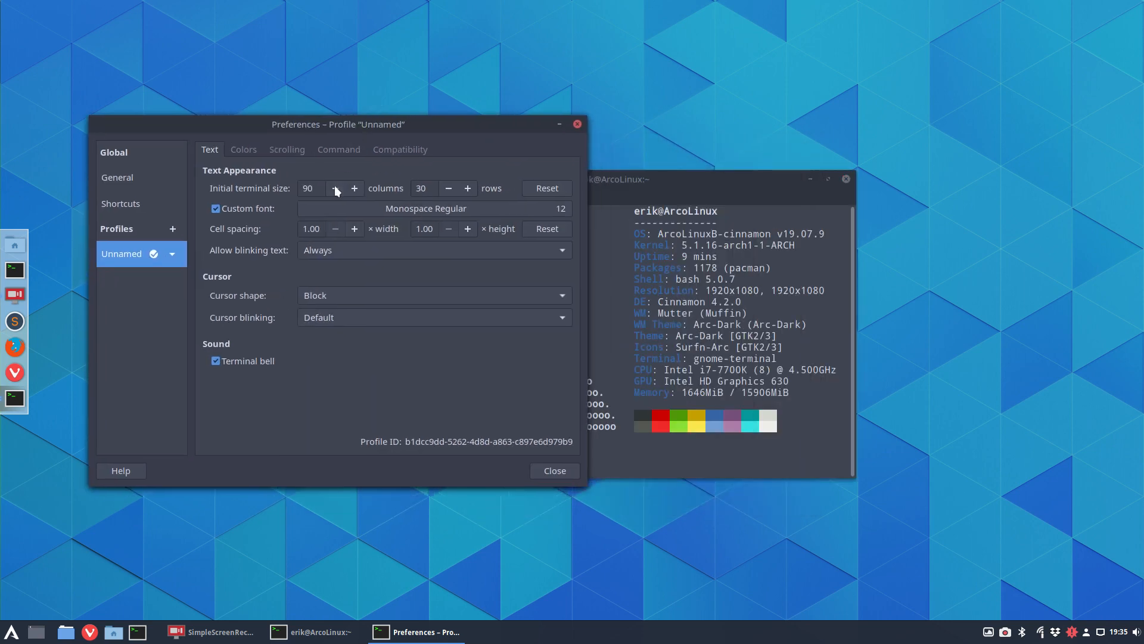
# On Colors, enable transparent background, reduce opacity, and keep system theme colours after toggling them.
pyautogui.click(243, 150)
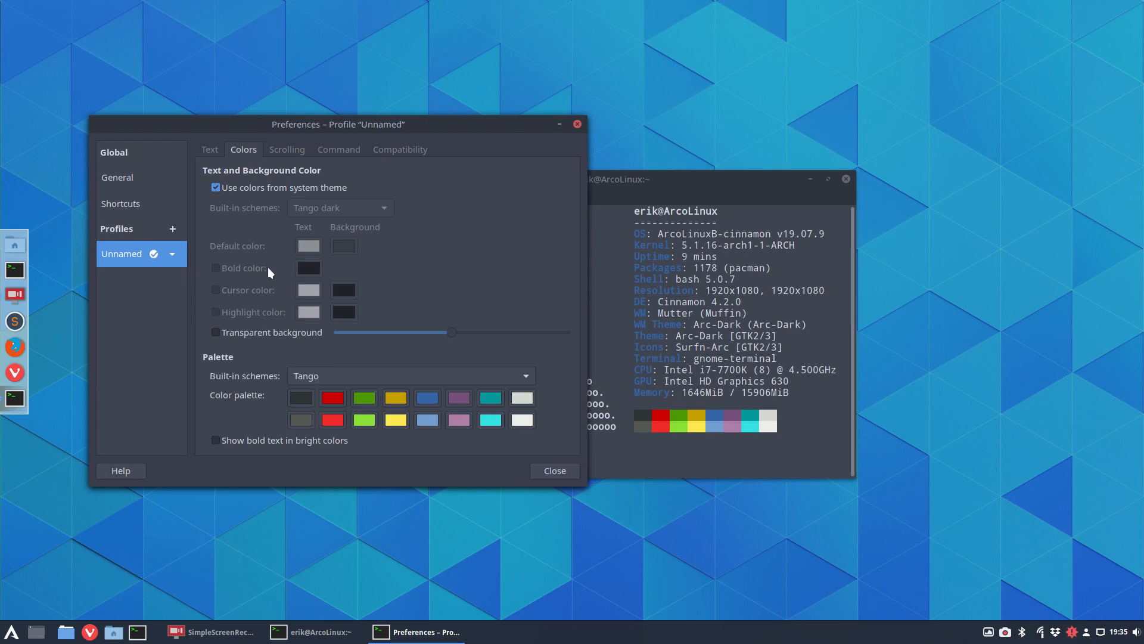
pyautogui.click(215, 333)
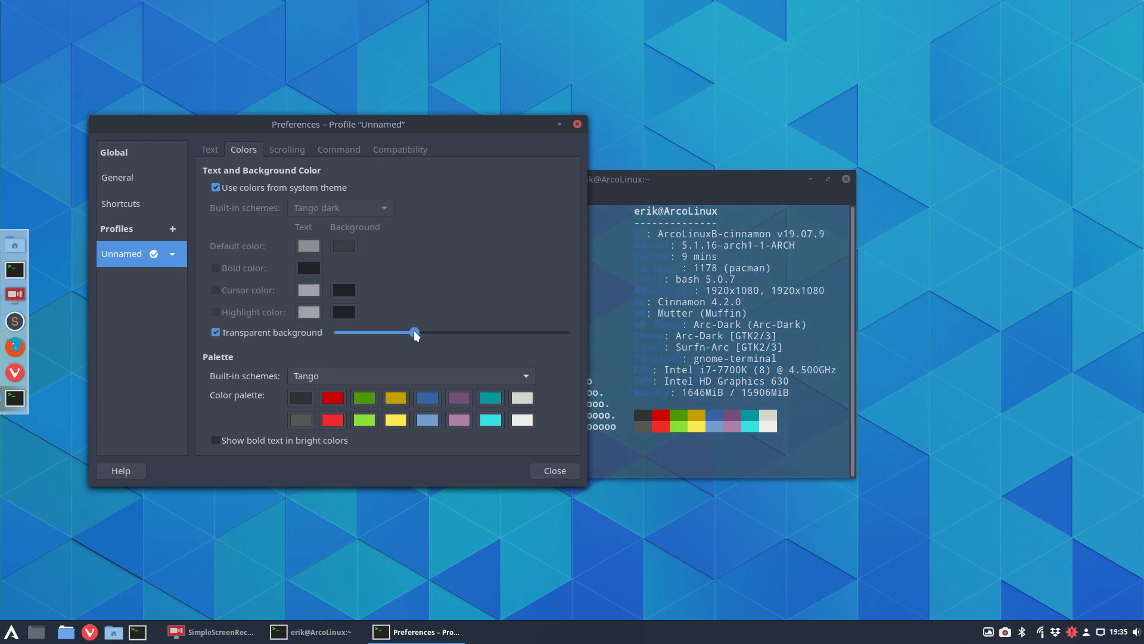
pyautogui.moveTo(415, 332); pyautogui.dragTo(398, 333)
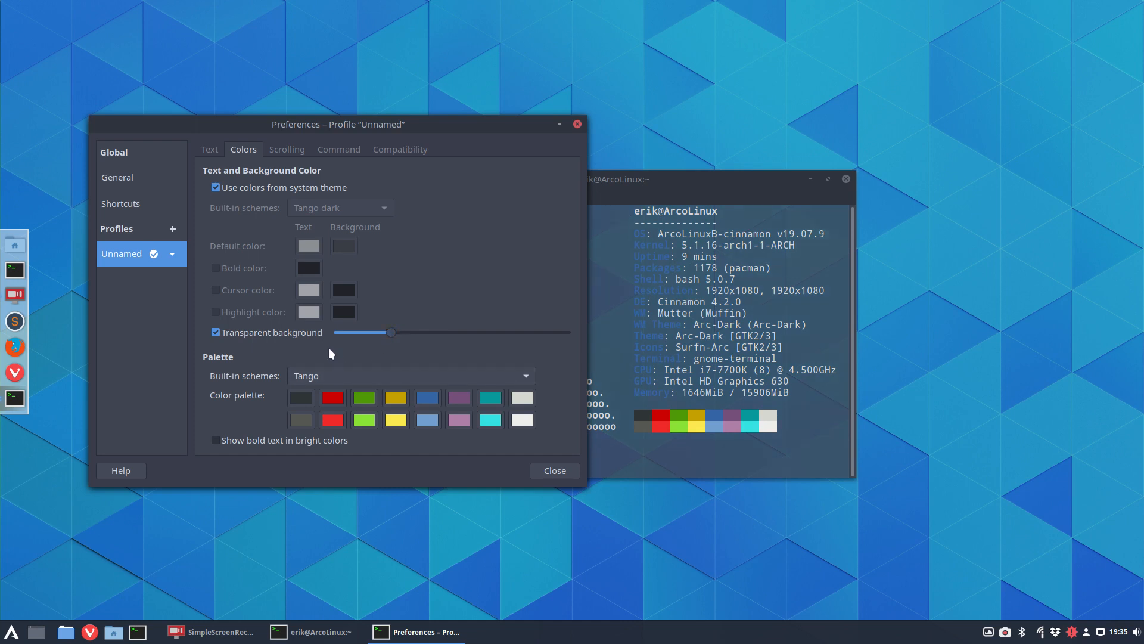
pyautogui.click(216, 187)
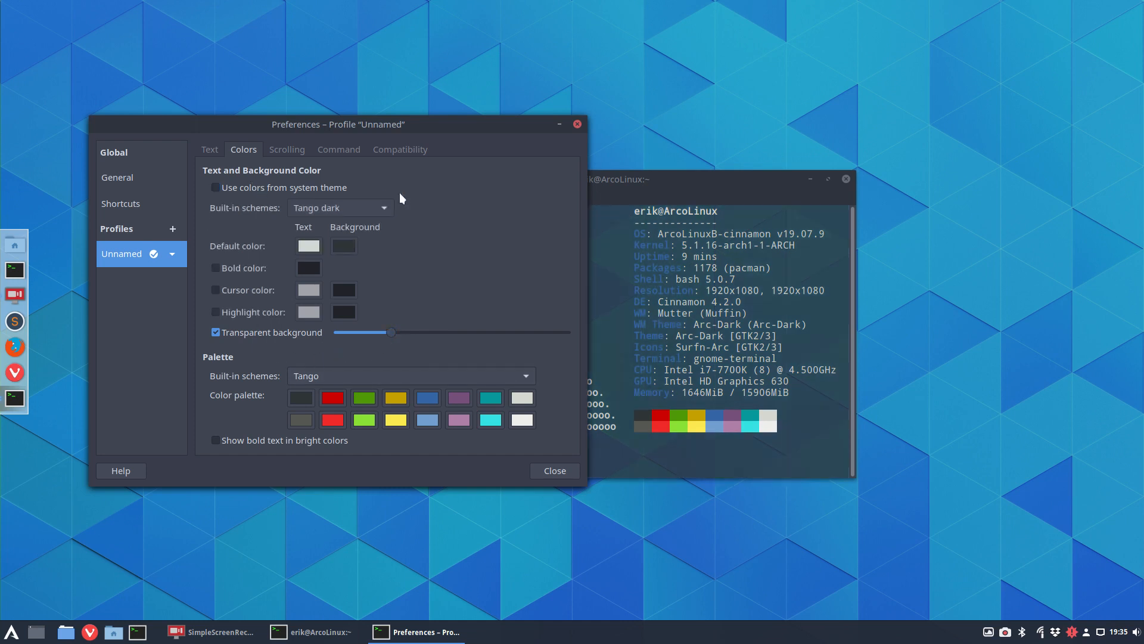
pyautogui.click(214, 187)
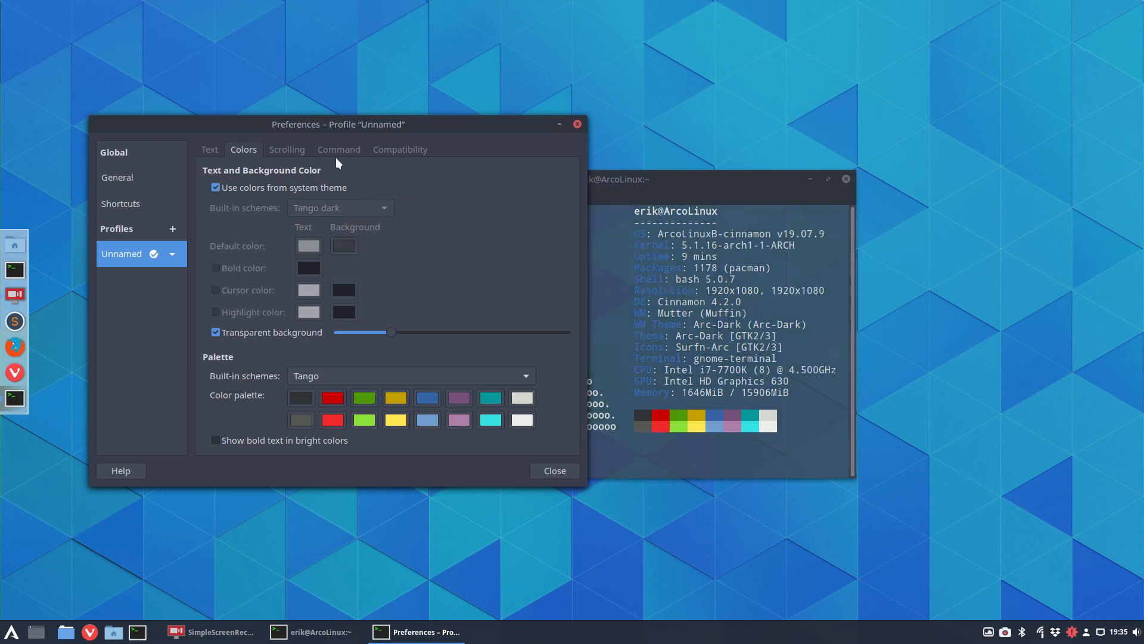
pyautogui.click(287, 149)
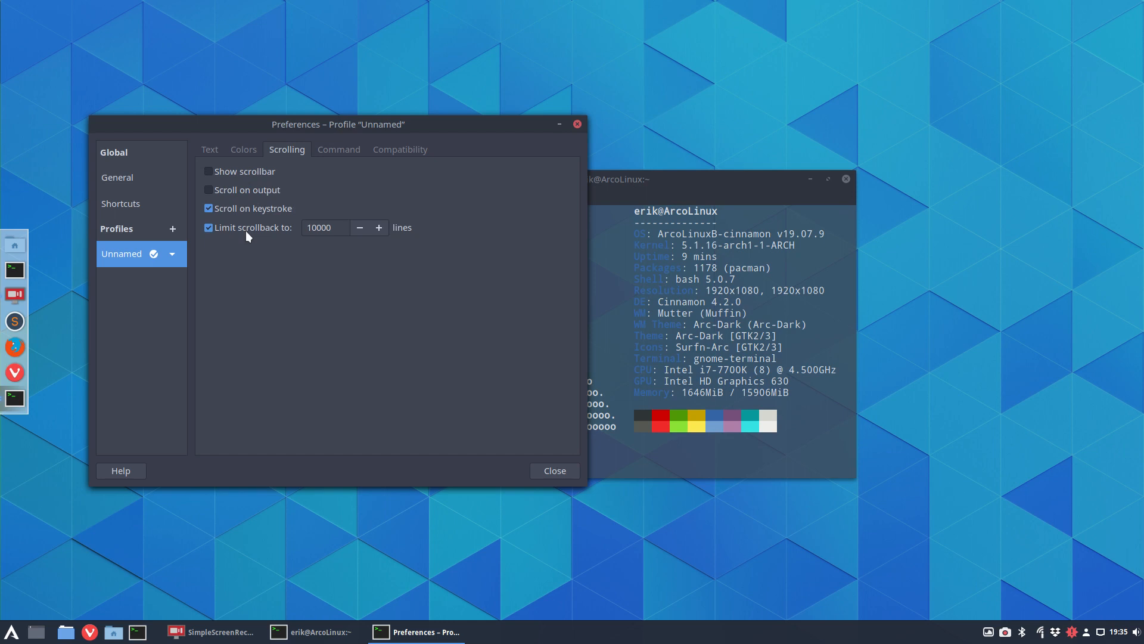
# Untick 'Limit scrollback to', untick 'Show menubar by default' under General, and close Preferences.
pyautogui.click(207, 228)
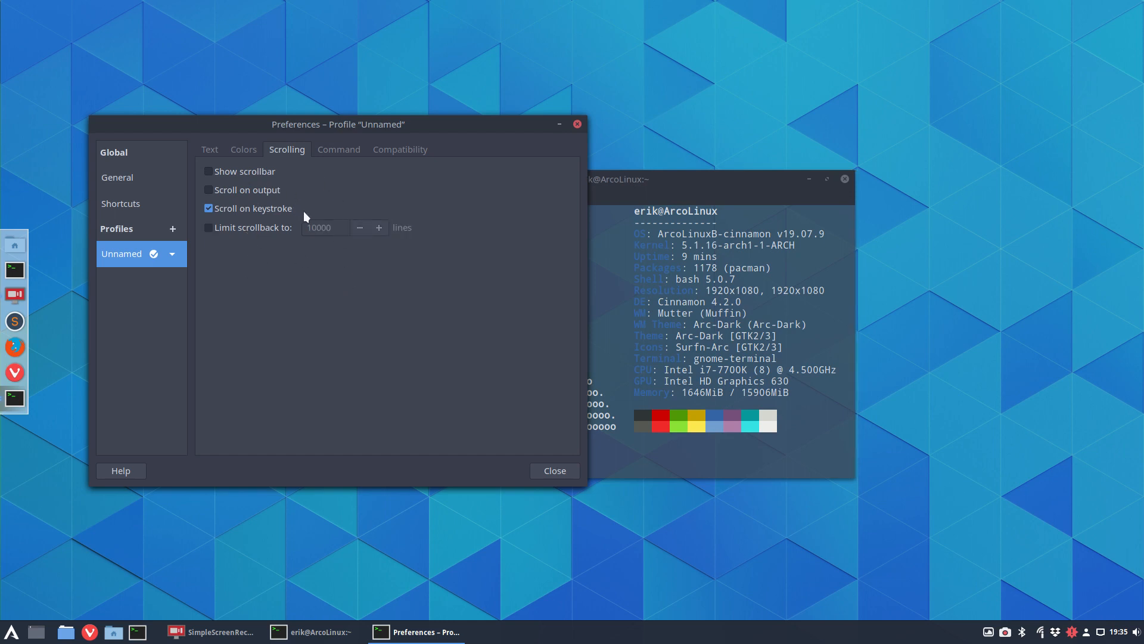
pyautogui.click(339, 149)
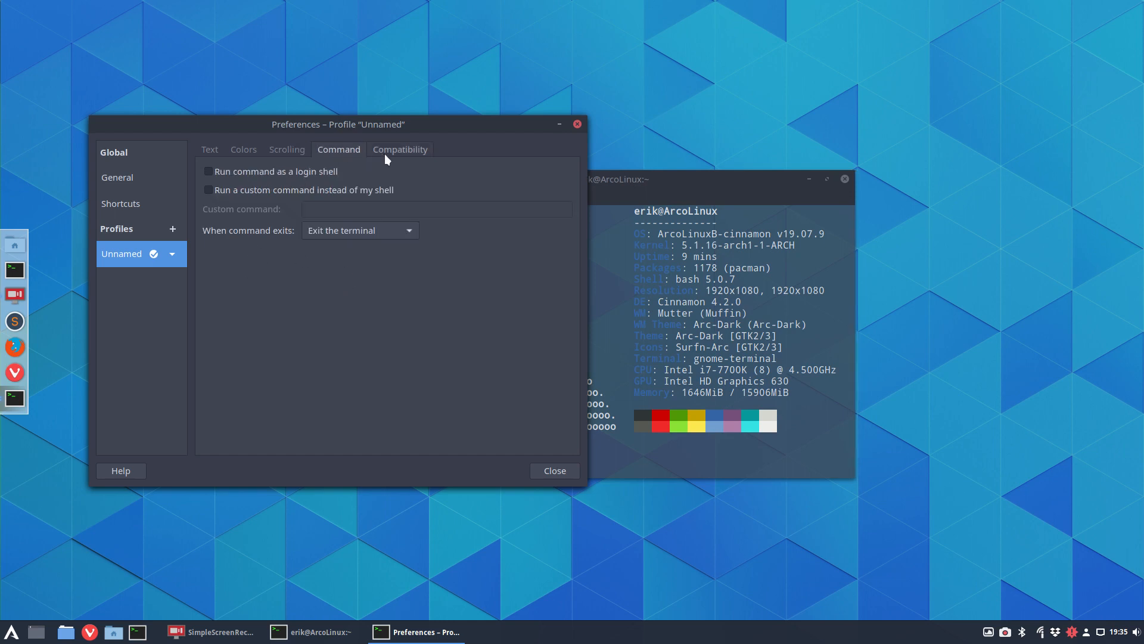
pyautogui.click(400, 149)
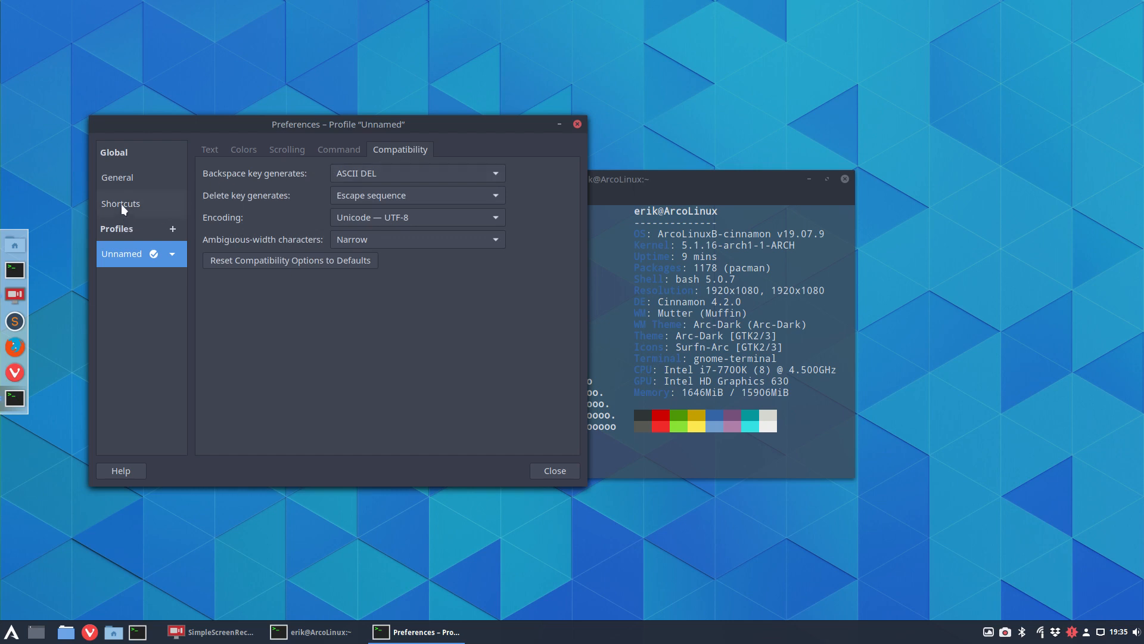
pyautogui.moveTo(128, 176)
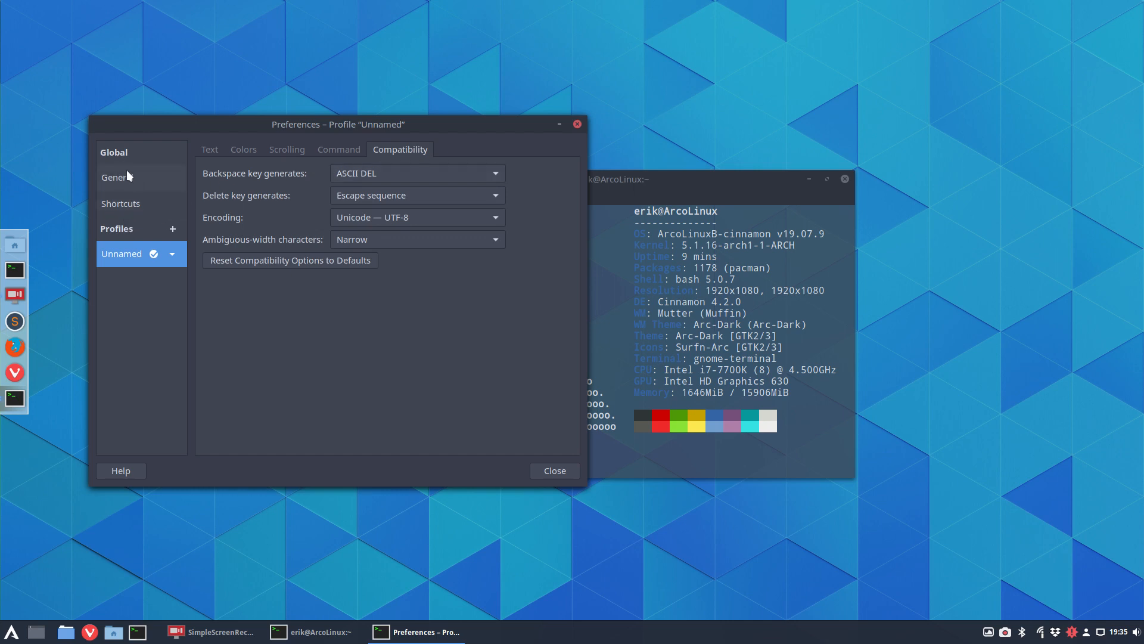
pyautogui.click(115, 177)
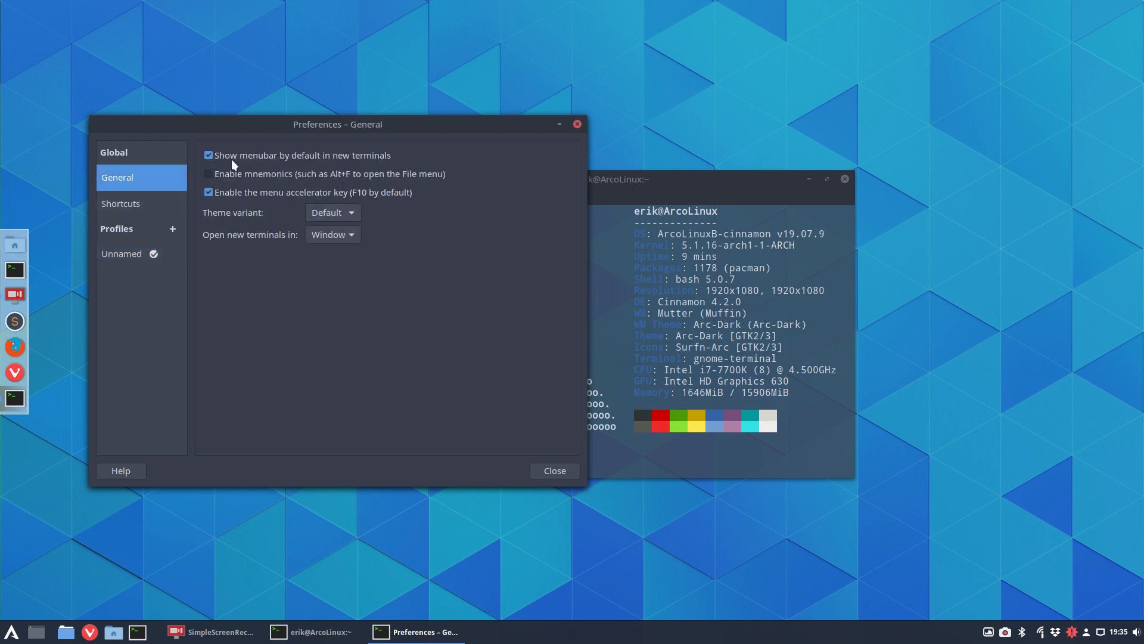
pyautogui.click(208, 155)
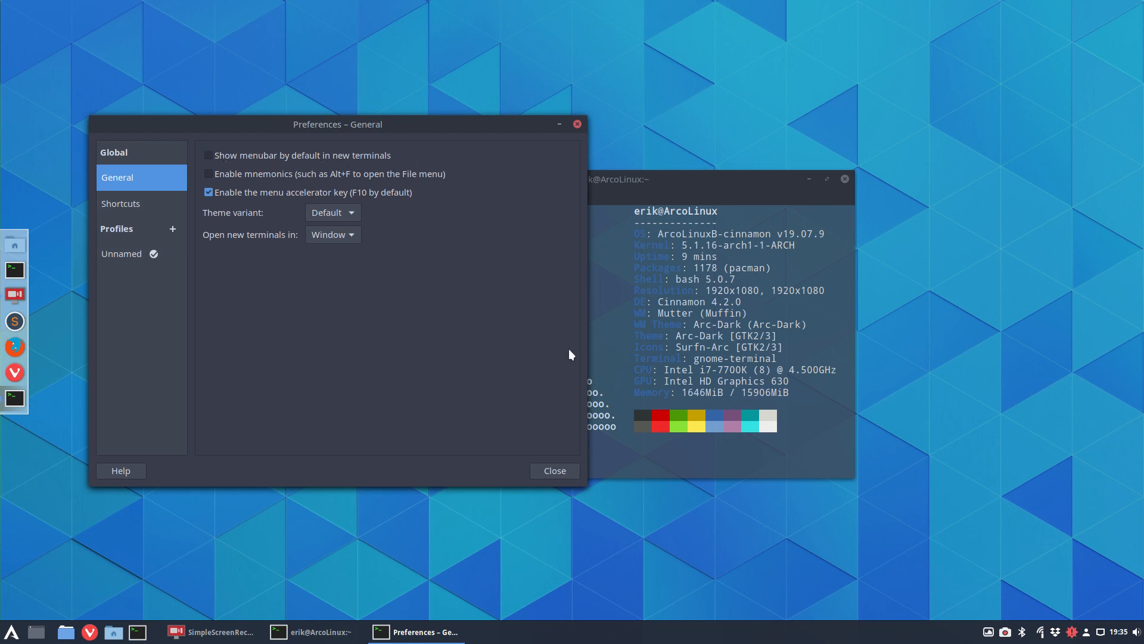
pyautogui.click(554, 469)
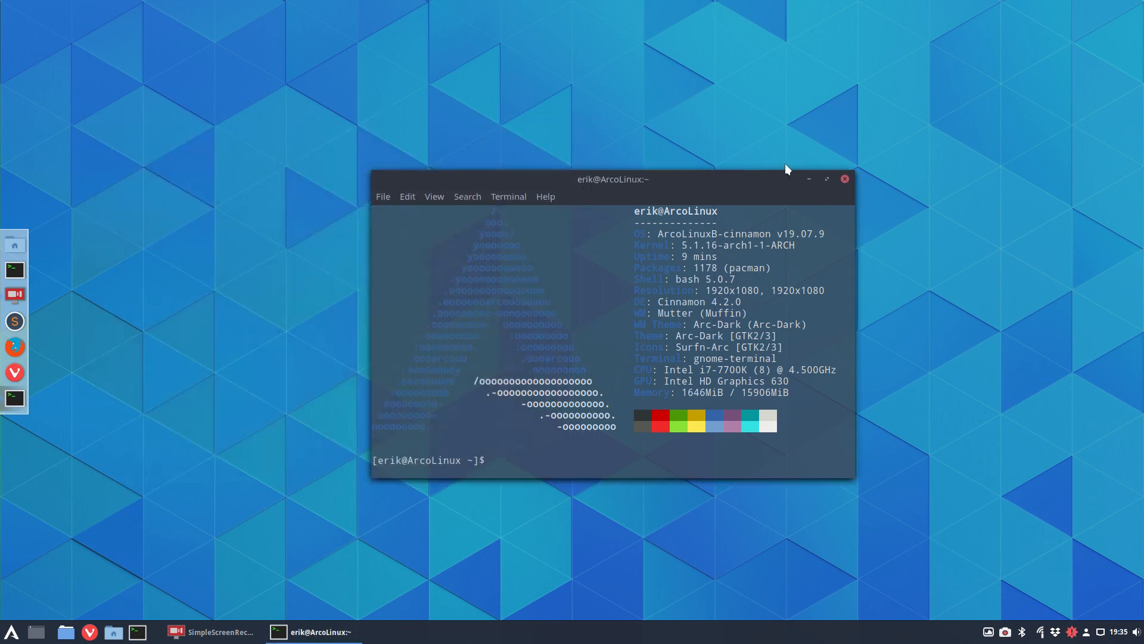
# Quit Variety from its tray menu, close the old terminal, and launch a fresh transparent terminal.
pyautogui.click(844, 179)
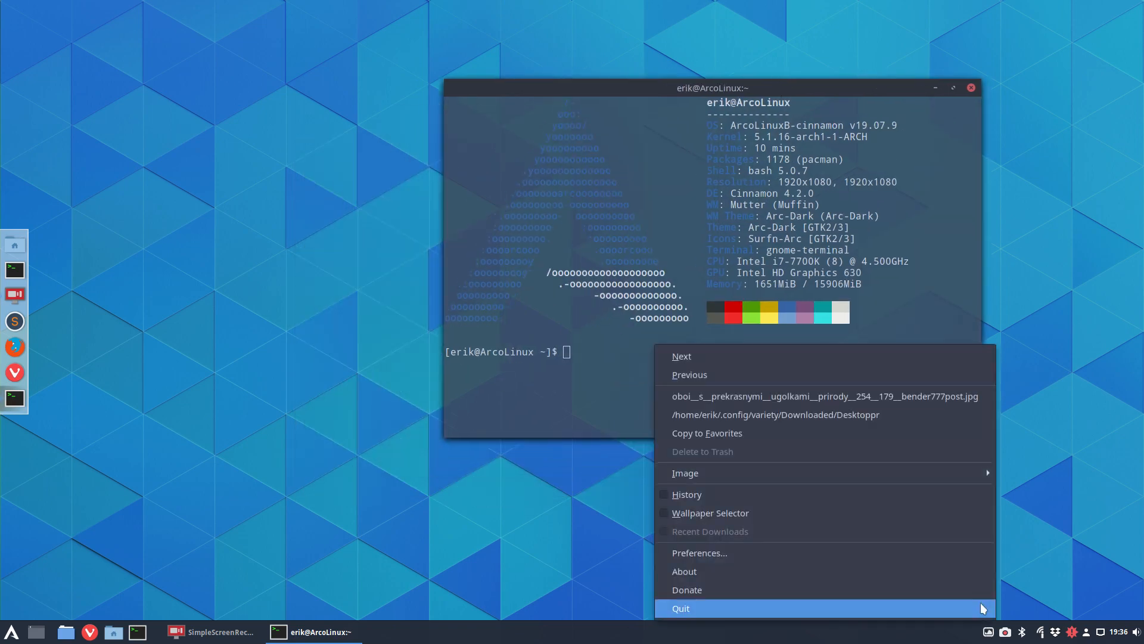
pyautogui.click(680, 356)
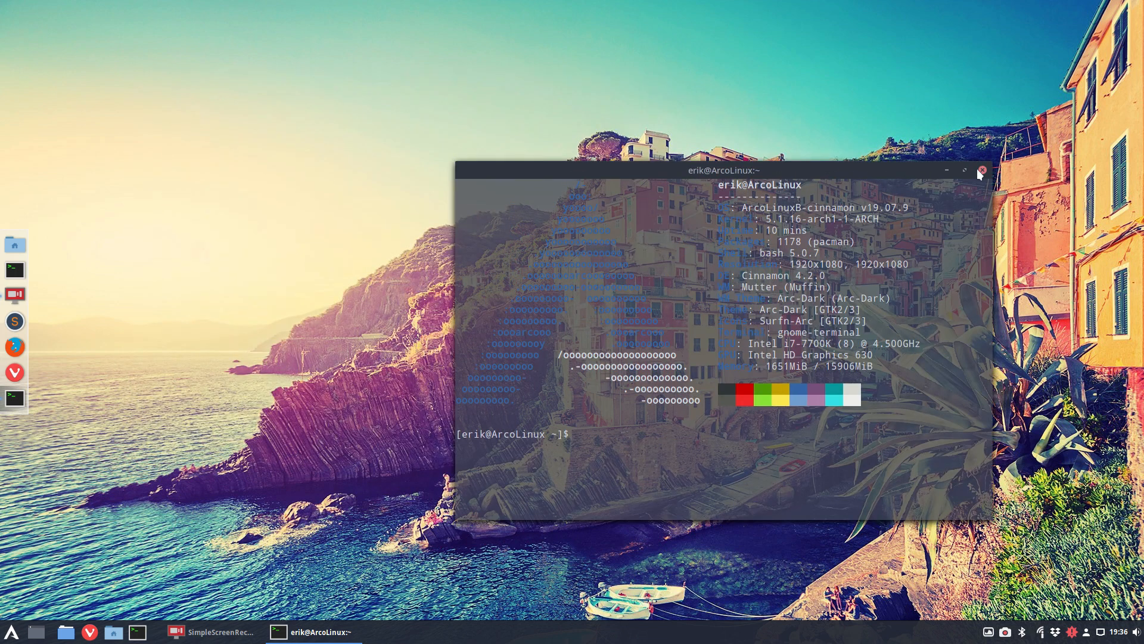
pyautogui.click(981, 172)
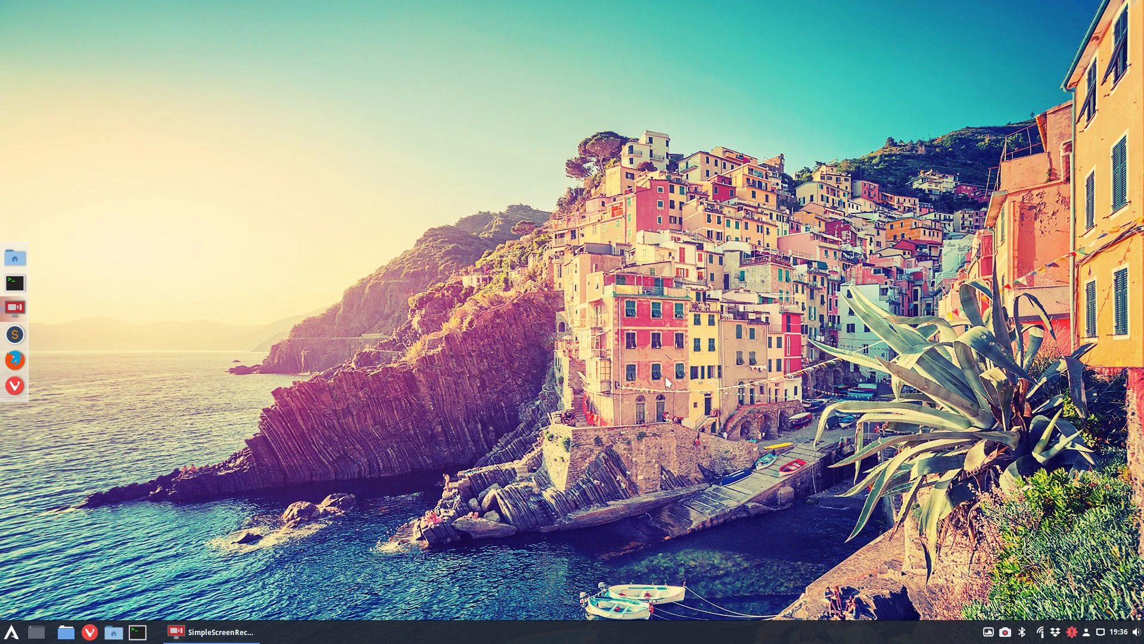
pyautogui.click(14, 284)
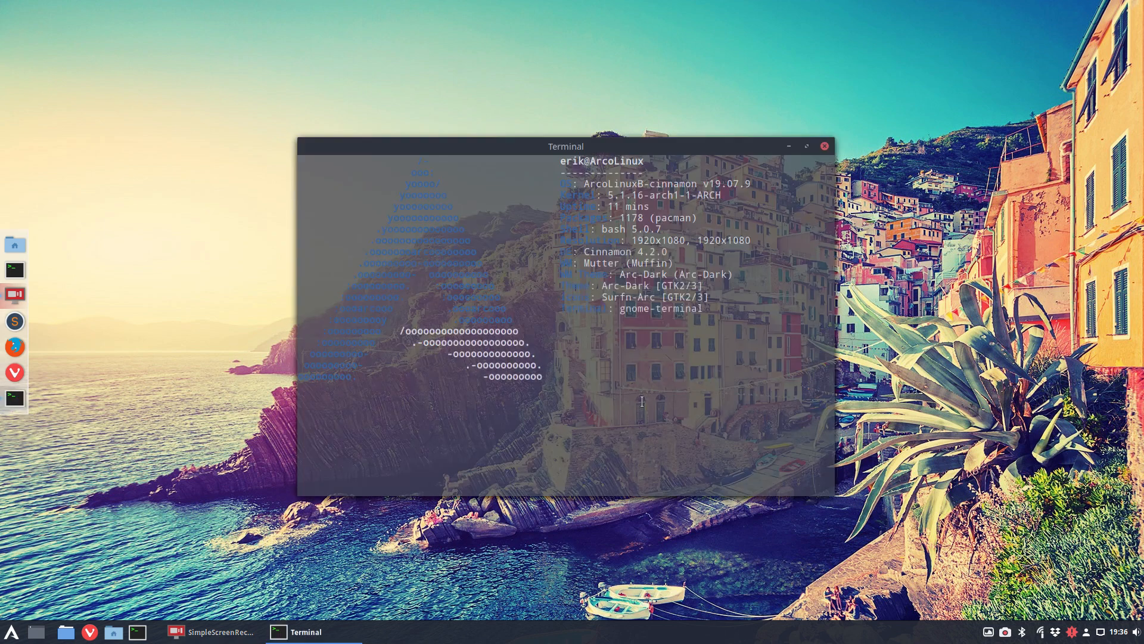
# Run 'update' and answer y to replace numix-gtk-theme, starting the package downloads.
pyautogui.write('update')
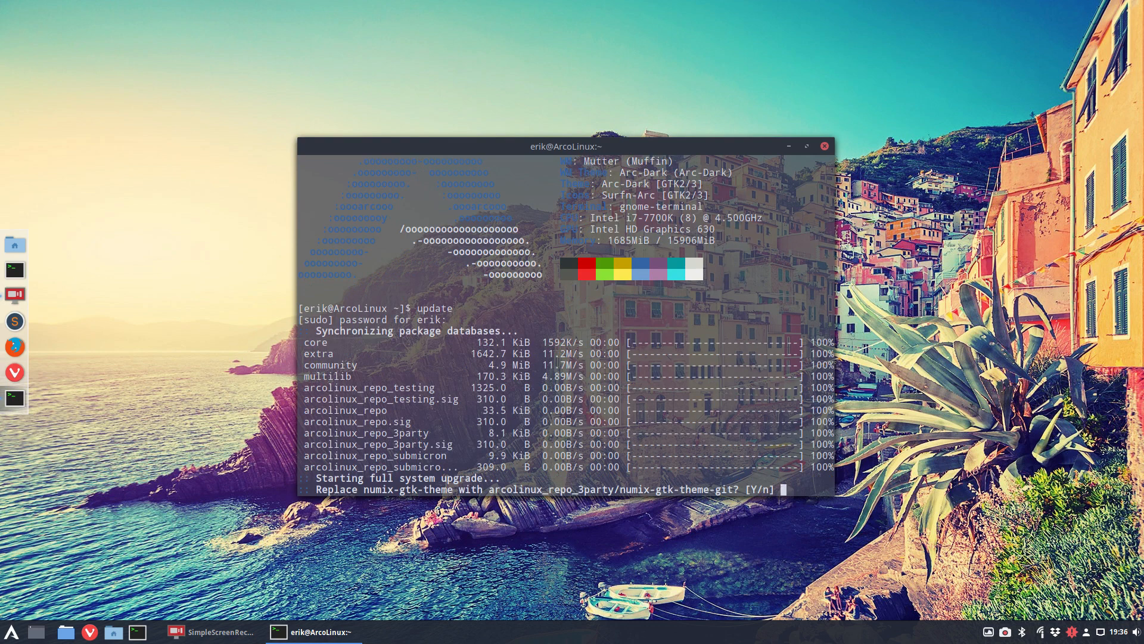
pyautogui.write('y')
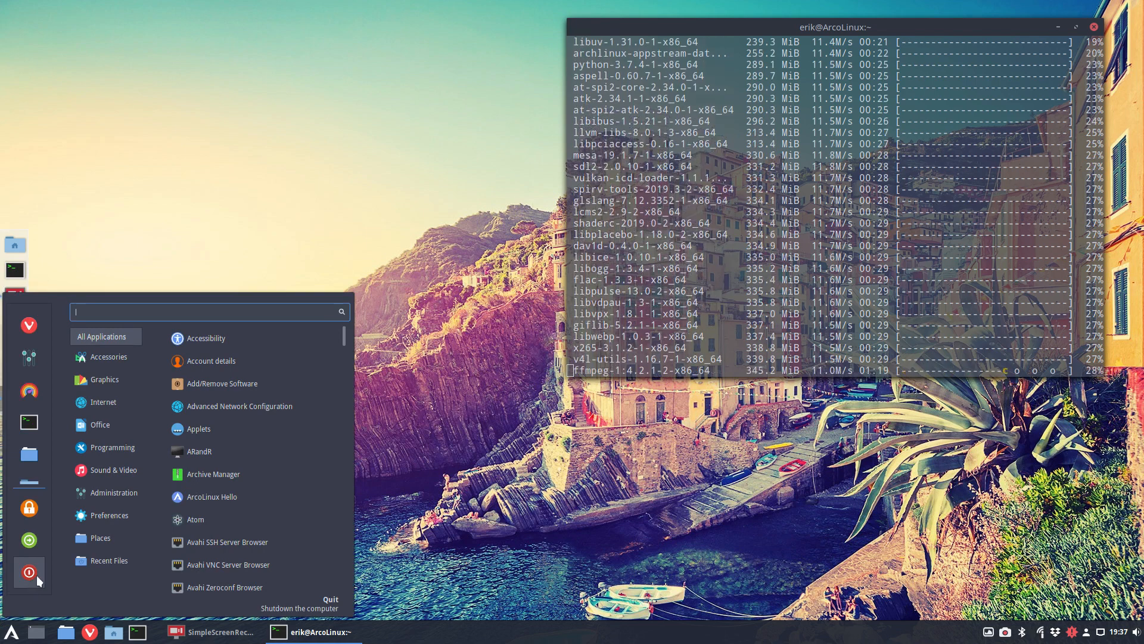
# Browse the Graphics, Internet and Programming menu categories while the upgrade downloads.
pyautogui.click(99, 424)
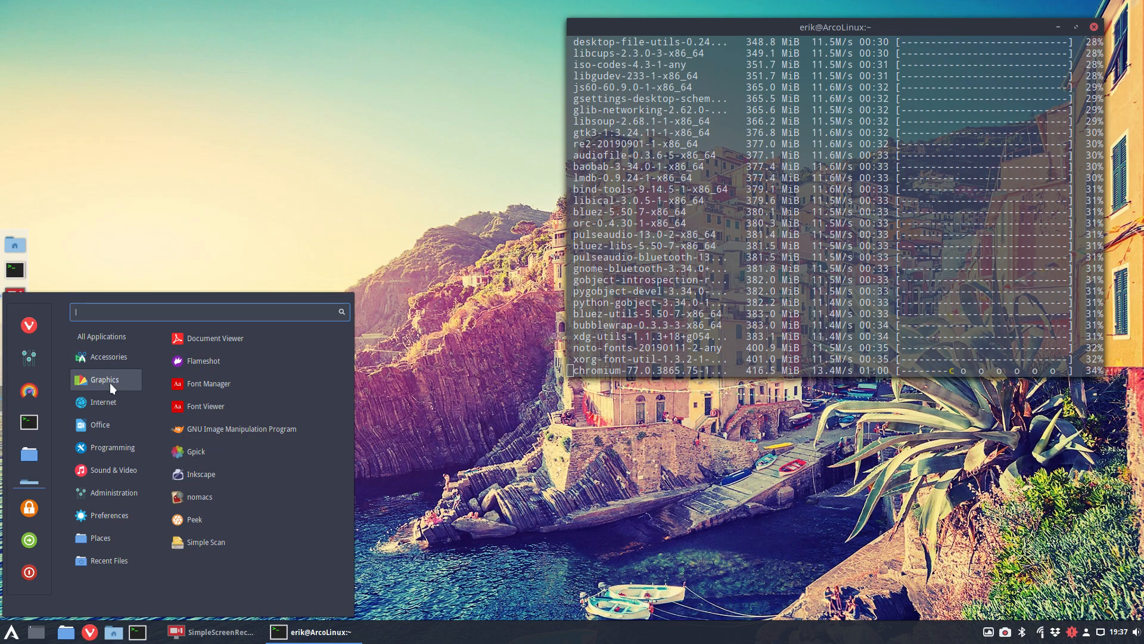
pyautogui.click(103, 402)
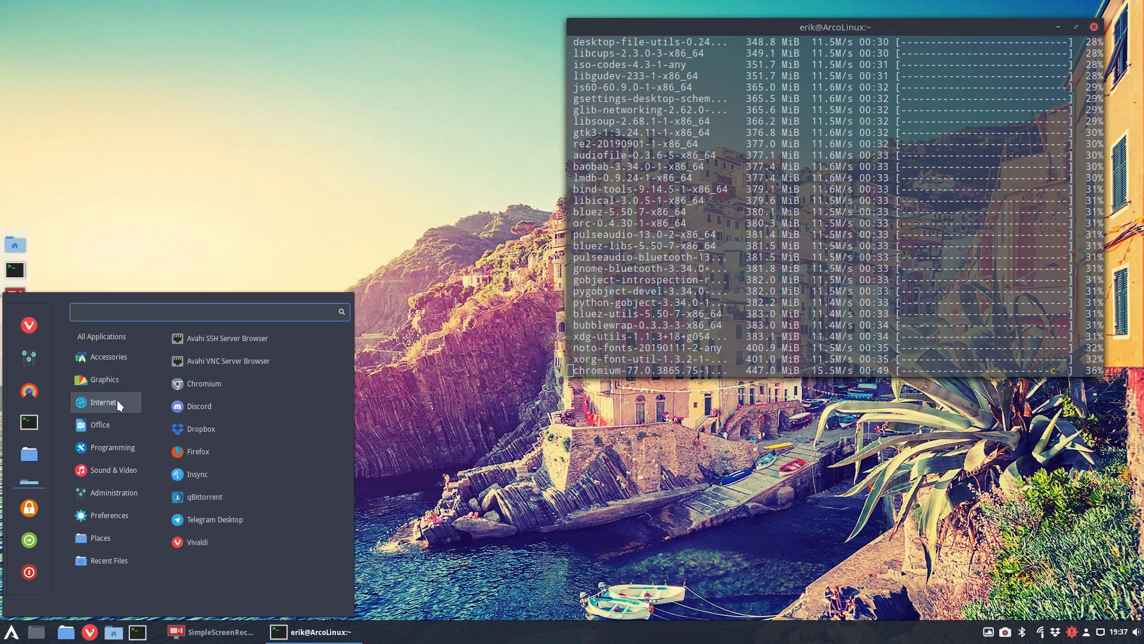
pyautogui.click(108, 446)
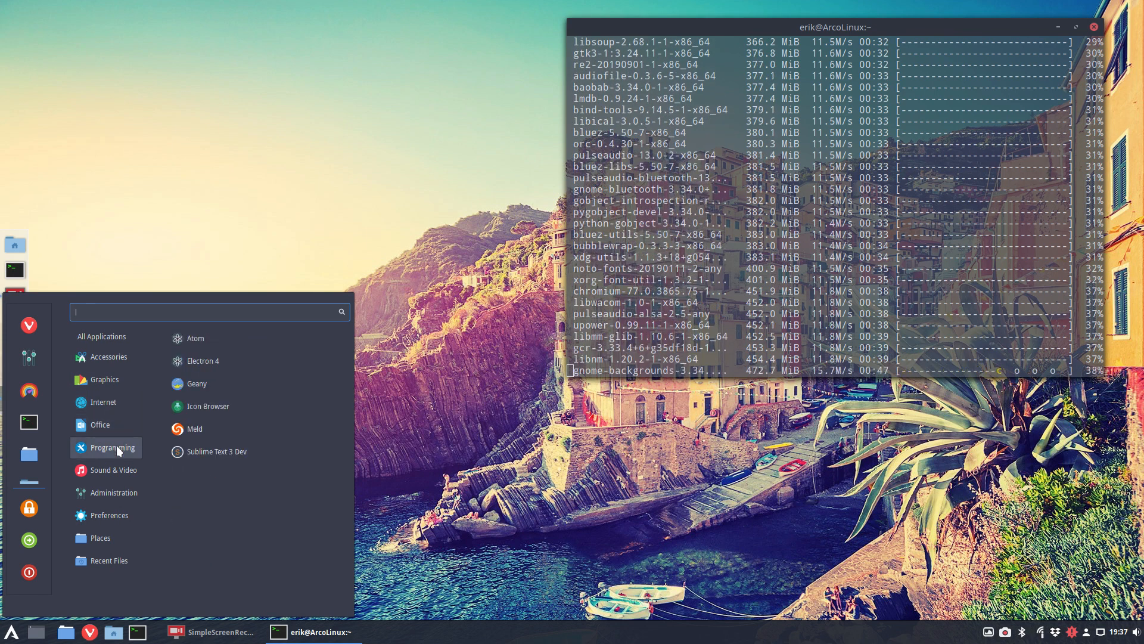
pyautogui.click(111, 493)
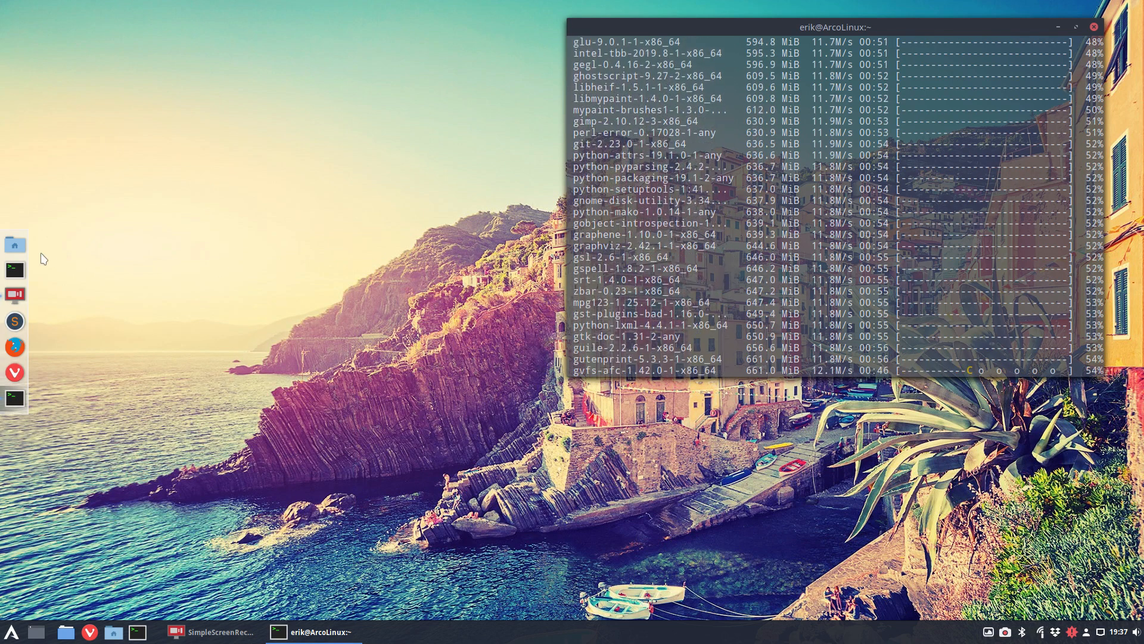
pyautogui.rightClick(184, 241)
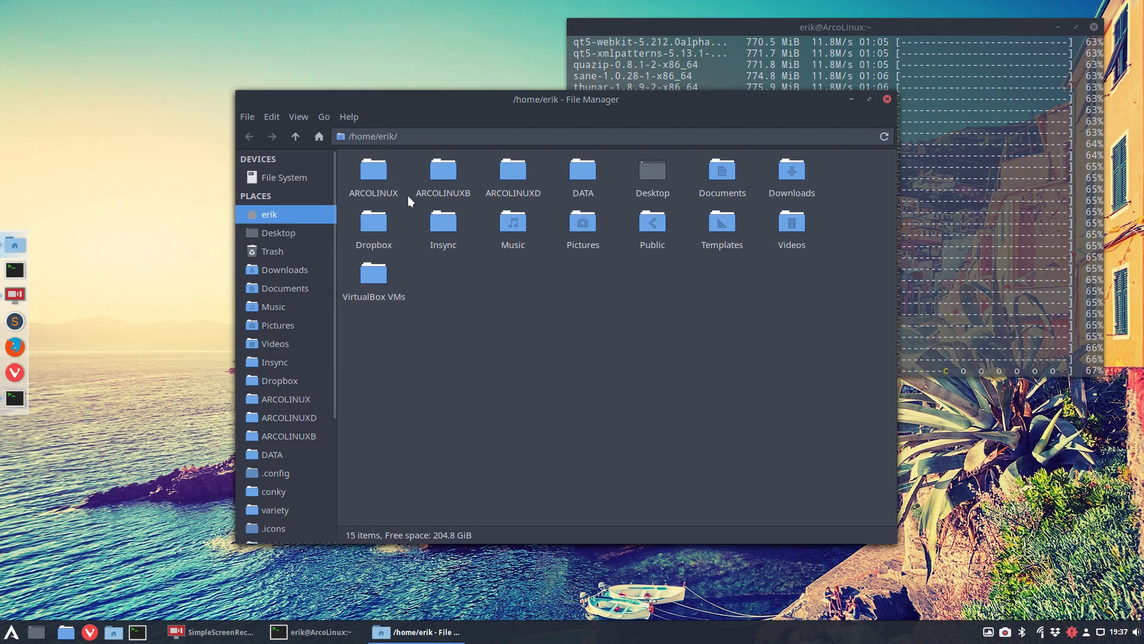
# Reveal hidden files, browse into .bin/stay-rolling and select the 19.6-to-19.7 folder.
pyautogui.press('ctrl+h')
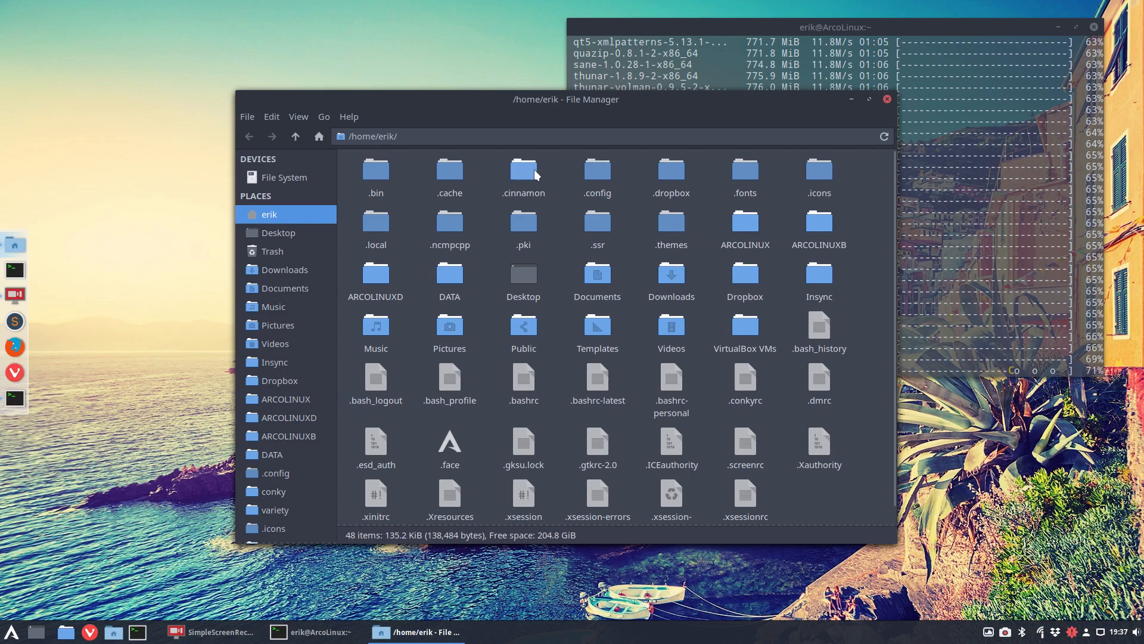
pyautogui.doubleClick(375, 169)
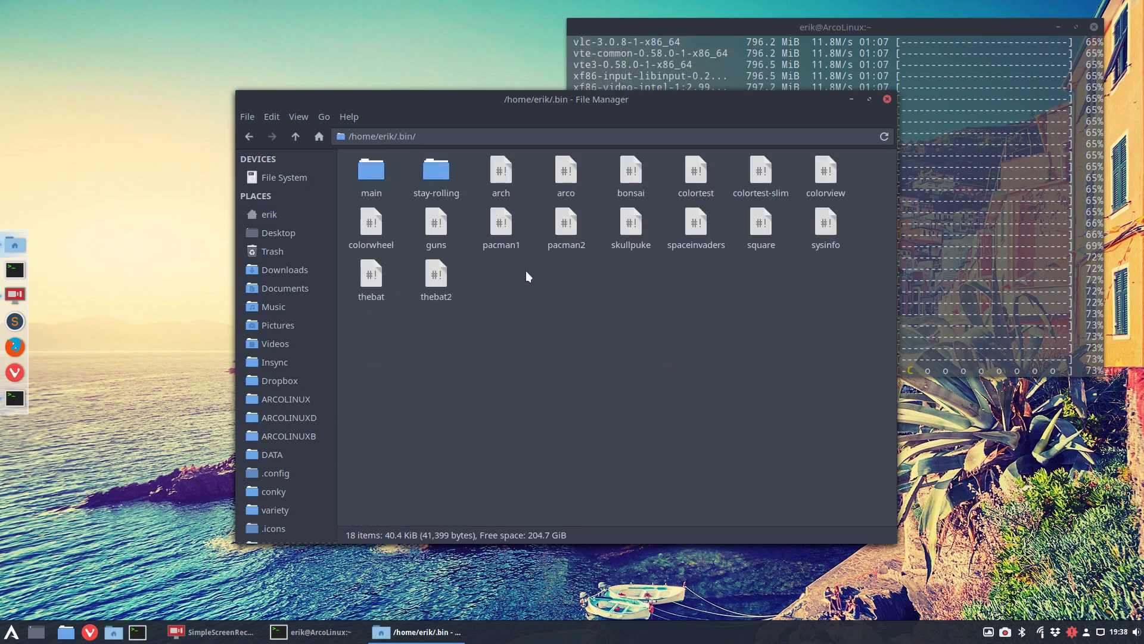
pyautogui.doubleClick(437, 175)
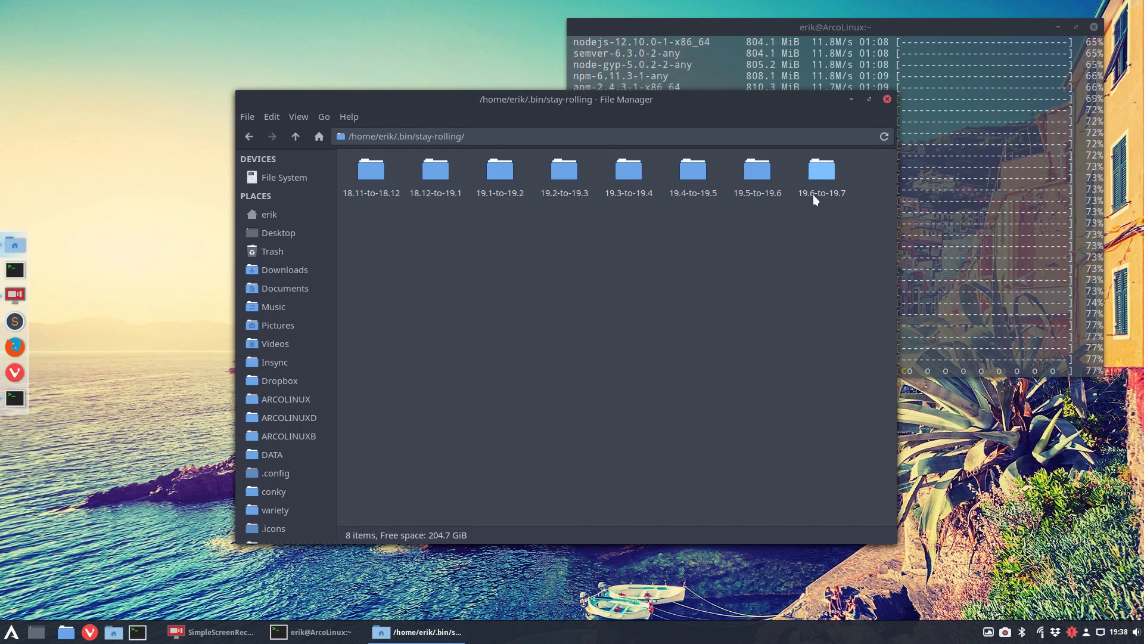
pyautogui.click(820, 171)
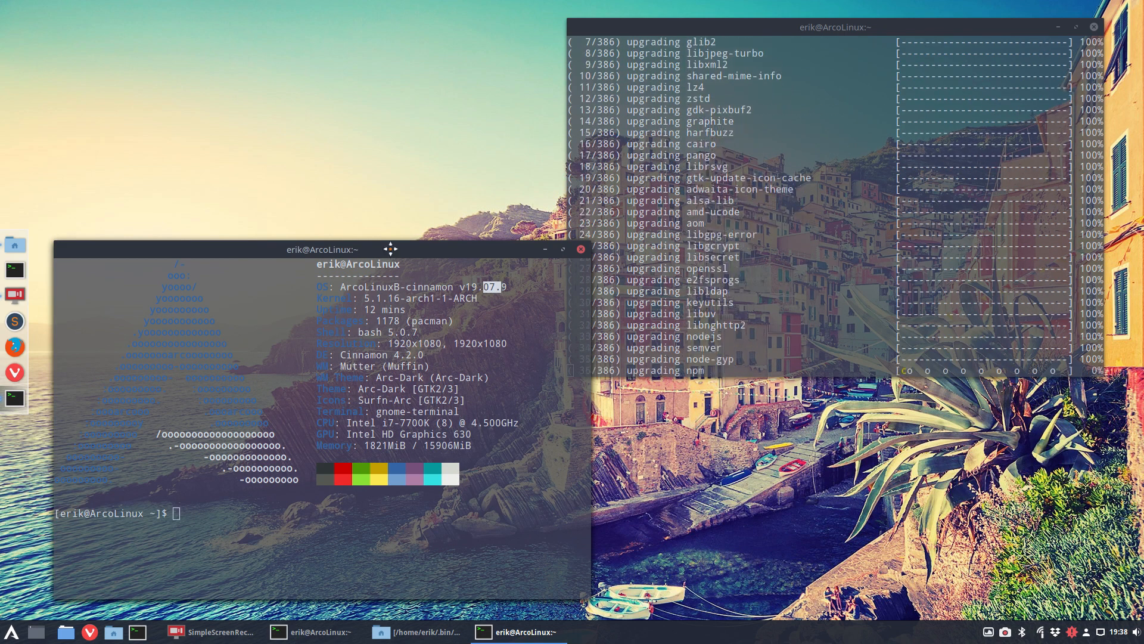
# Move the neofetch terminal aside, then close it and the finished upgrade terminal.
pyautogui.moveTo(390, 248); pyautogui.dragTo(398, 162)
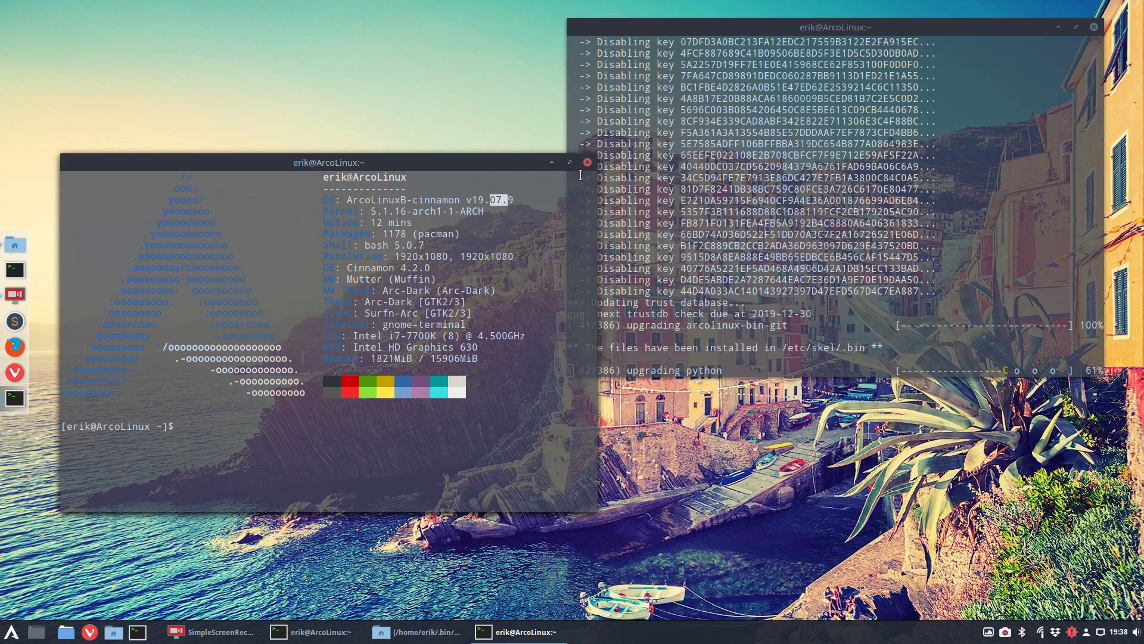
pyautogui.moveTo(332, 161); pyautogui.dragTo(471, 214)
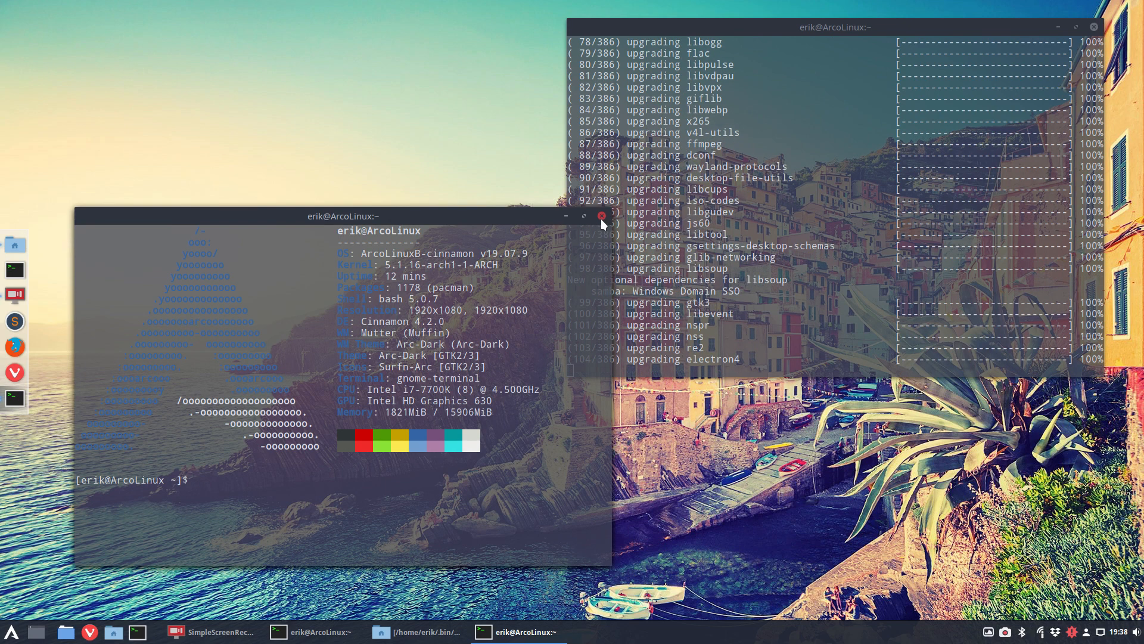
pyautogui.click(601, 216)
pyautogui.write('skel')
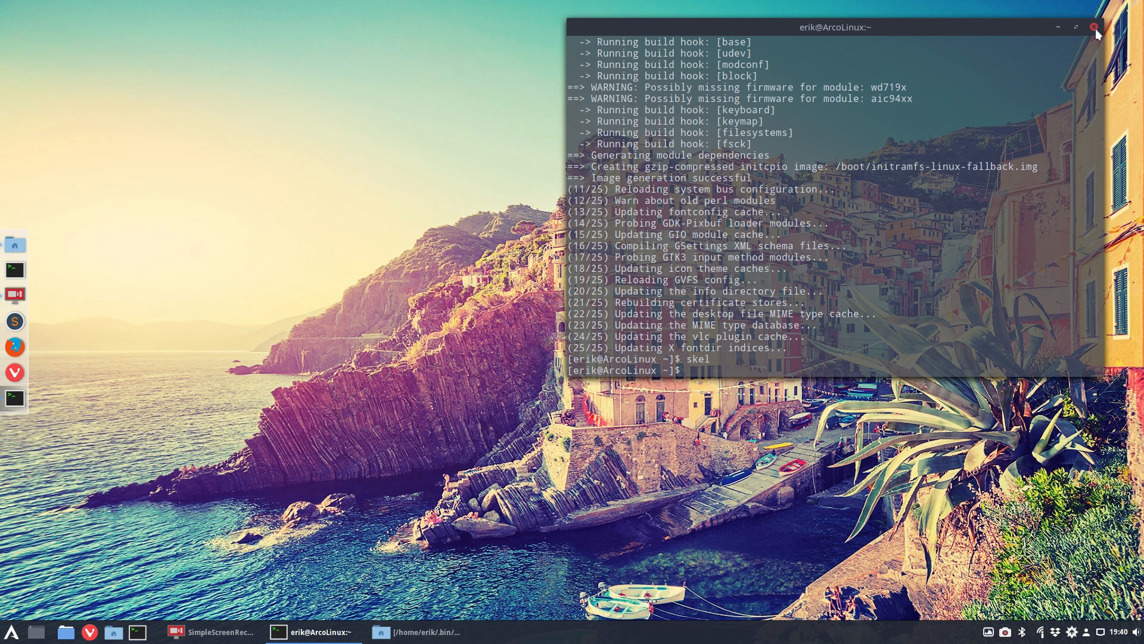
pyautogui.click(1096, 28)
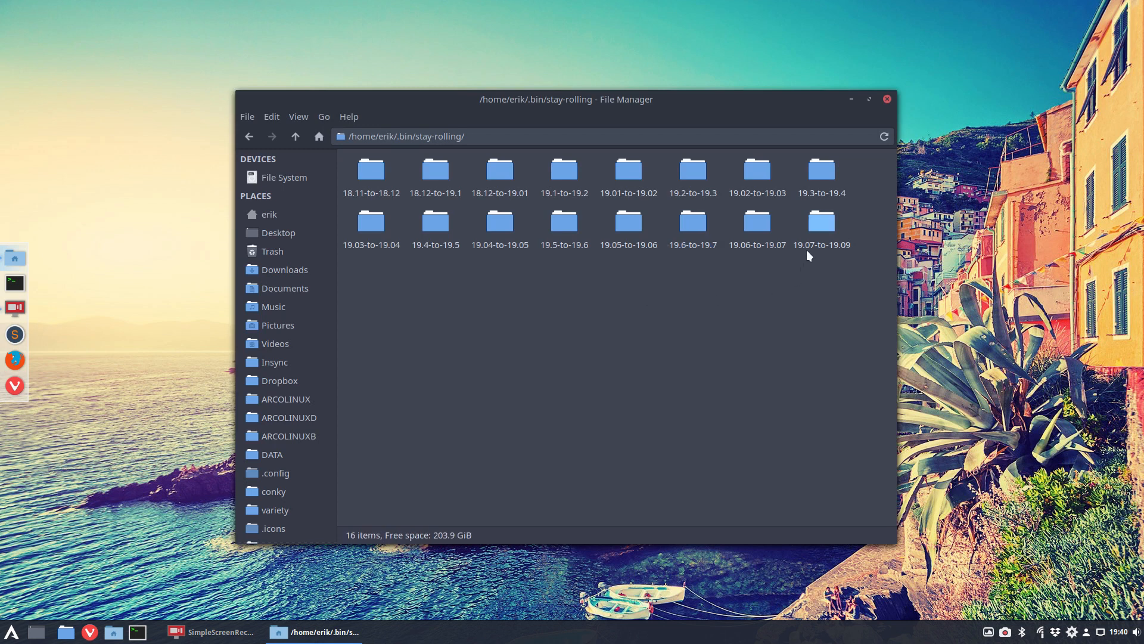
# Run stay-rolling-v1.sh from a terminal in 19.07-to-19.09, then close the terminal and Thunar.
pyautogui.click(821, 223)
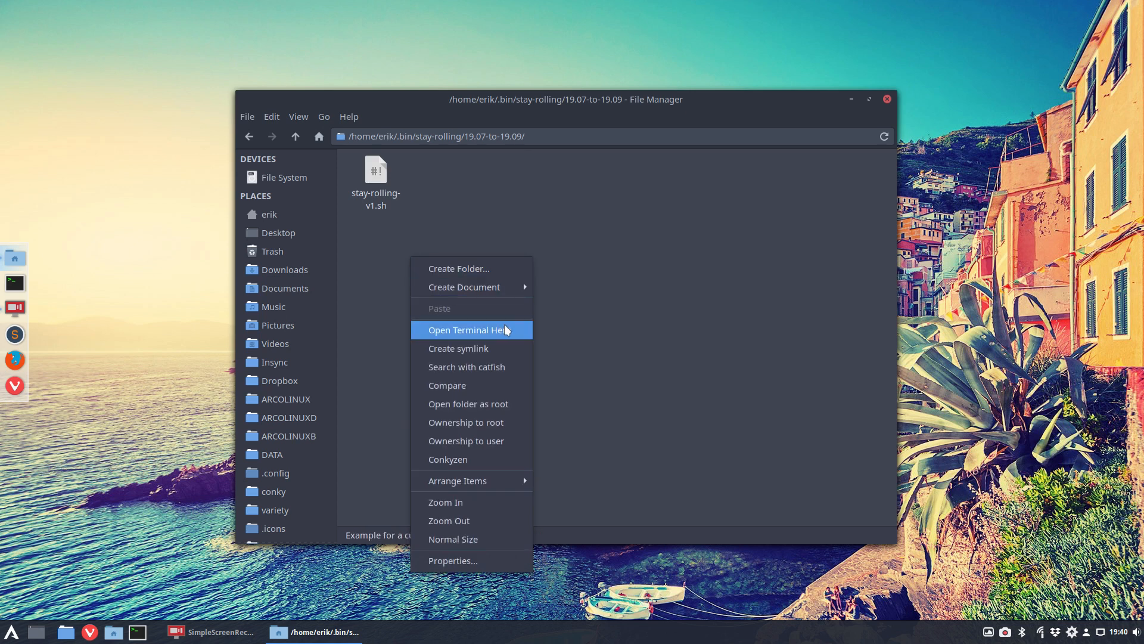
pyautogui.click(469, 330)
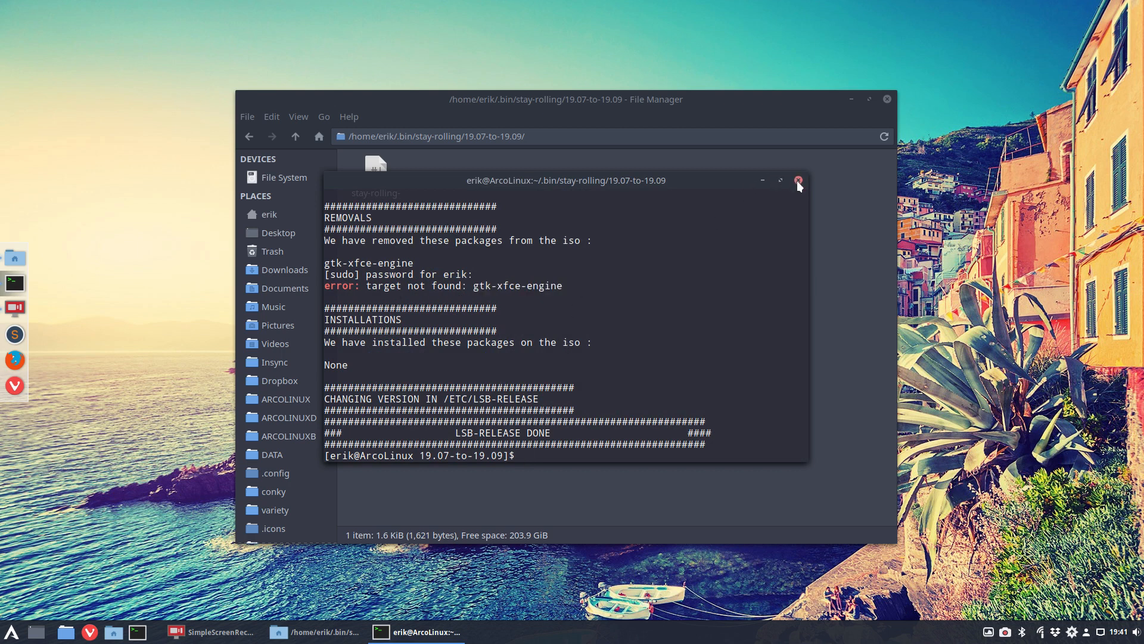
pyautogui.click(798, 180)
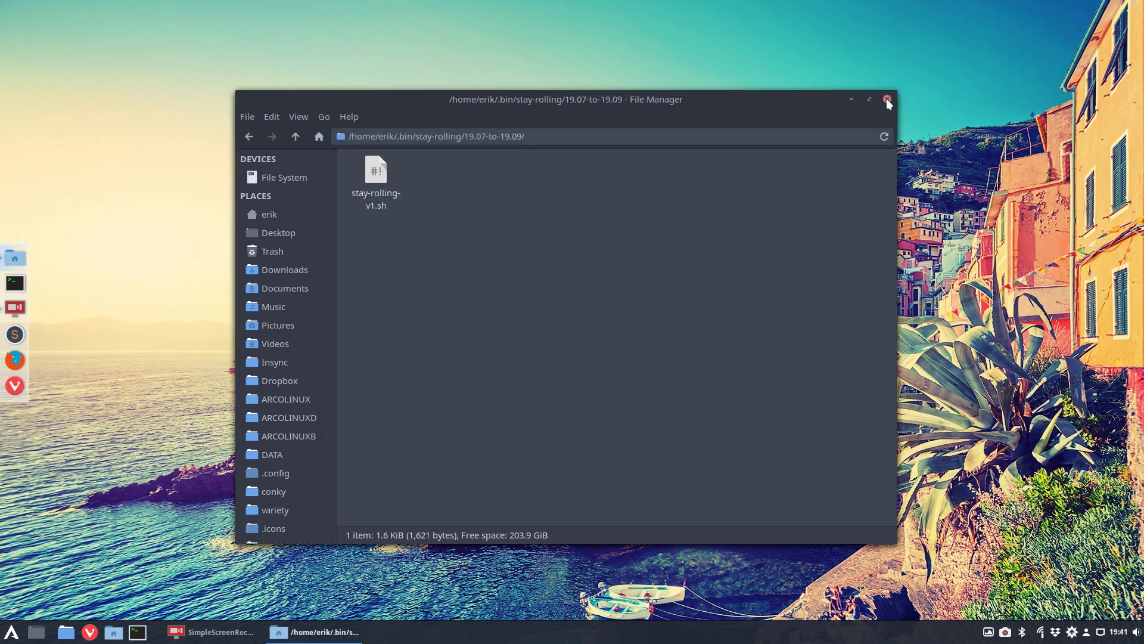
pyautogui.click(887, 99)
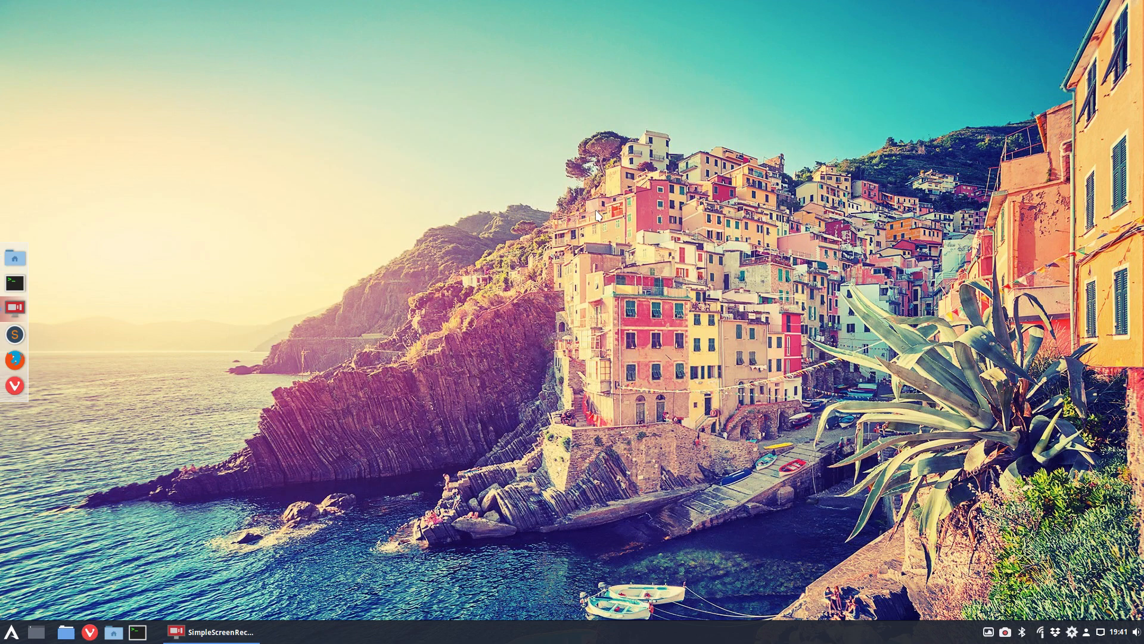
# Run the upall update alias in a new terminal, accepting yay prompts; the timeshift build fails.
pyautogui.click(14, 281)
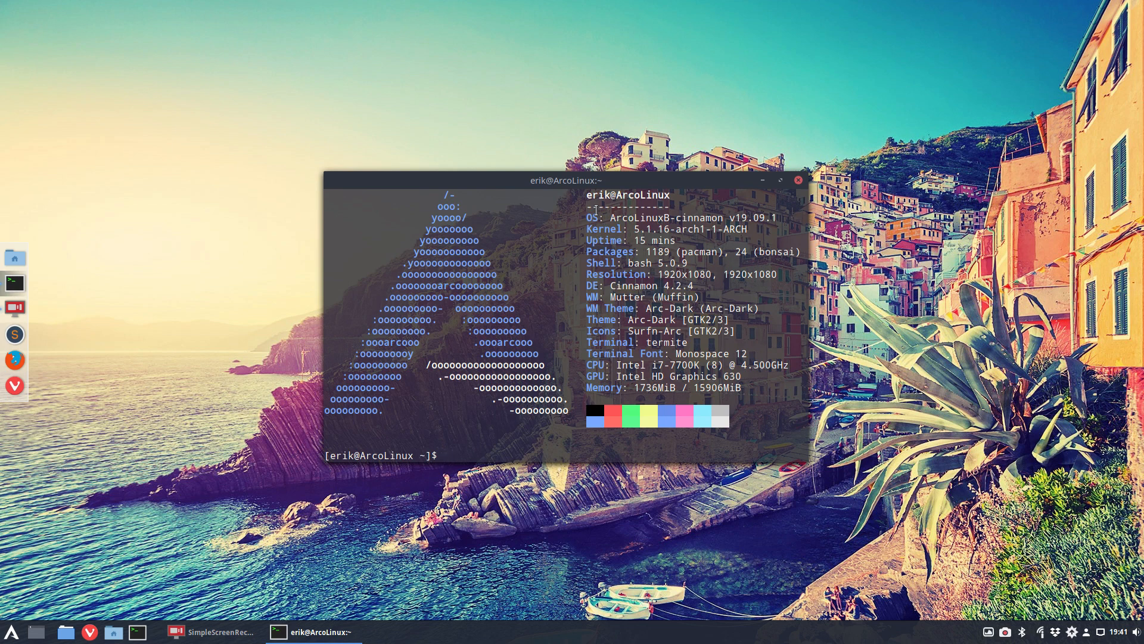
pyautogui.write('upall')
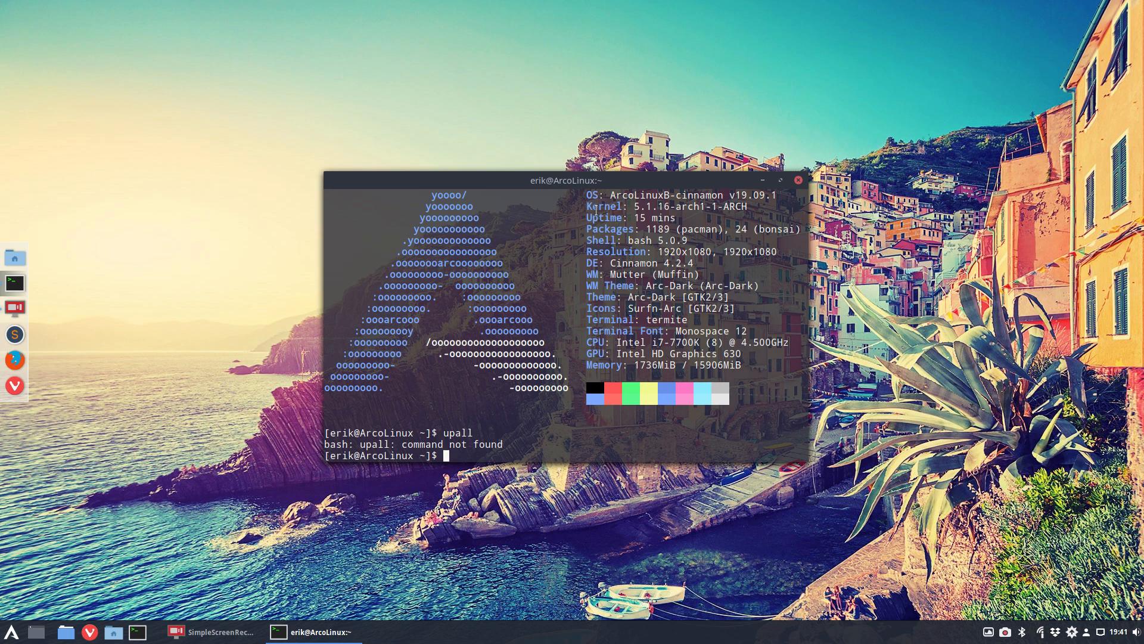
pyautogui.write('cb')
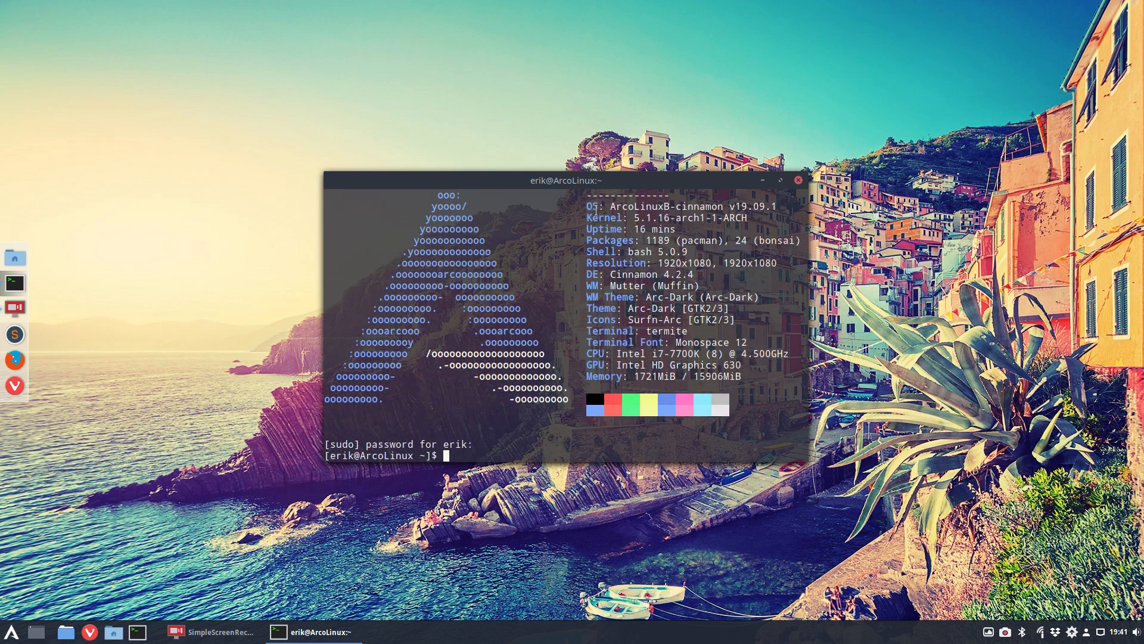
pyautogui.write('upa')
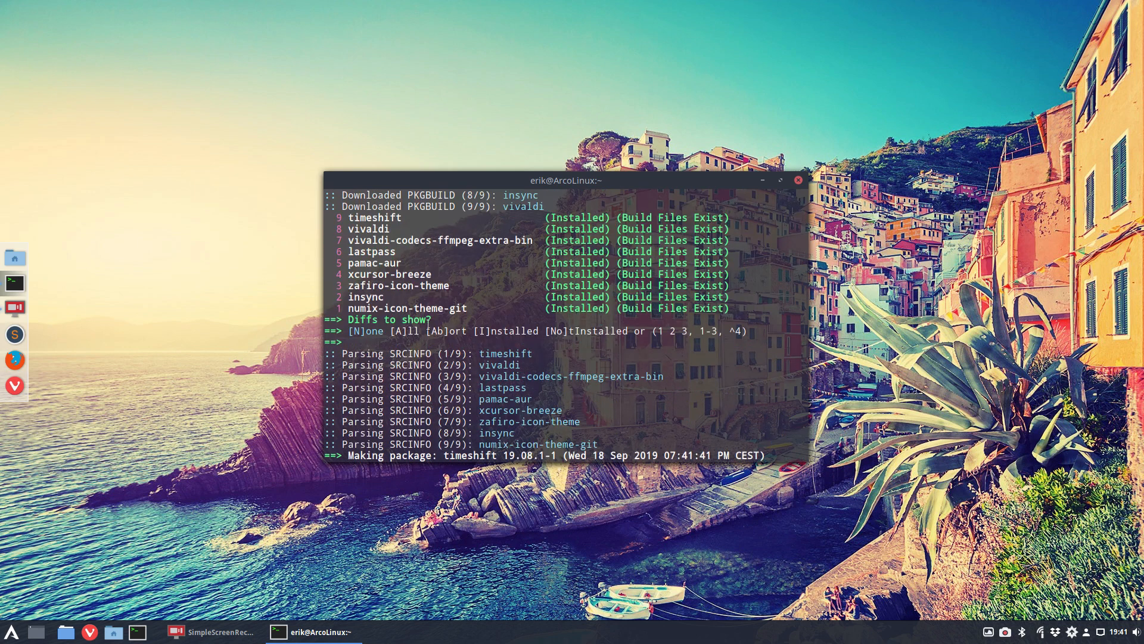
pyautogui.press('Return')
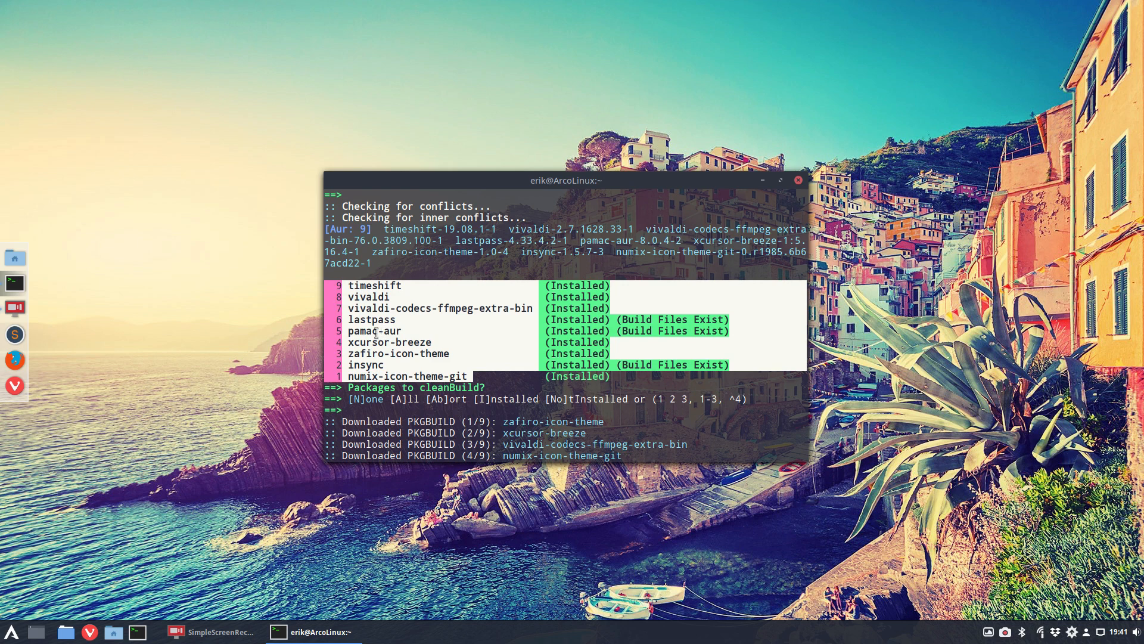
pyautogui.moveTo(398, 320)
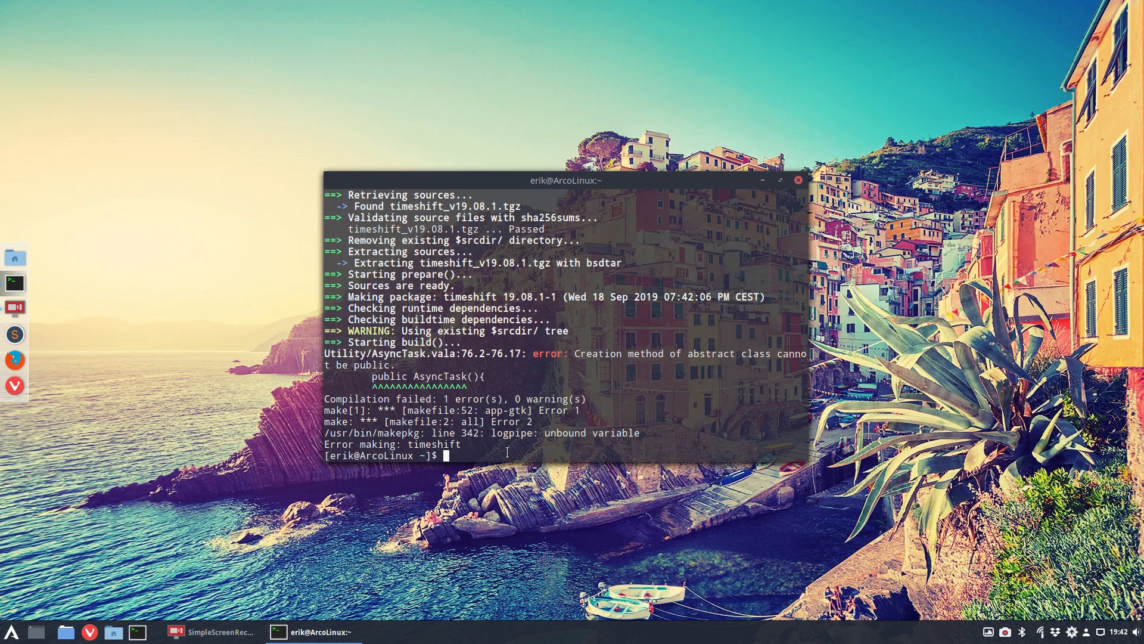
pyautogui.doubleClick(435, 443)
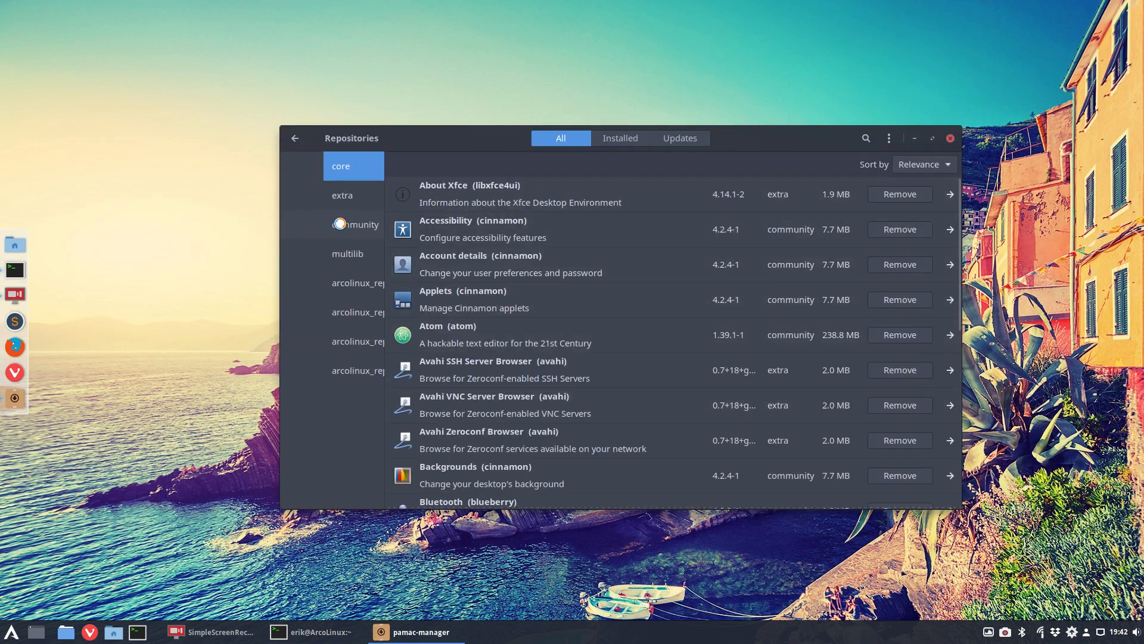
# Enable AUR support and checking for AUR updates in Pamac Preferences.
pyautogui.click(678, 139)
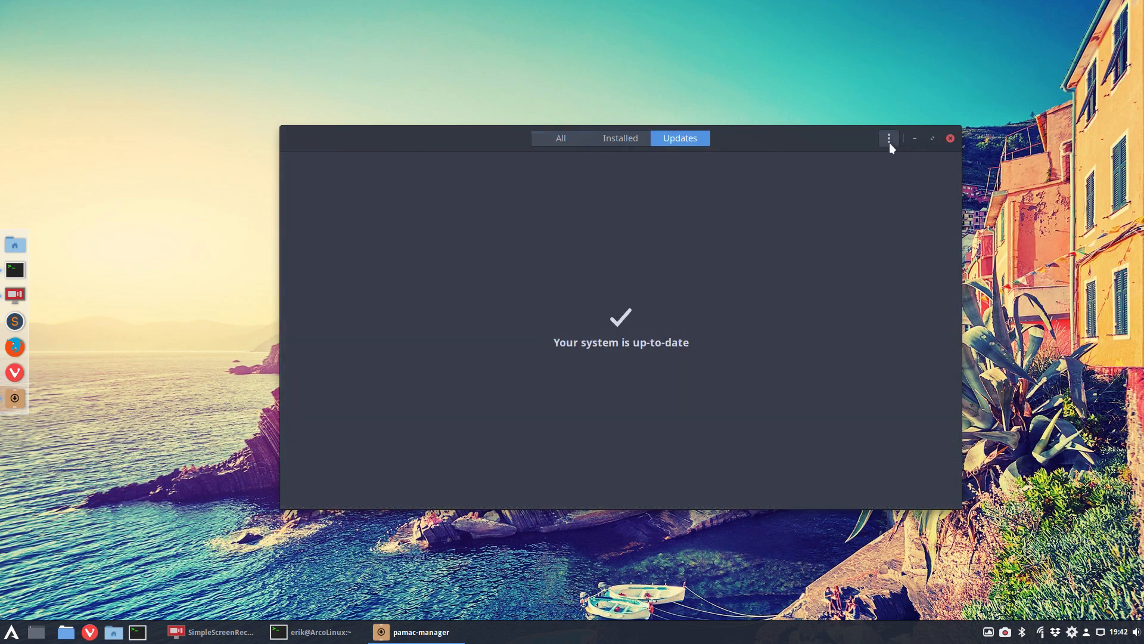
pyautogui.click(889, 138)
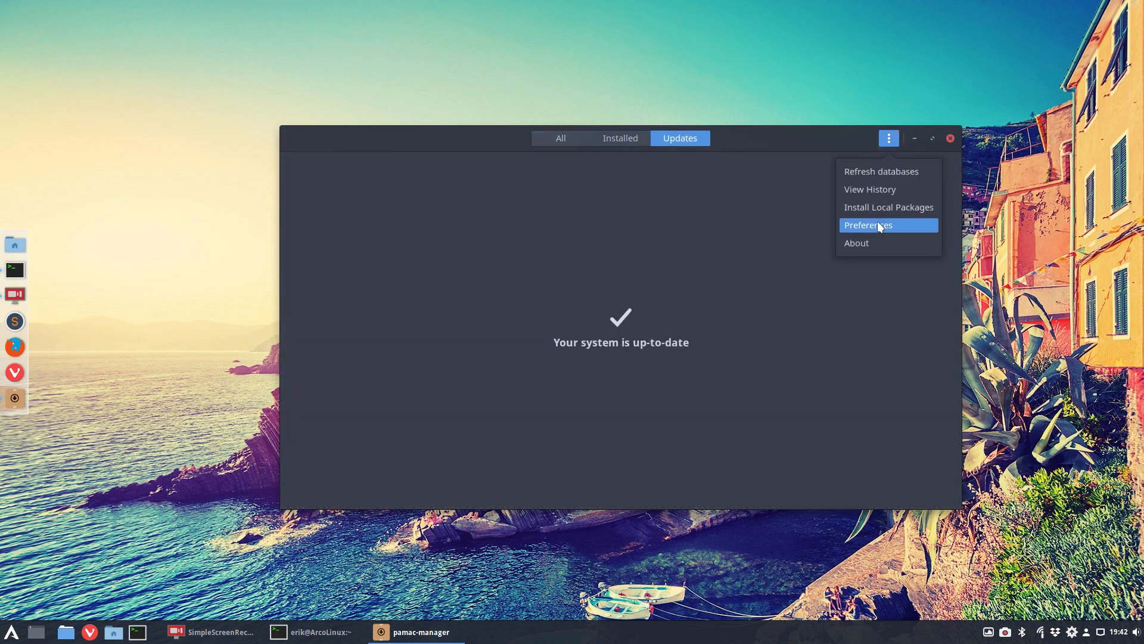
pyautogui.click(868, 226)
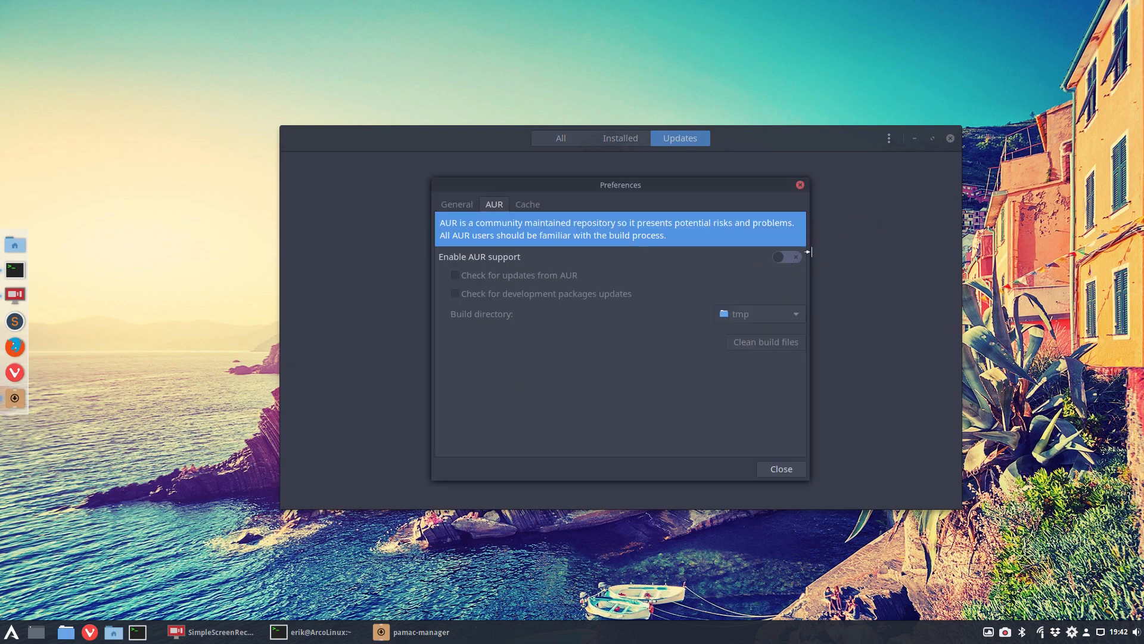
pyautogui.click(786, 256)
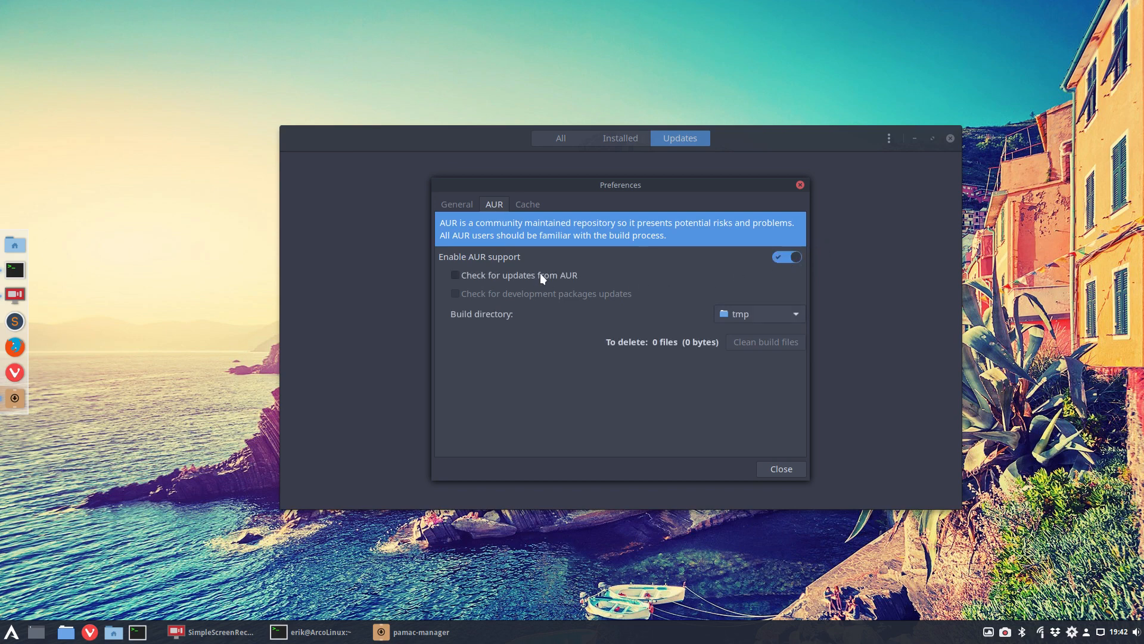
pyautogui.click(779, 468)
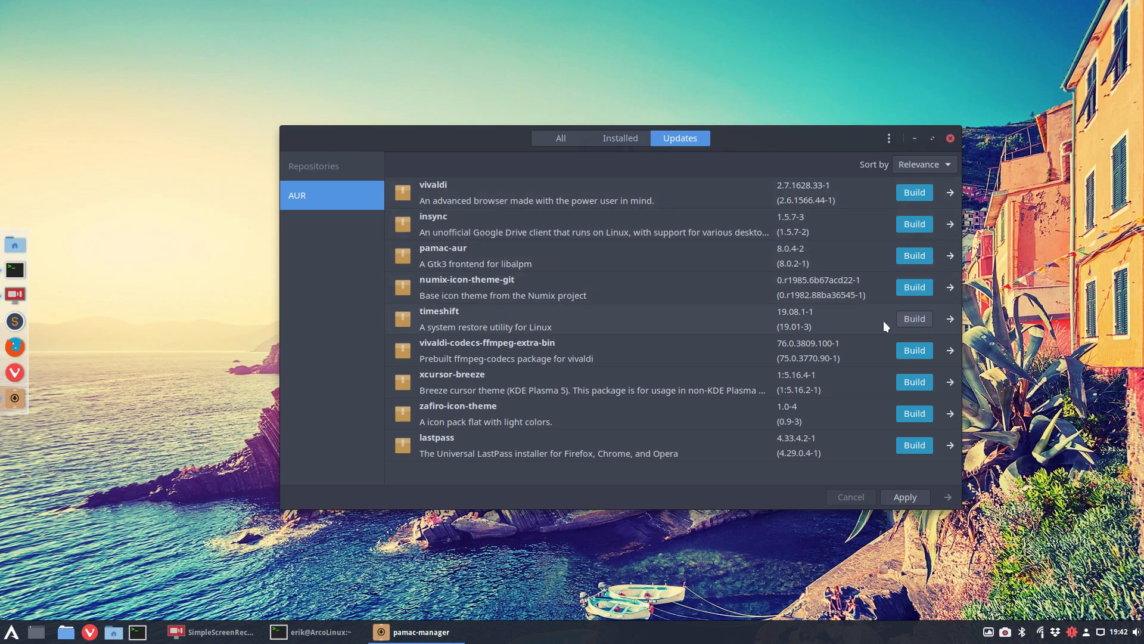
pyautogui.moveTo(913, 320)
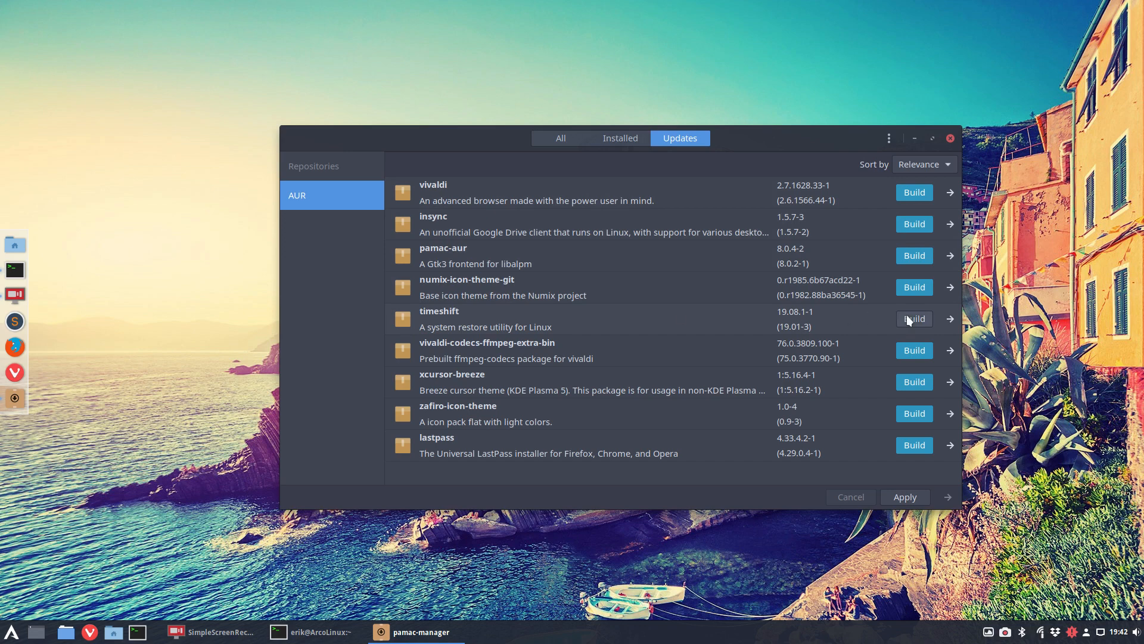
pyautogui.moveTo(756, 327)
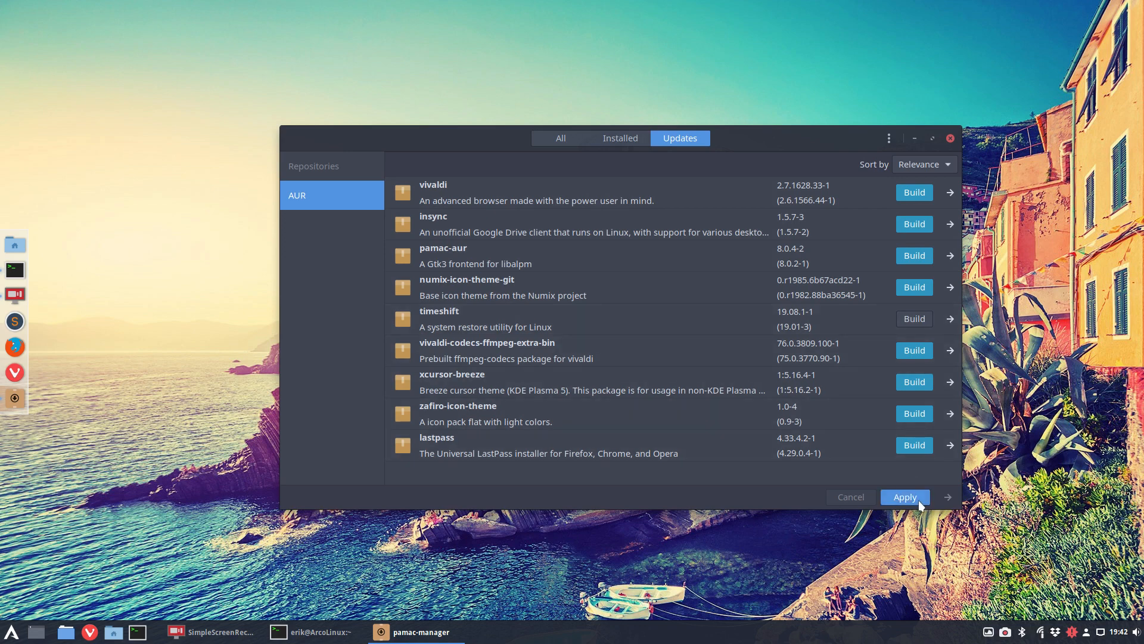
# Apply the eight AUR updates without timeshift and confirm the Transaction Summary to start building insync.
pyautogui.click(904, 497)
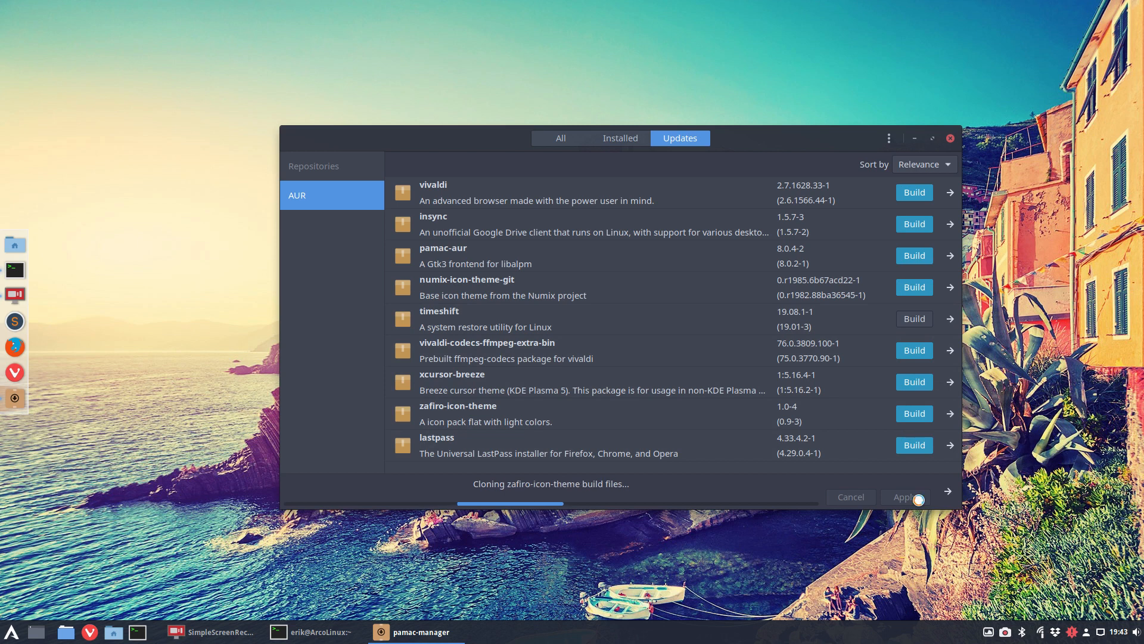
pyautogui.click(905, 497)
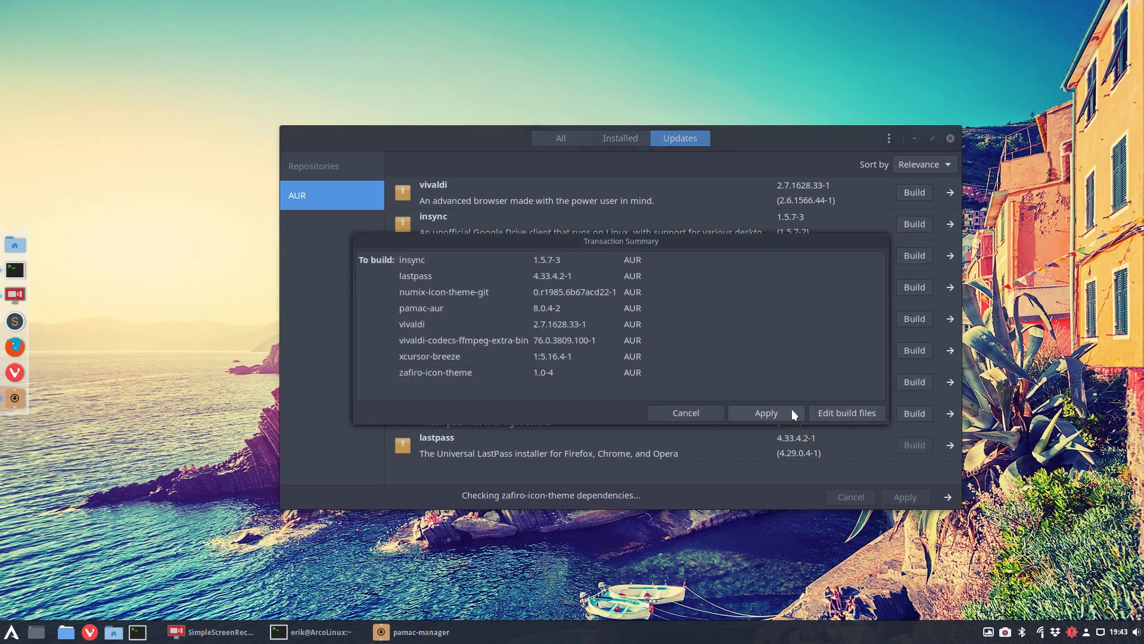
pyautogui.click(766, 412)
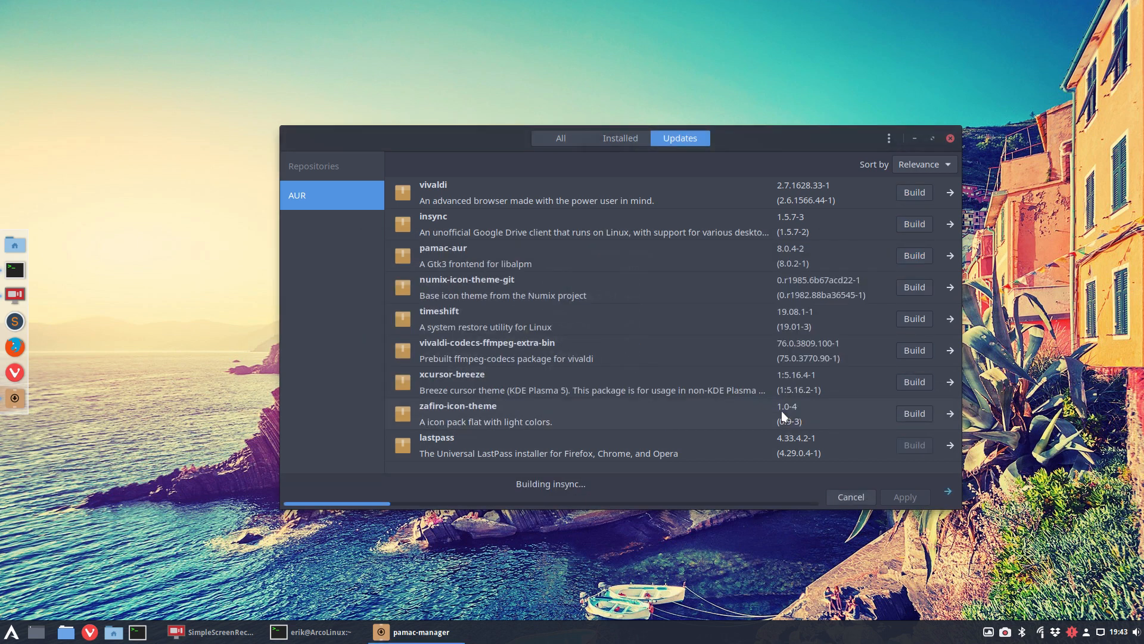